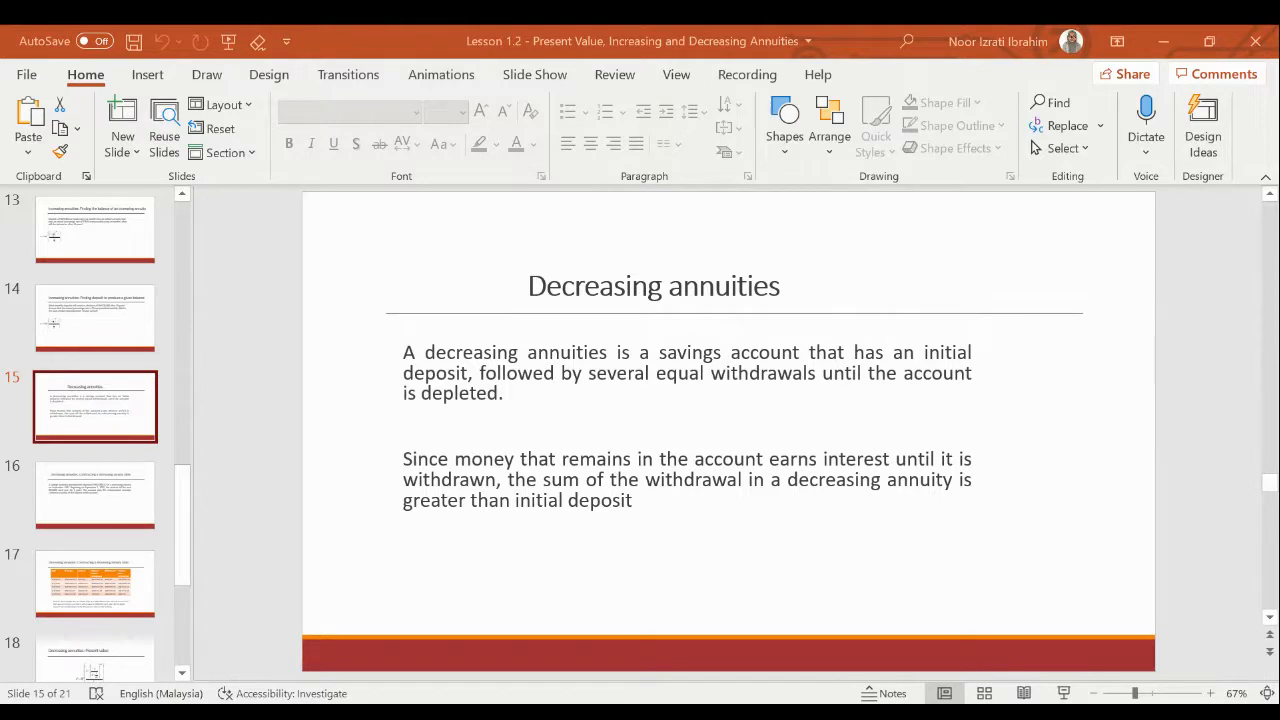
mouse_move(770, 647)
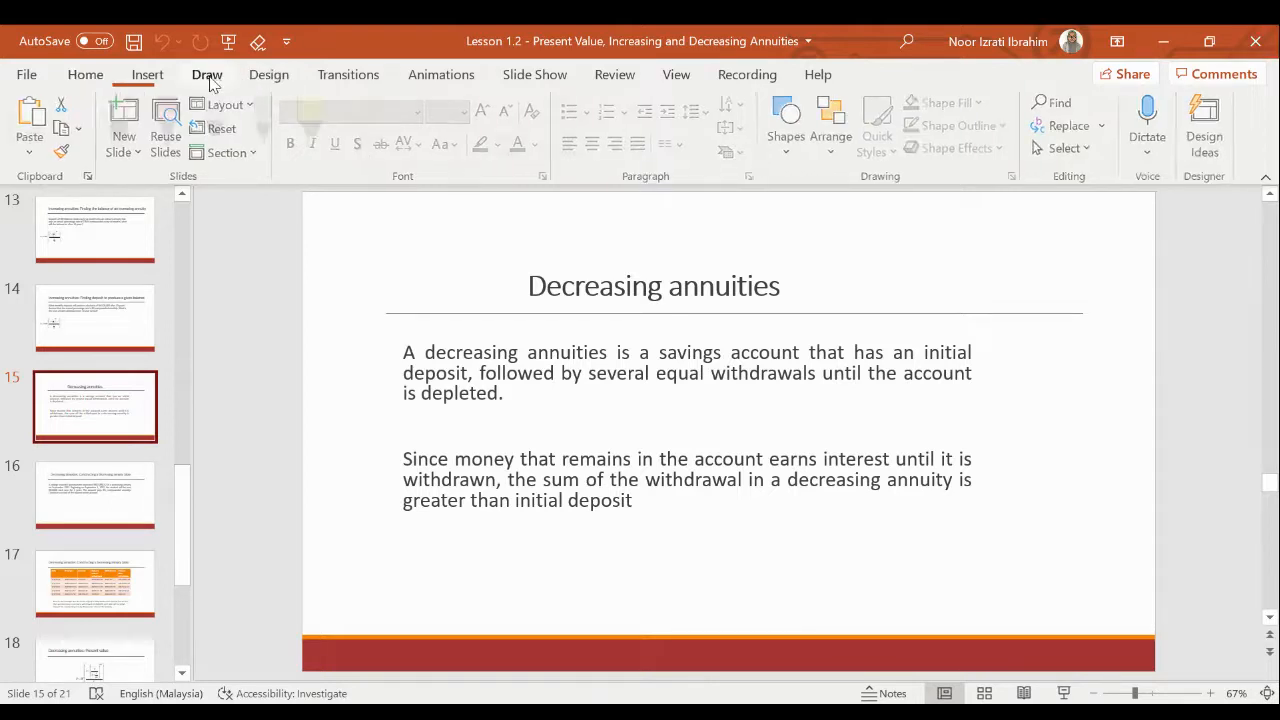
Step: Underline 'equal withdrawals' in red and sketch RM P falling to RM 0 beside the title
click(207, 74)
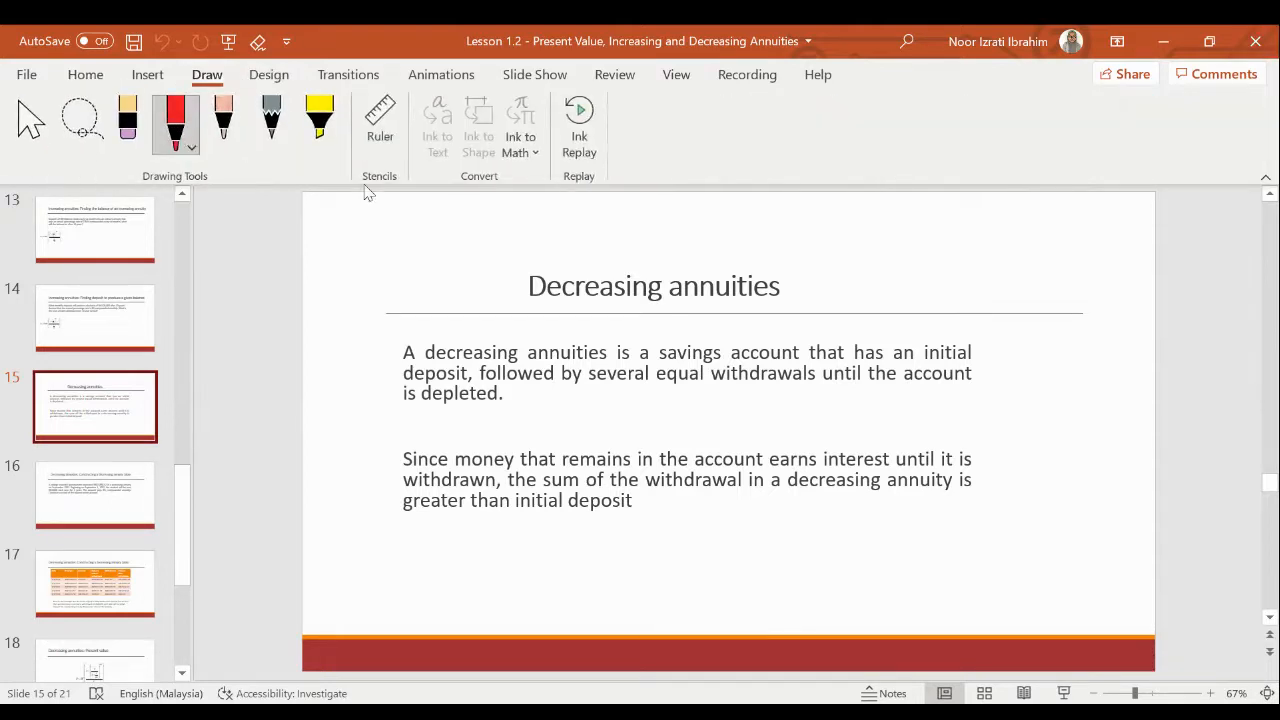
drag(675, 388, 810, 386)
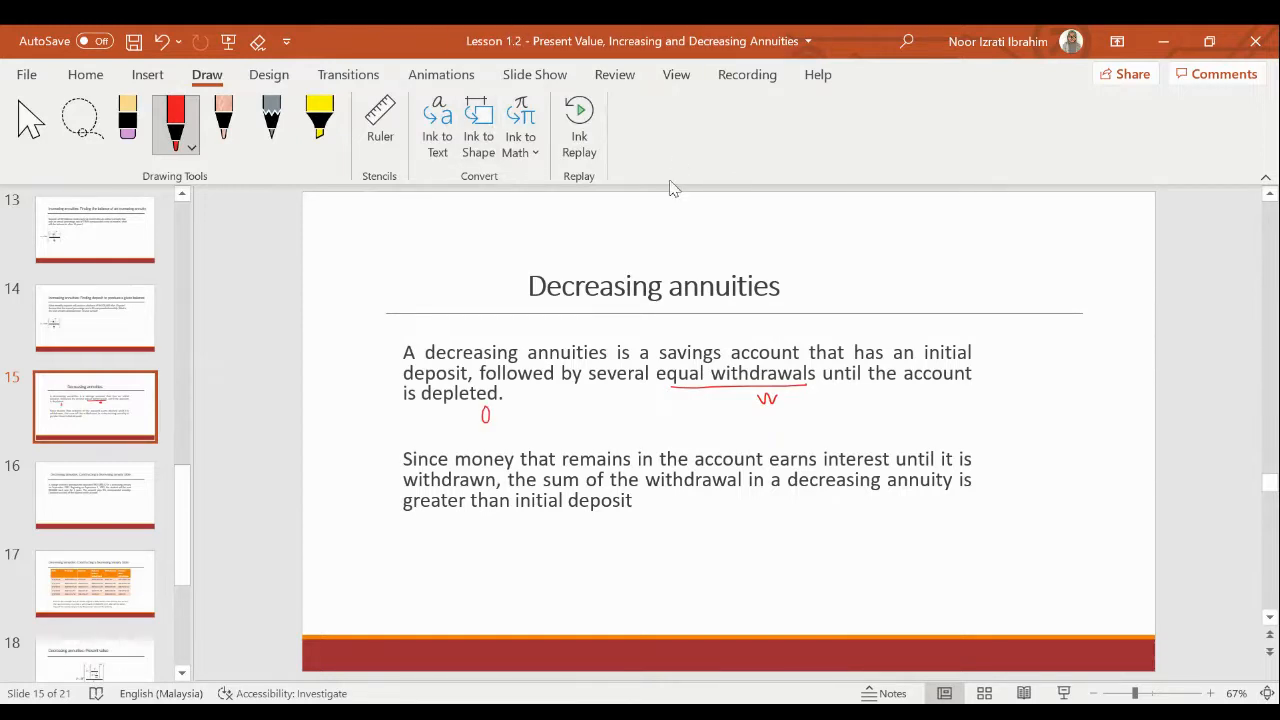
drag(990, 240, 1020, 230)
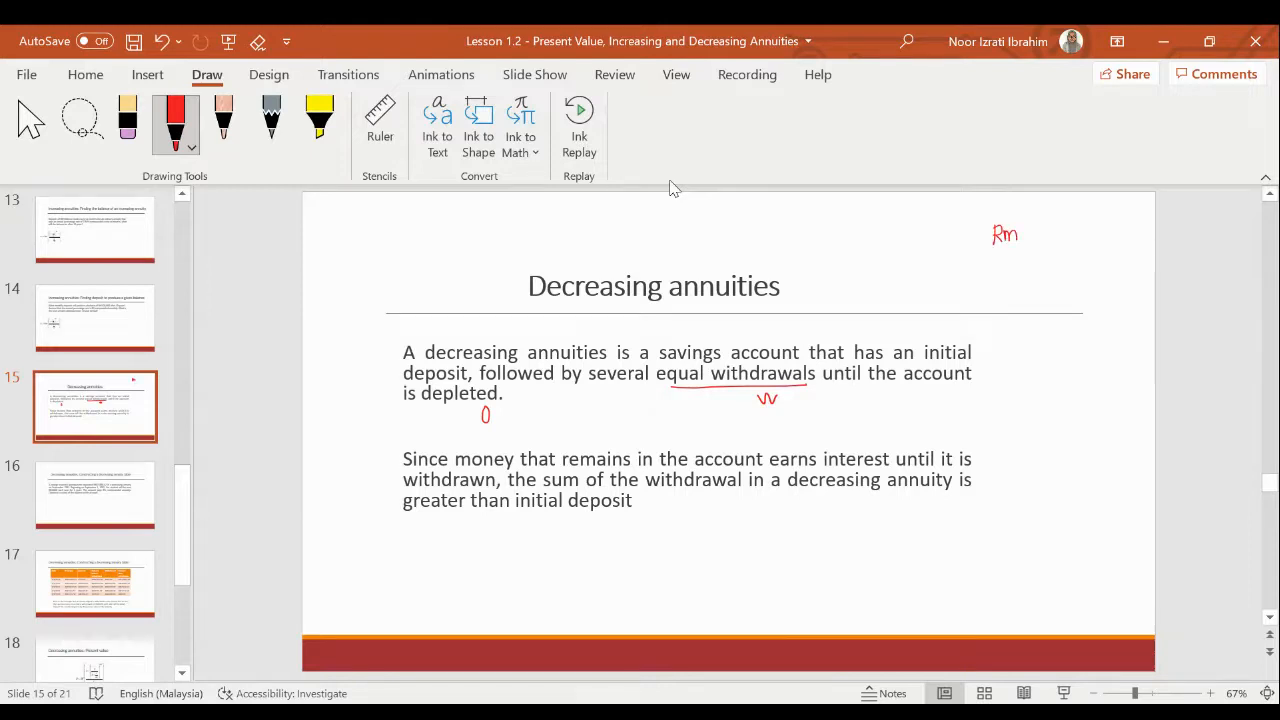
drag(1040, 225, 1040, 280)
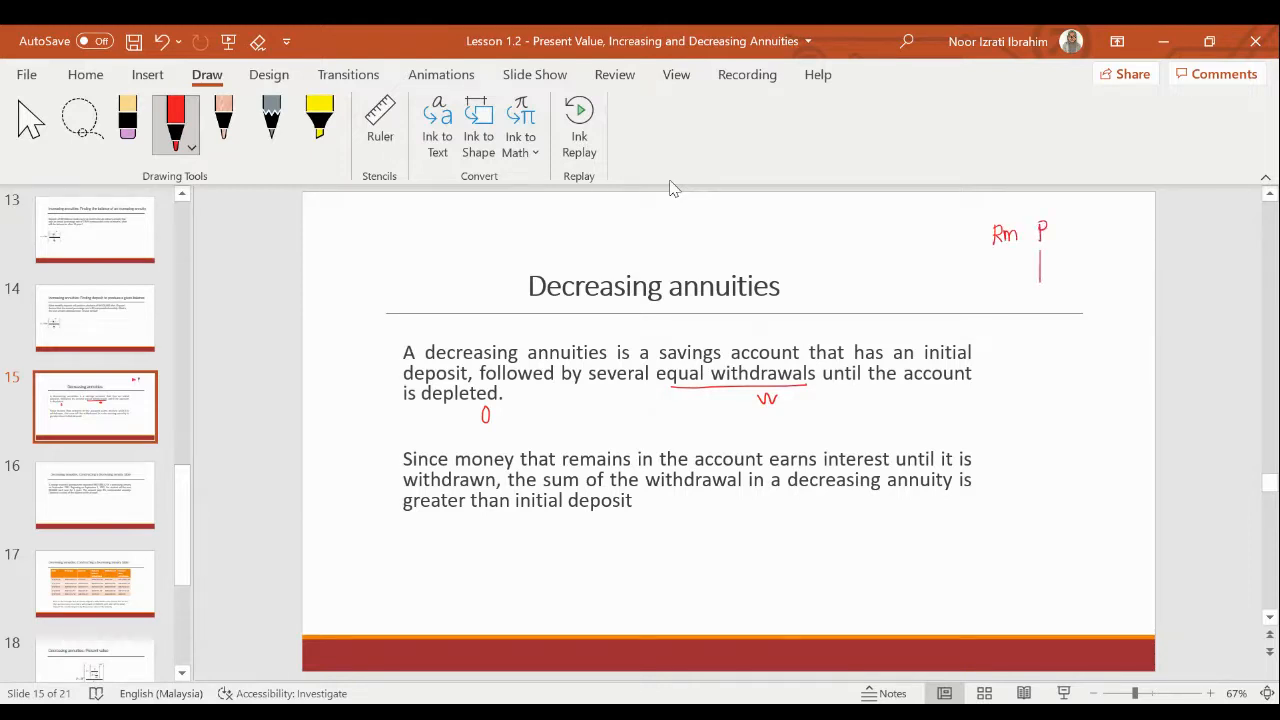
drag(1038, 245, 1038, 290)
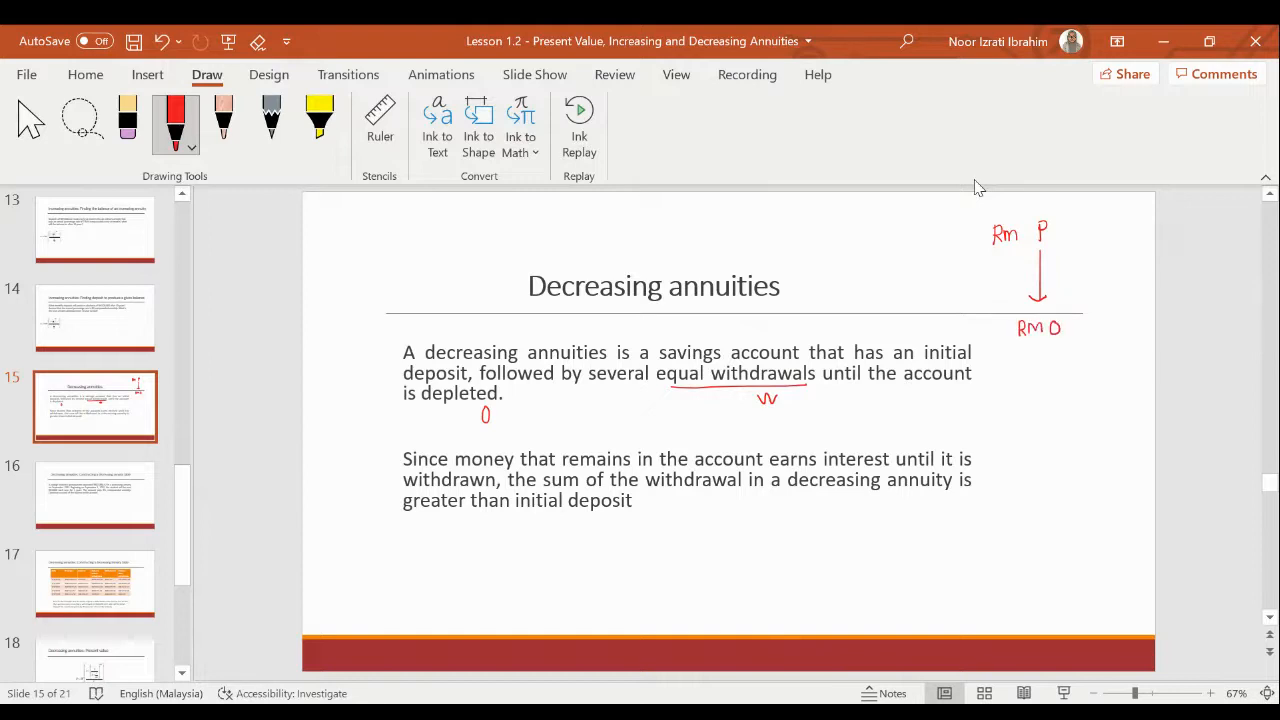
mouse_move(1033, 191)
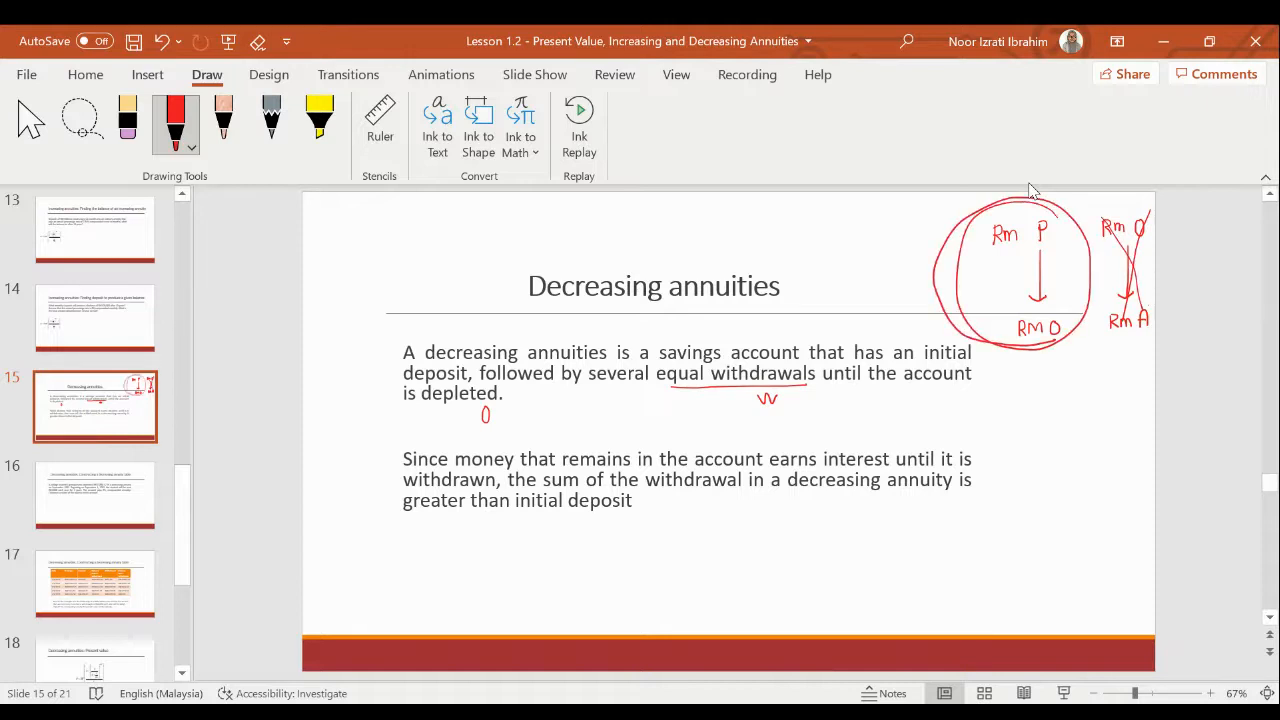
mouse_move(270, 383)
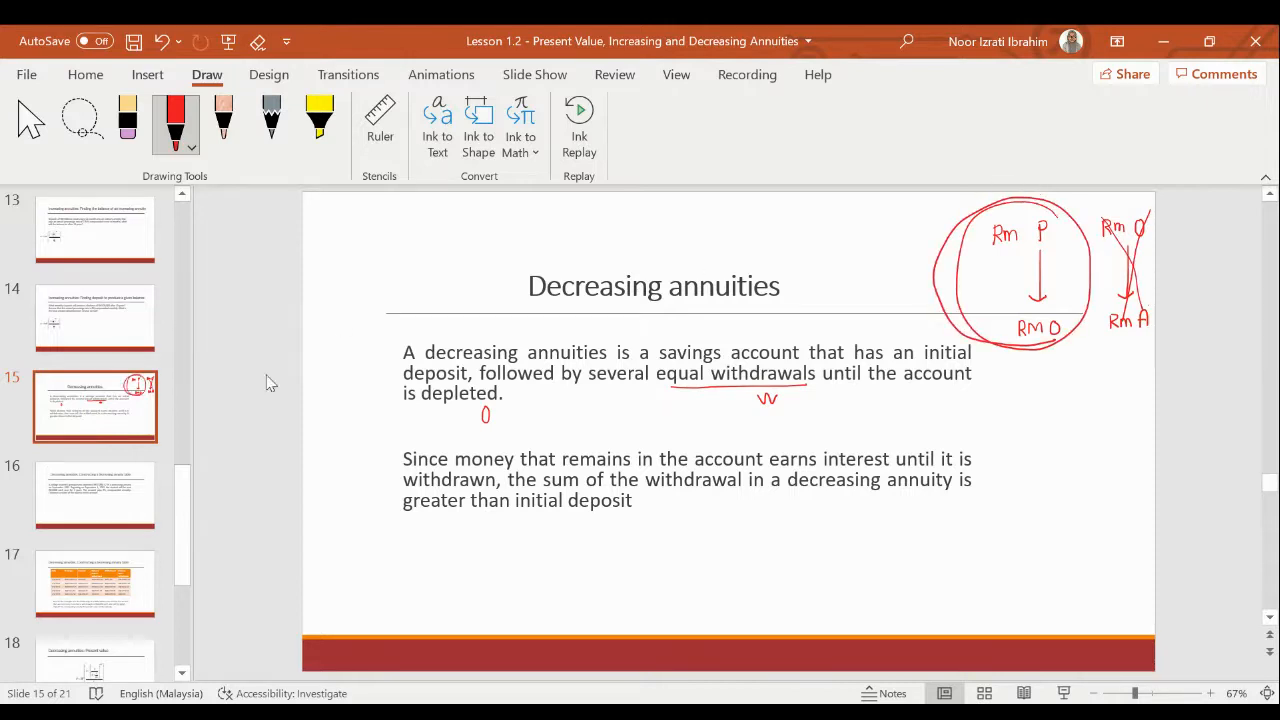
Step: Go to slide 16, the RM13860.42 decreasing annuity table problem
click(95, 495)
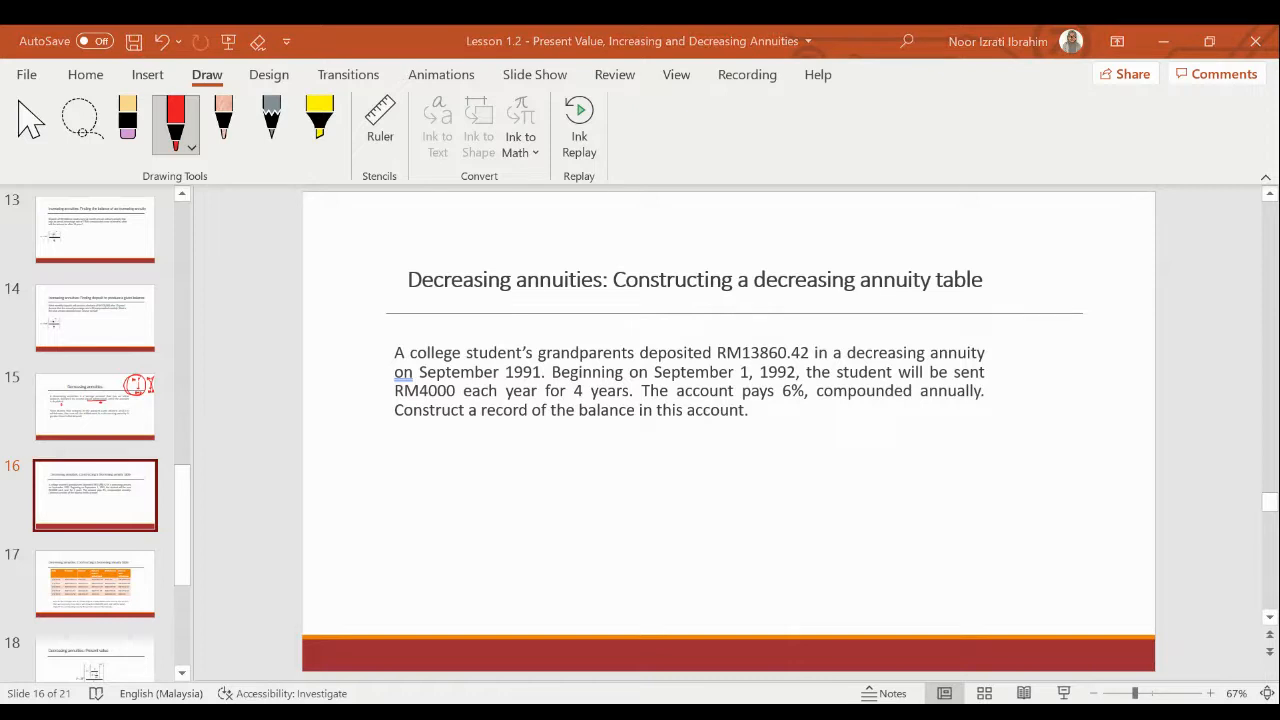
mouse_move(745, 178)
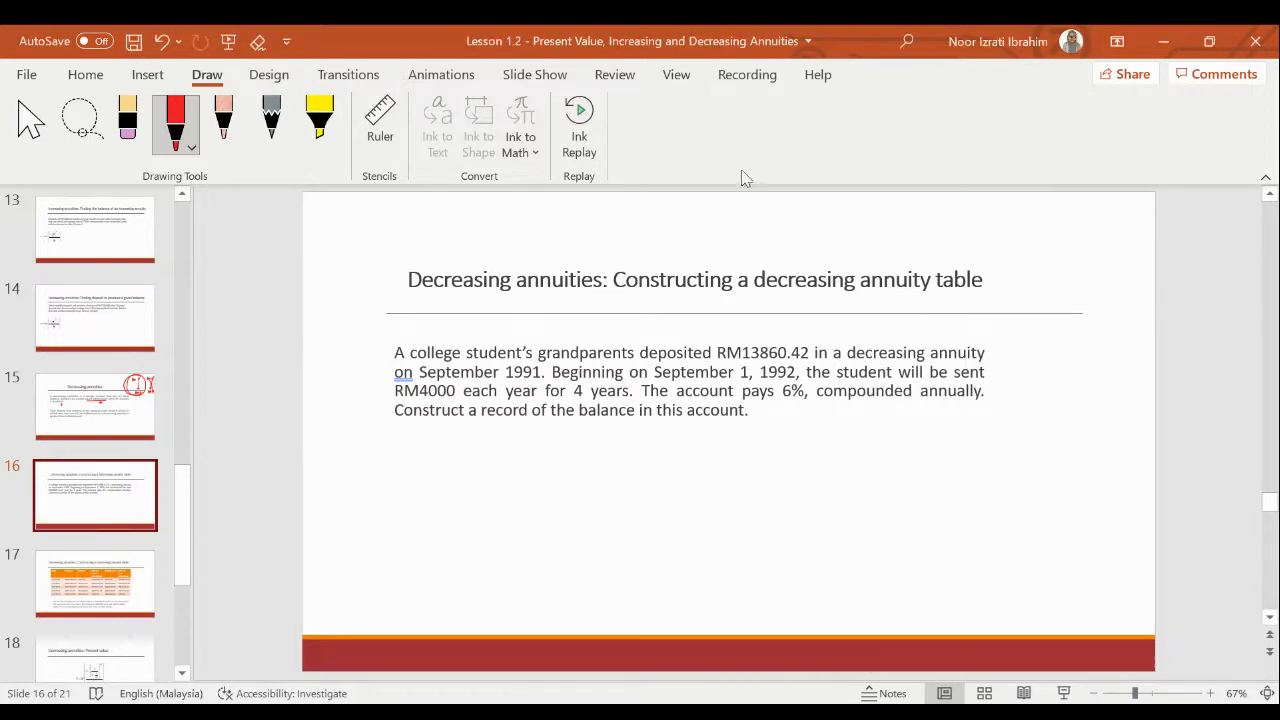
Step: Switch to the yellow highlighter and highlight the date 1, 1992
click(319, 120)
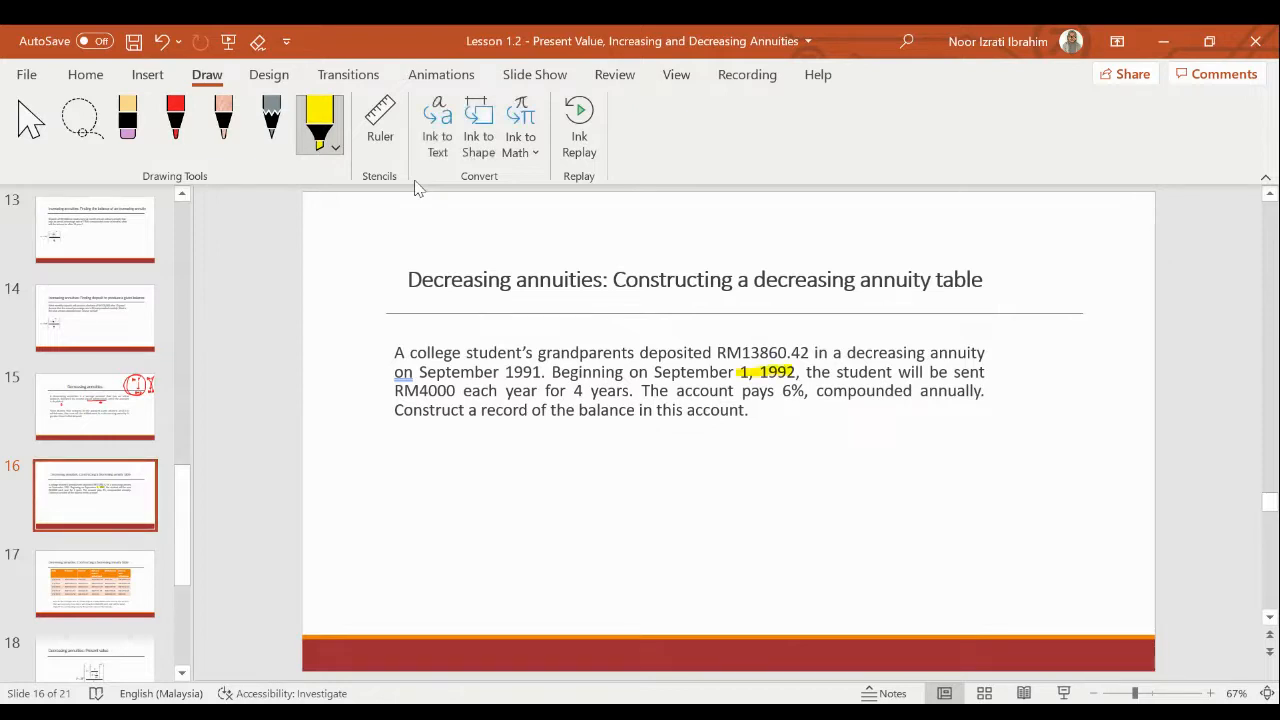
drag(395, 391, 628, 391)
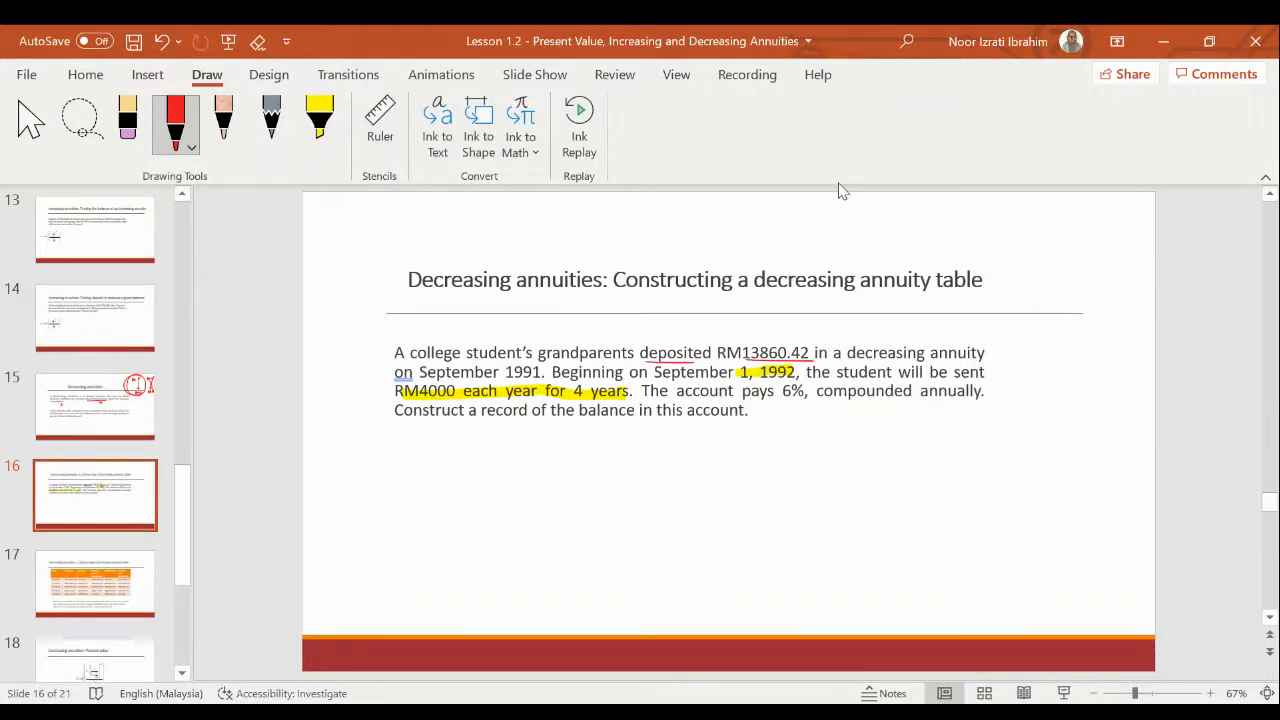
Step: Handwrite Rm 13860.42 as P at the right, with an arrow labelled 4 years
drag(1040, 345, 1065, 345)
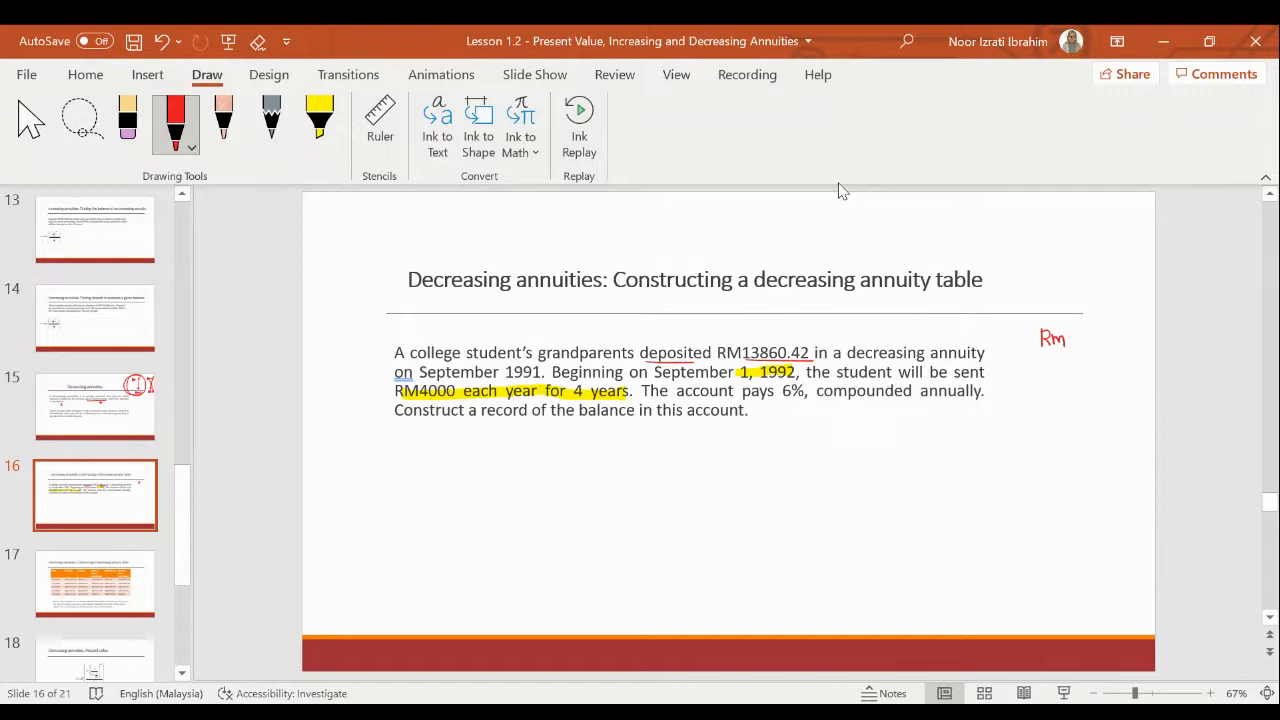
drag(1082, 340, 1110, 340)
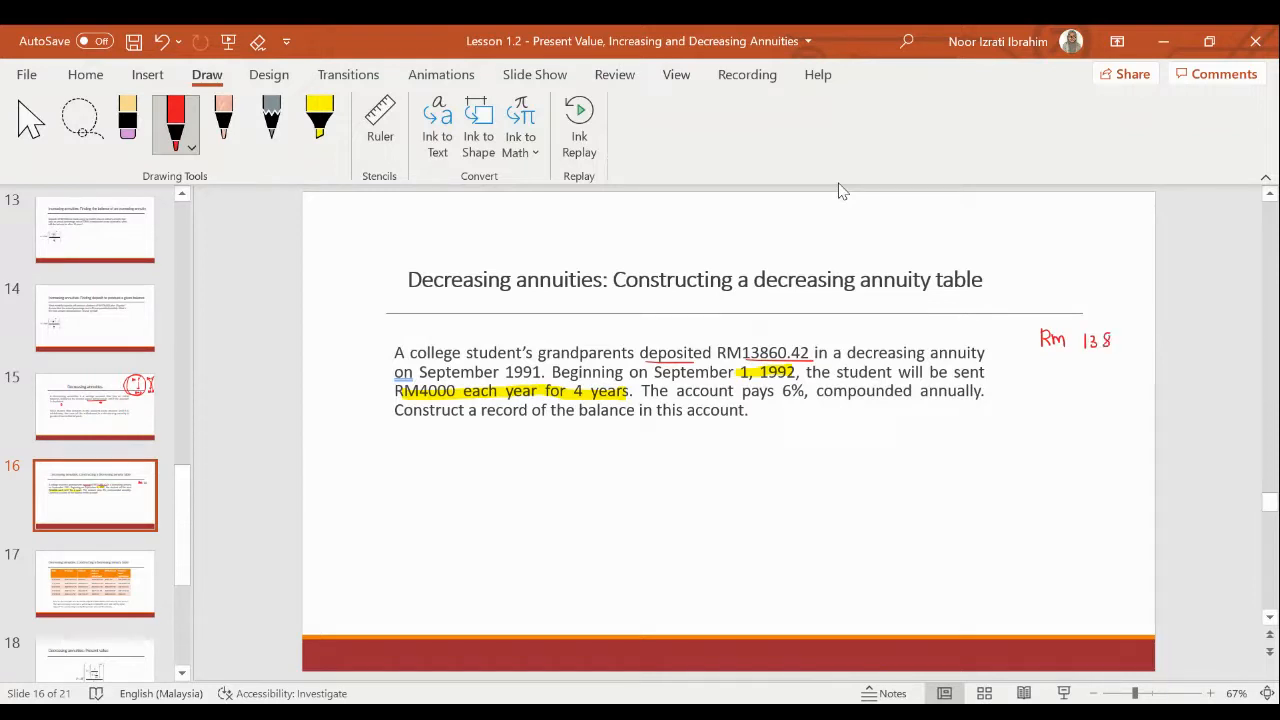
drag(1117, 340, 1165, 340)
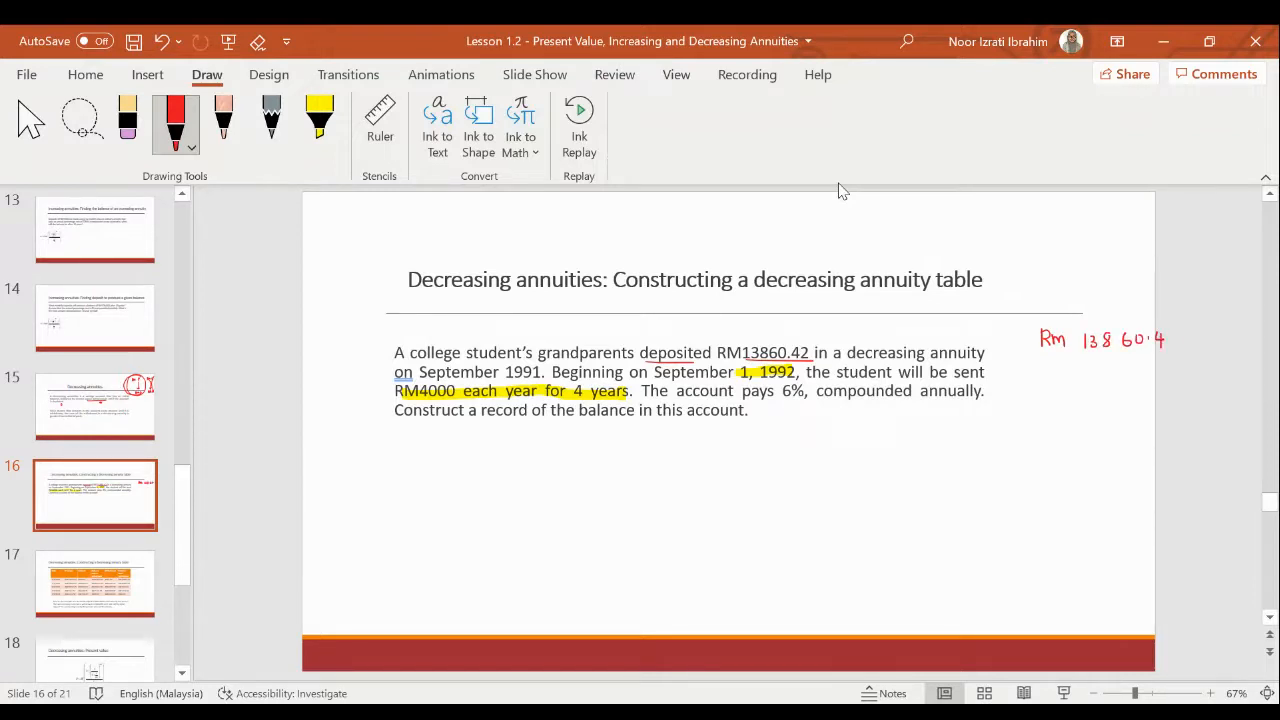
drag(1185, 338, 1215, 338)
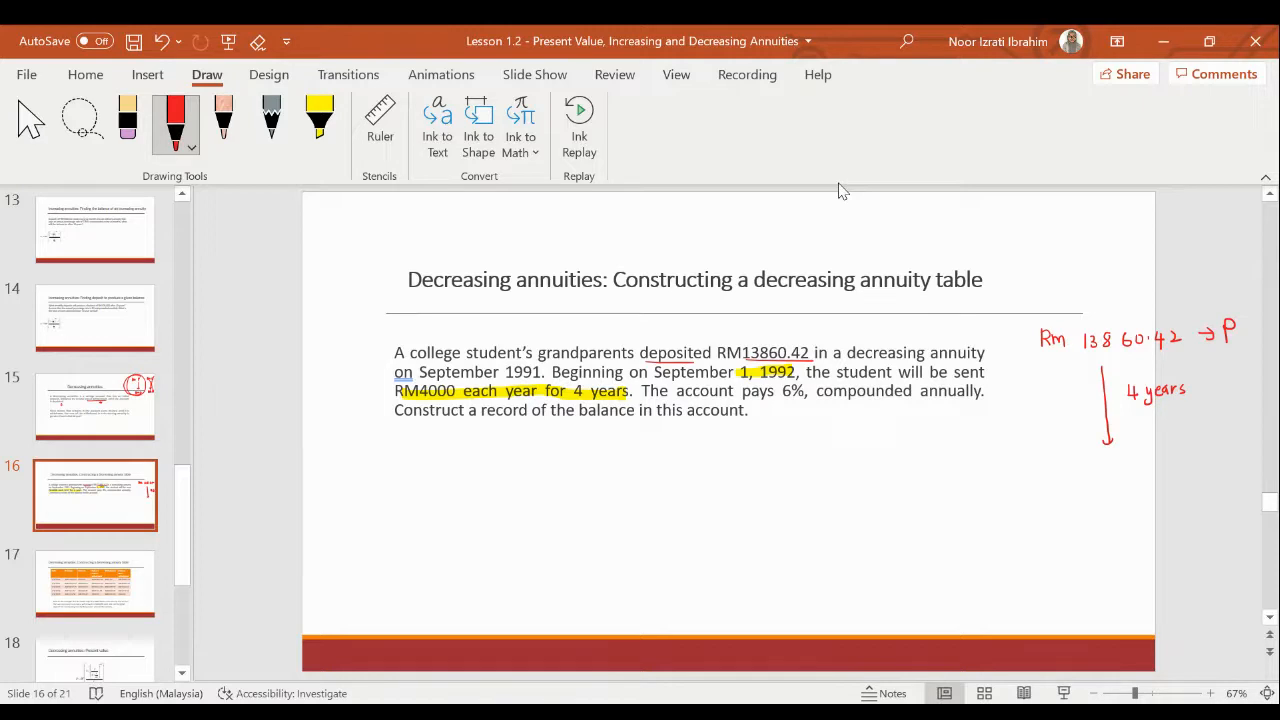
mouse_move(1238, 111)
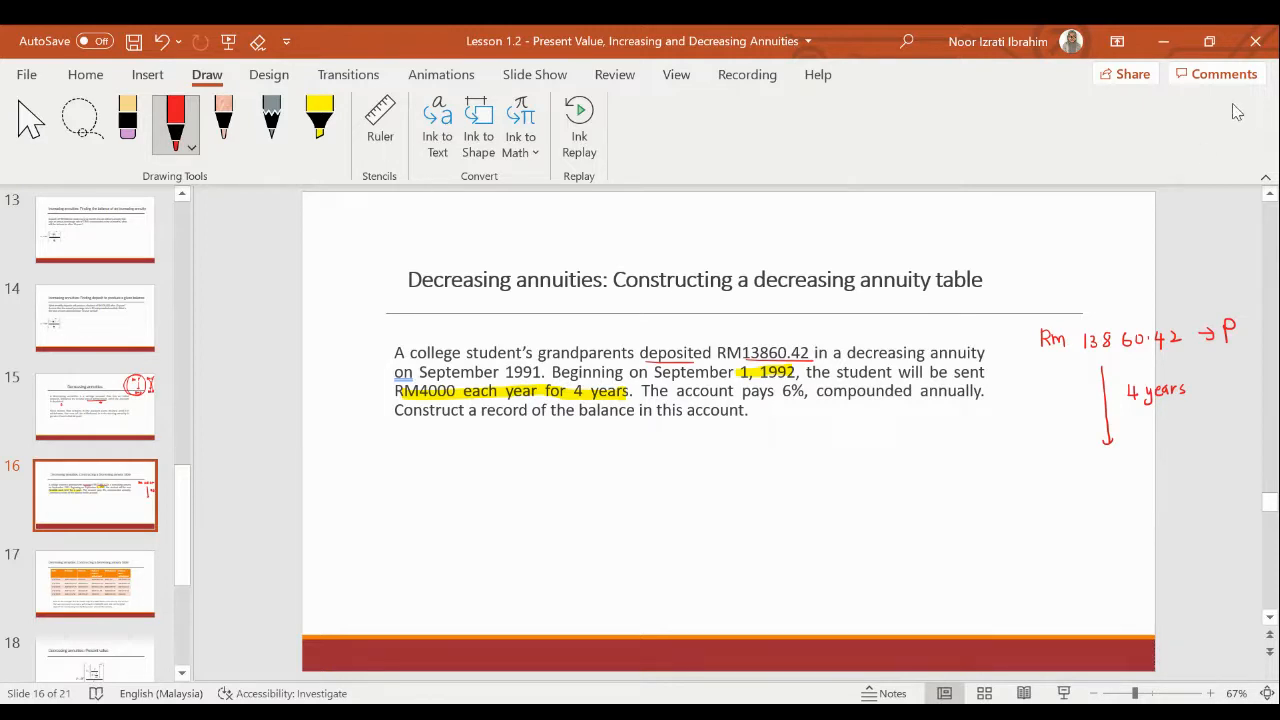
mouse_move(1155, 188)
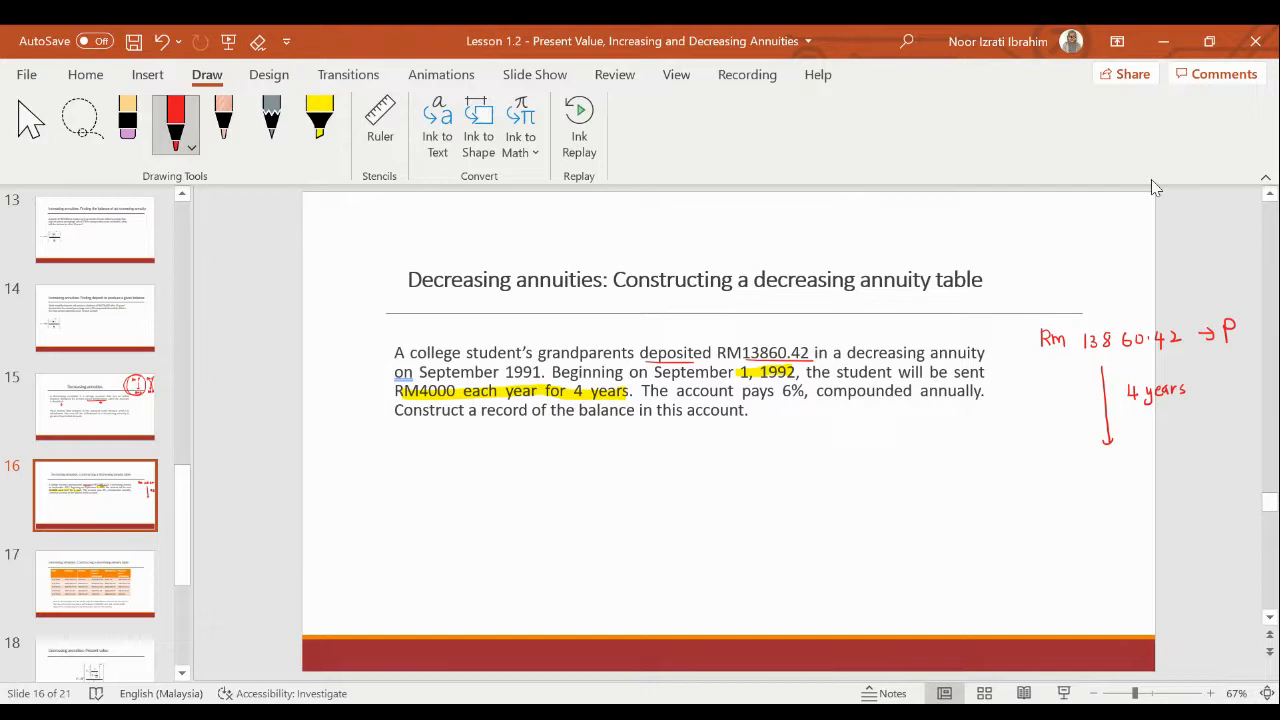
Step: Write 'total withdrawal: Rm4000 × 4 = Rm 16000' below the problem and underline the total
drag(460, 453, 478, 451)
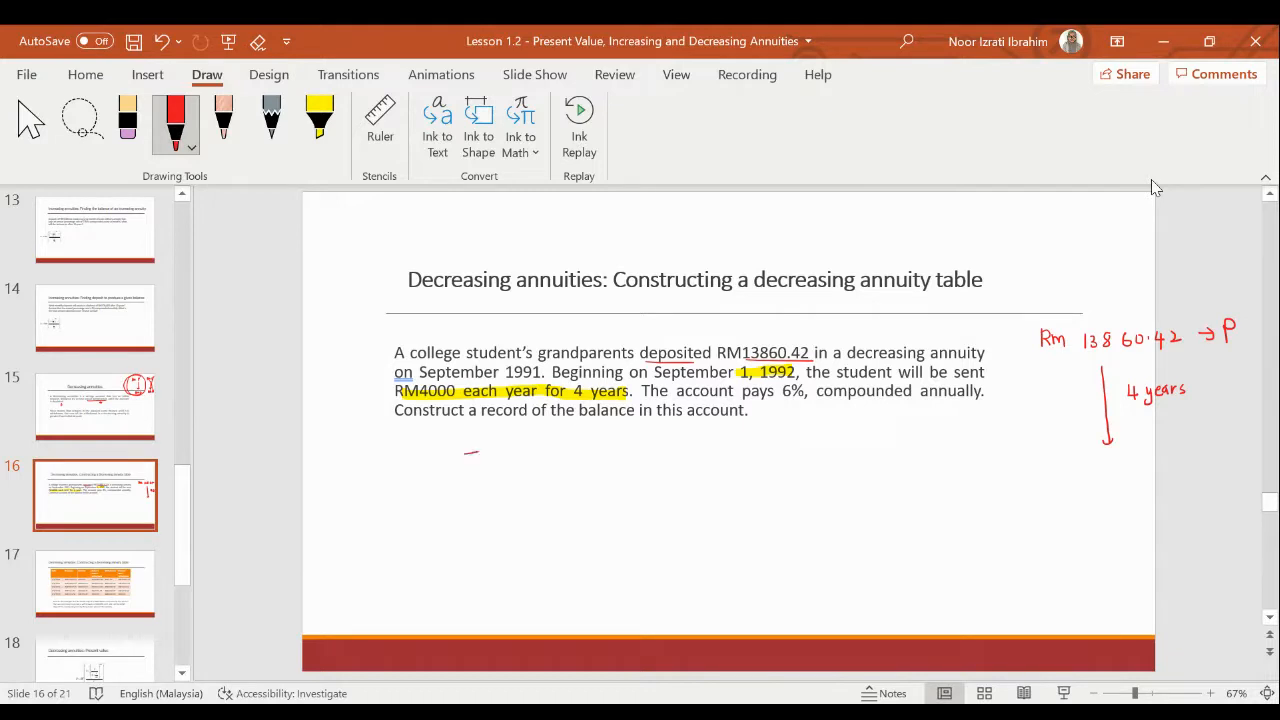
drag(465, 457, 530, 457)
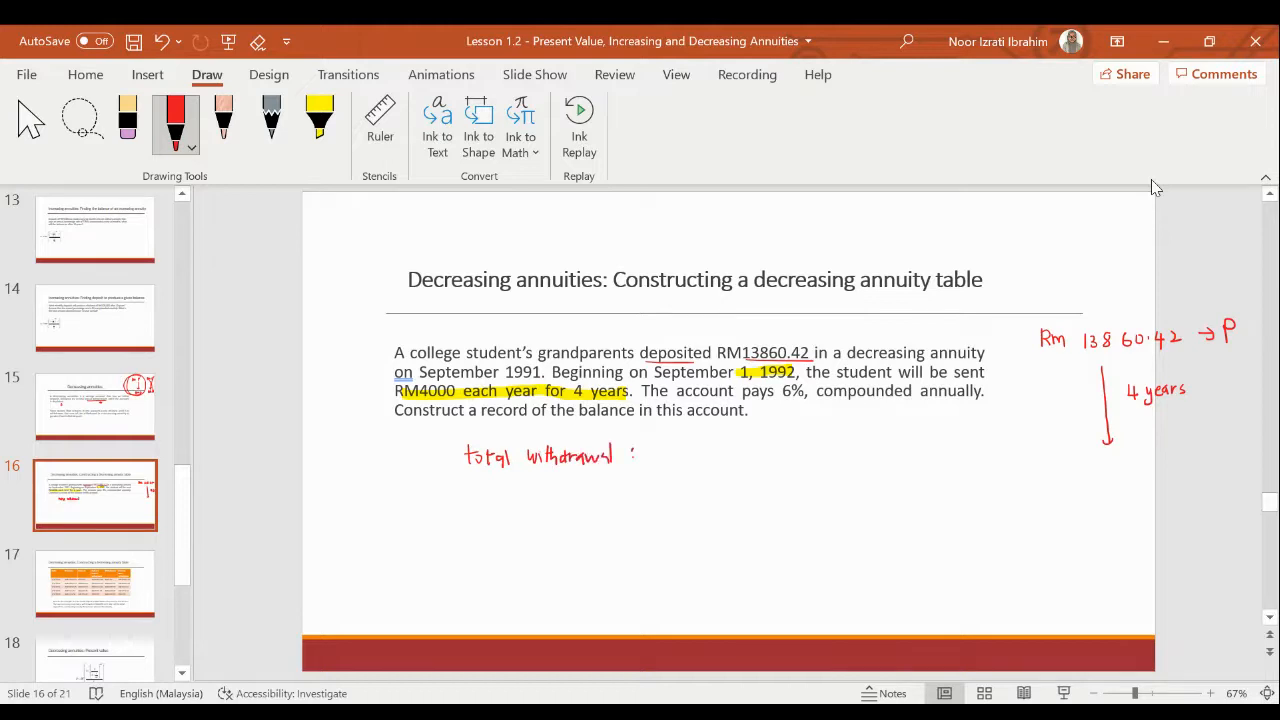
drag(660, 455, 700, 455)
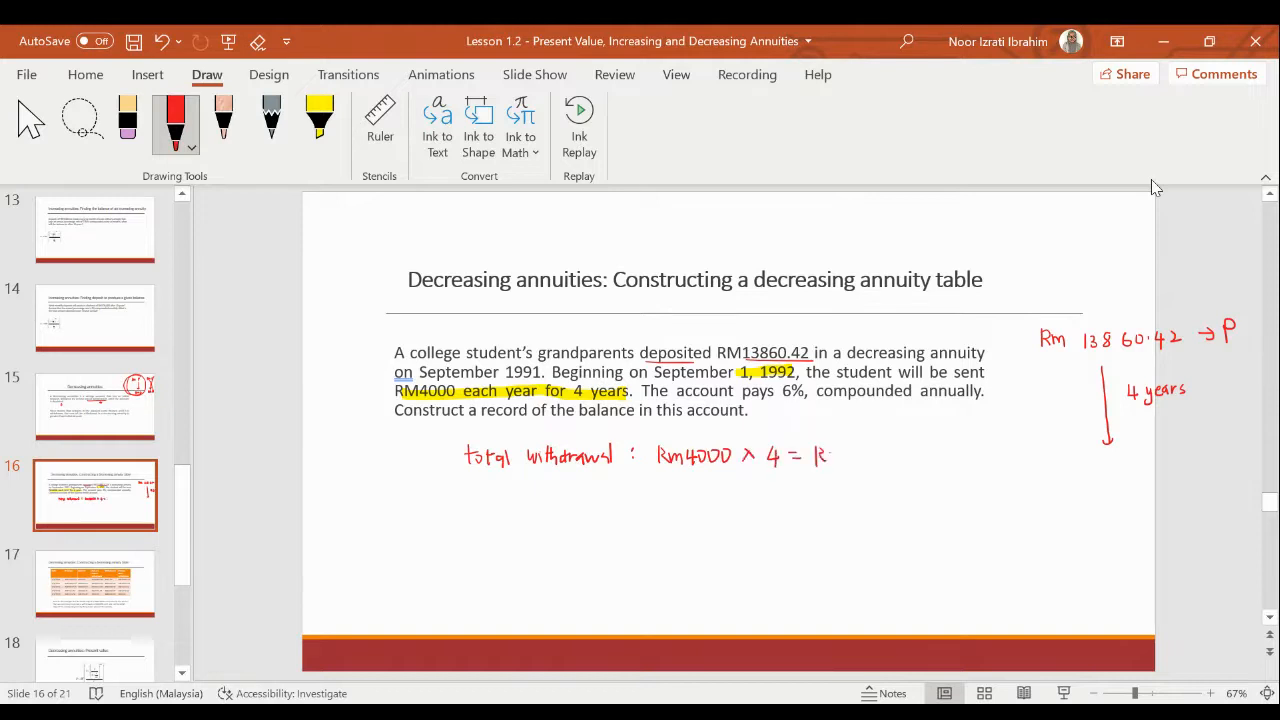
drag(810, 455, 910, 455)
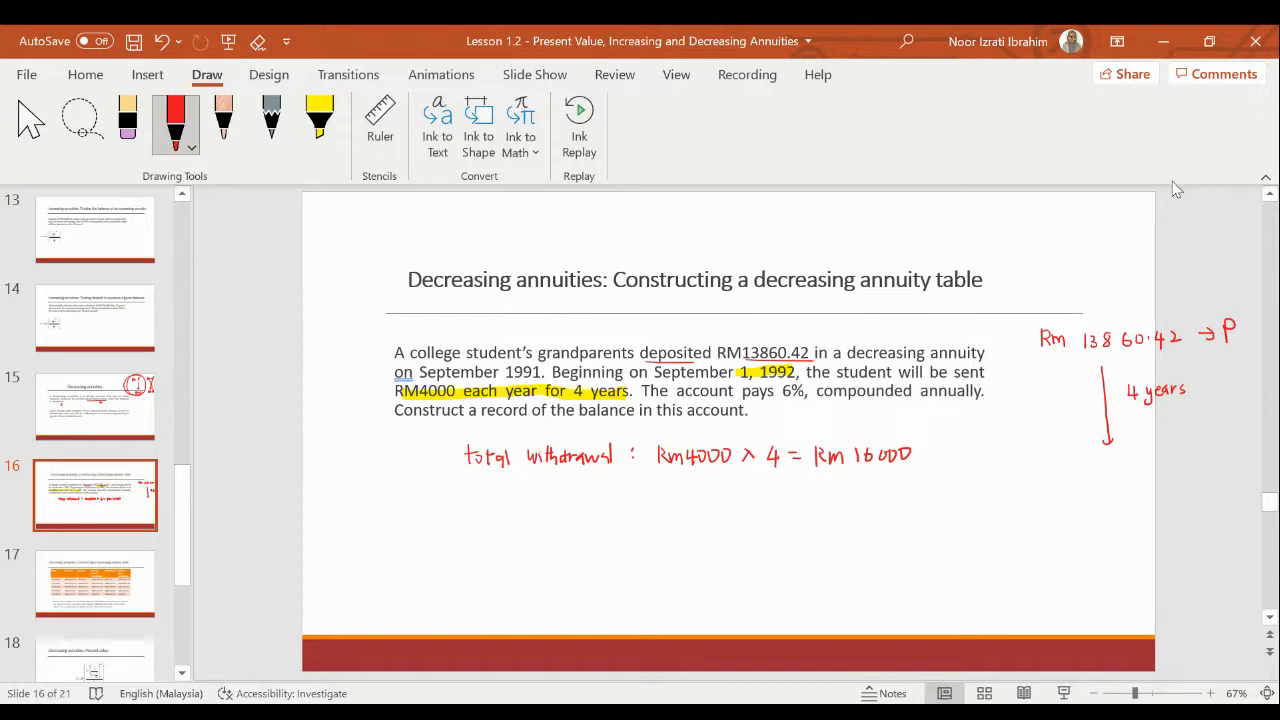
drag(825, 470, 905, 470)
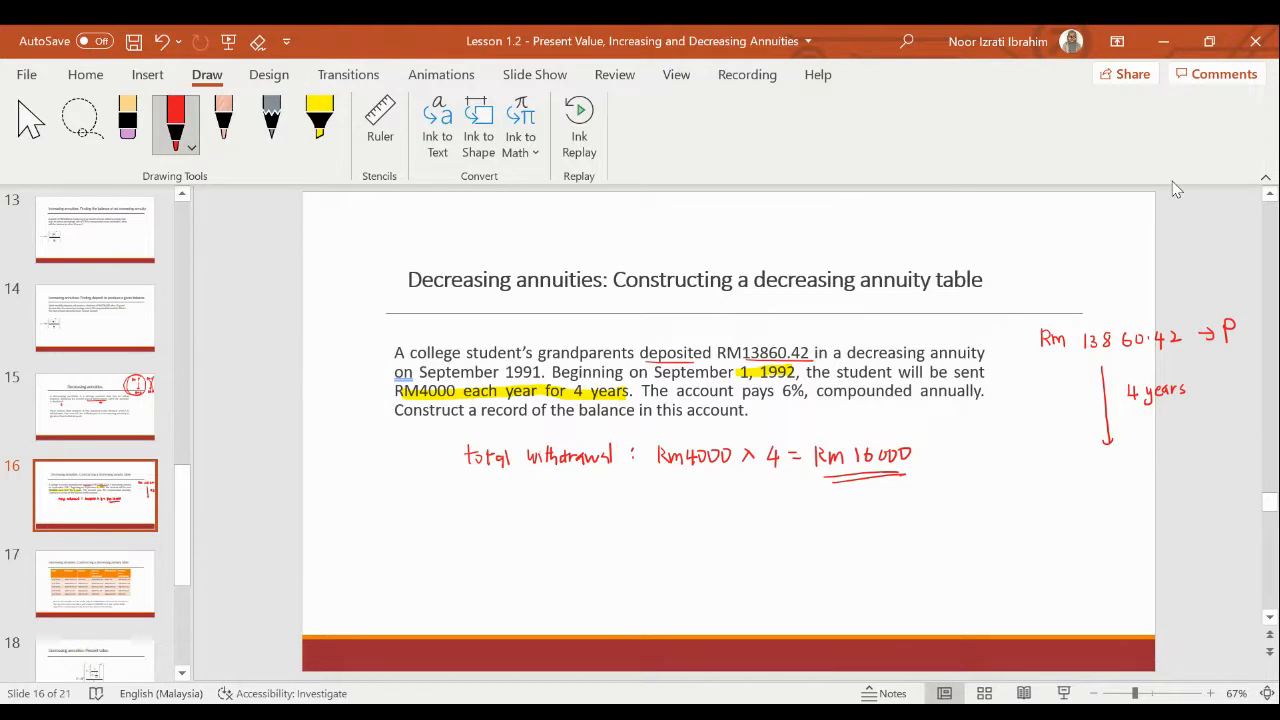
mouse_move(1083, 190)
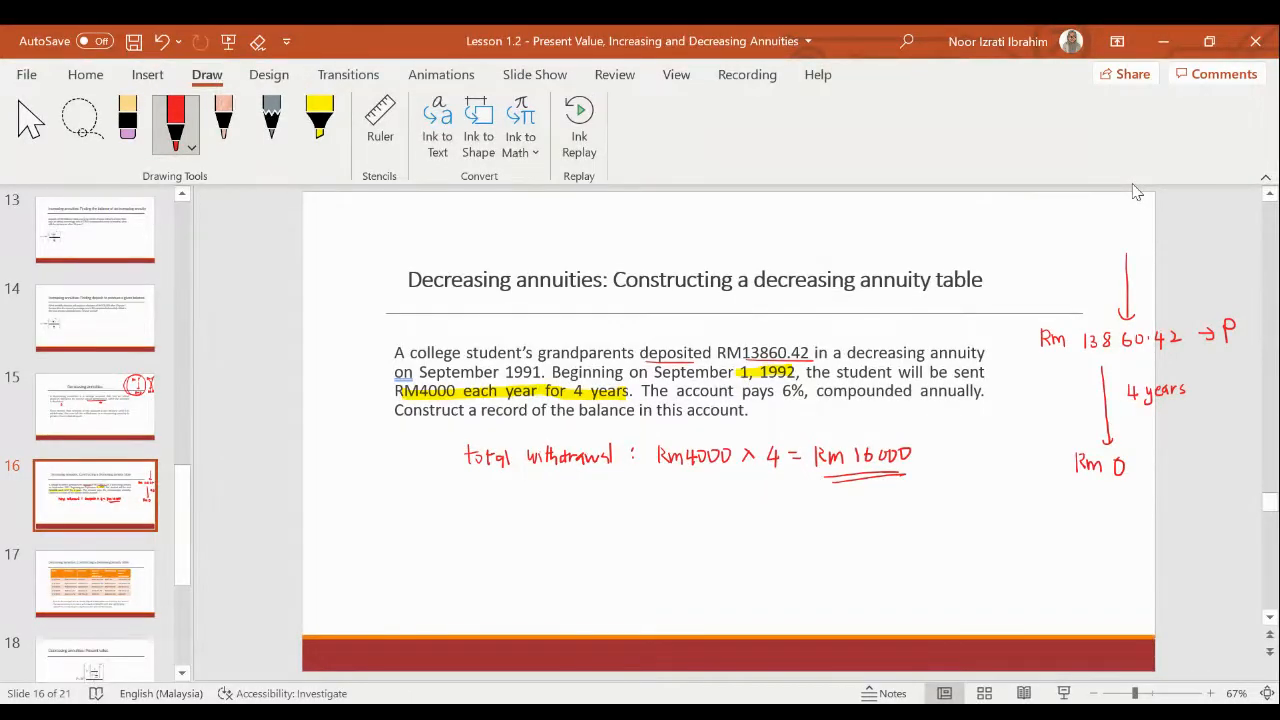
Step: Set the highlighter to light blue, write '+ interest' beside the arrow in red, and move to slide 17
click(319, 120)
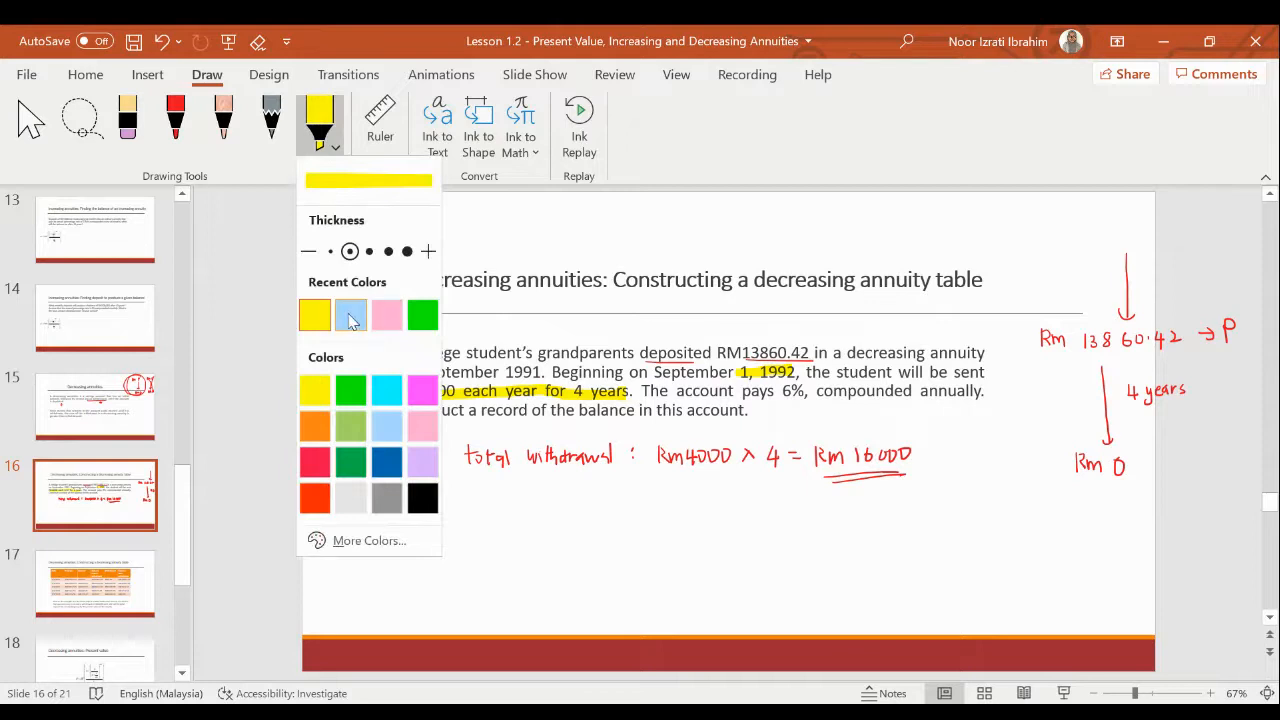
click(350, 314)
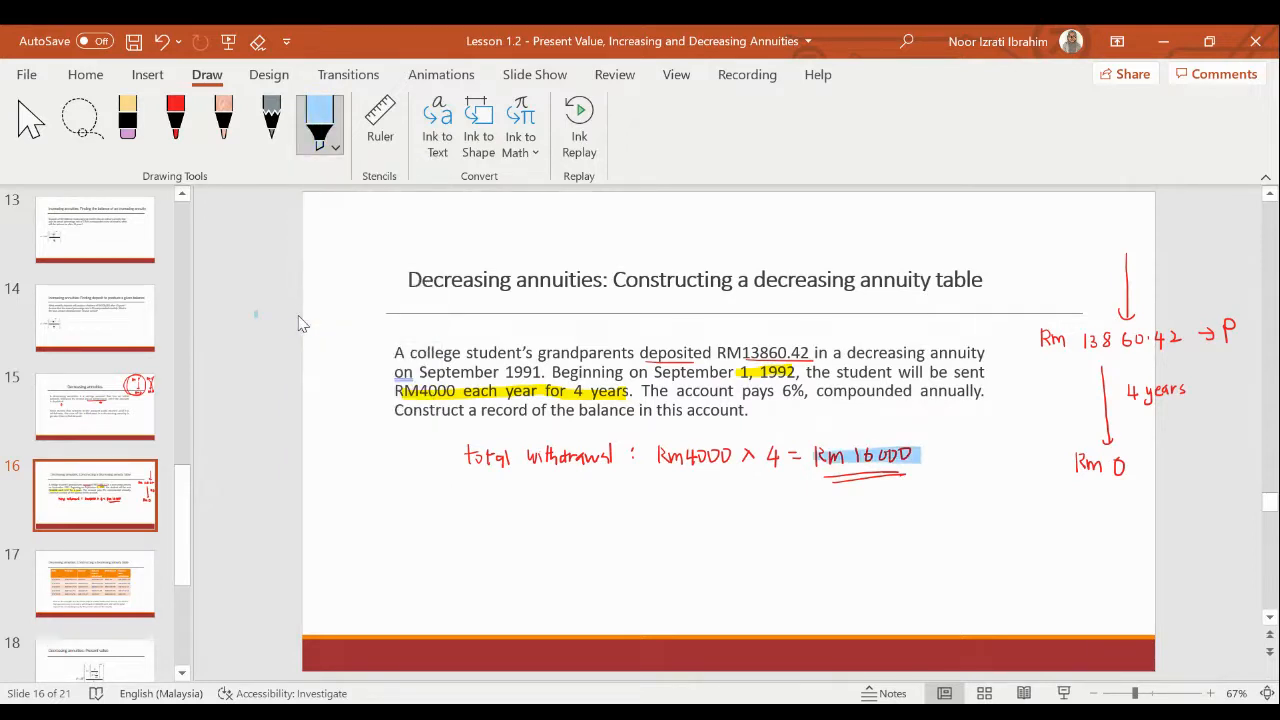
click(175, 118)
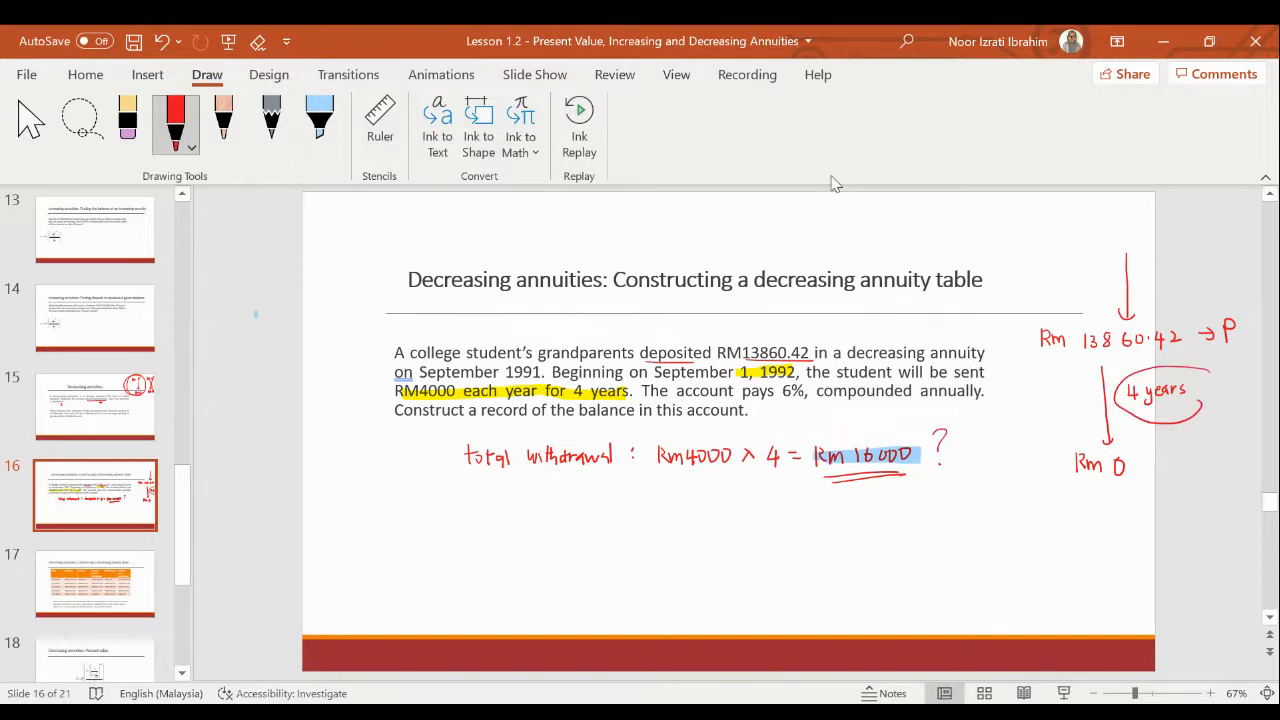
drag(1015, 395, 1060, 390)
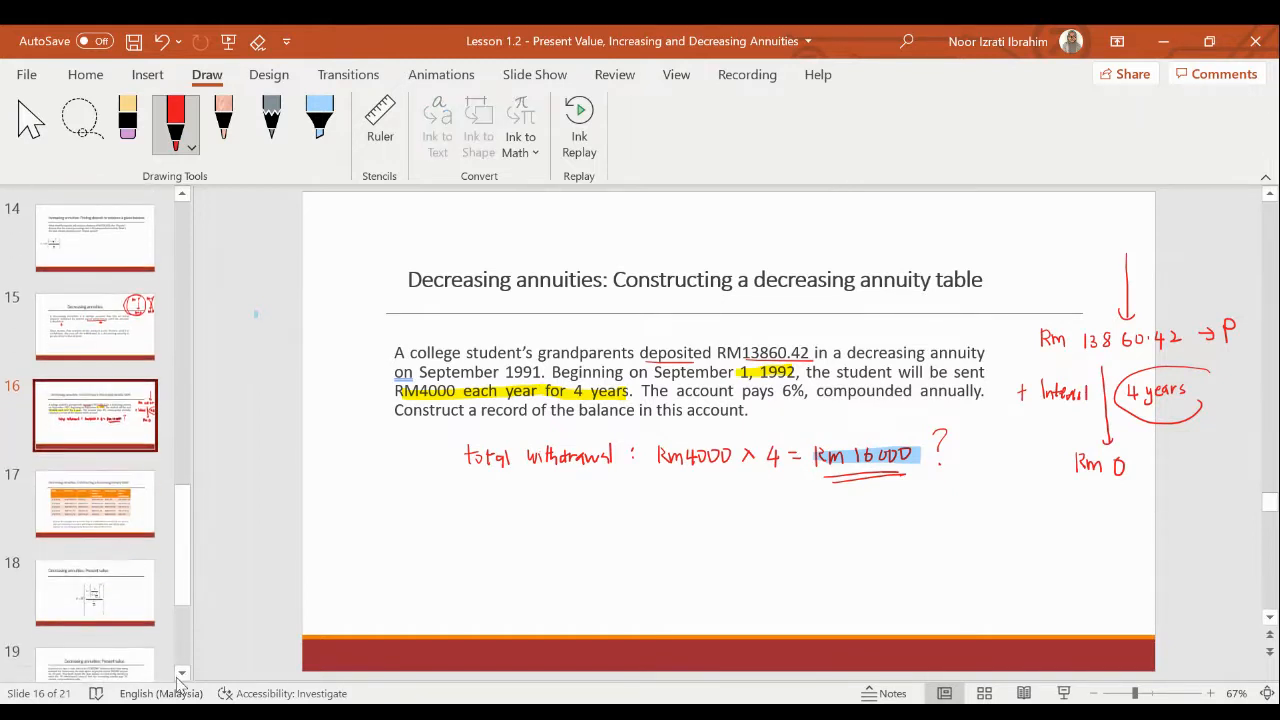
click(95, 503)
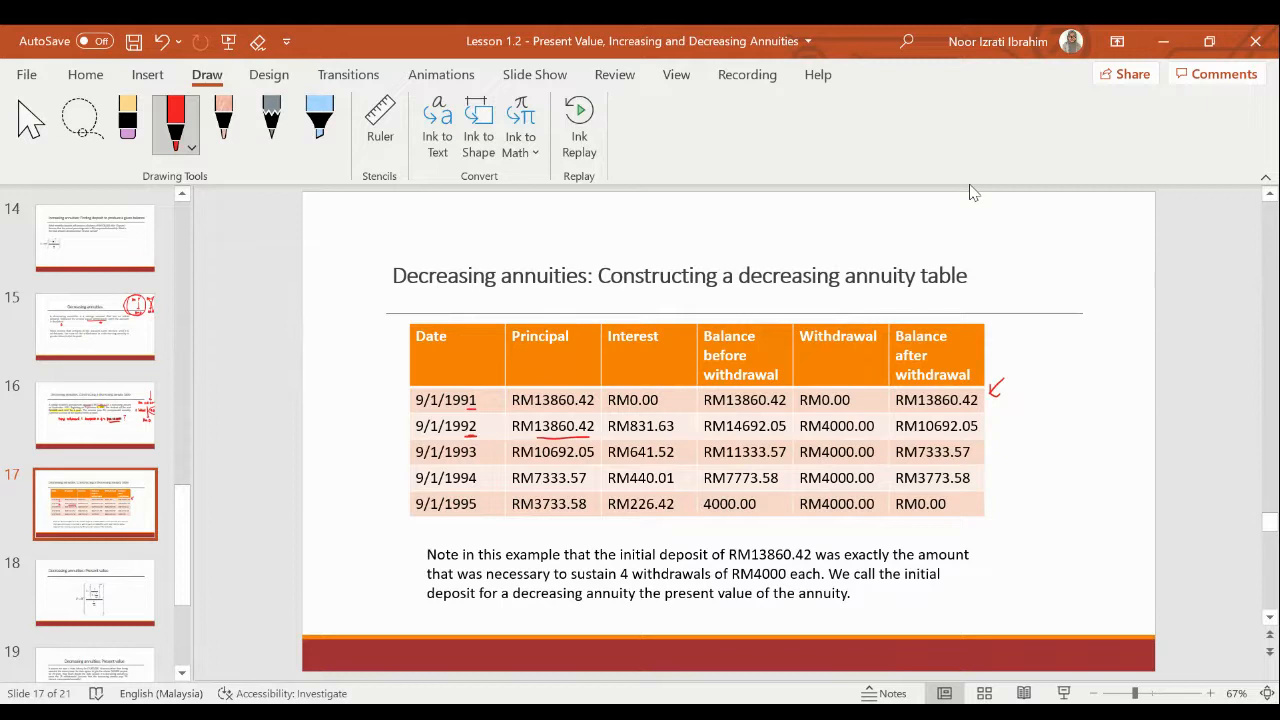
Step: Underline RM831.63 in the 1992 Interest cell and write I = p × r/m above the table
drag(612, 437, 673, 437)
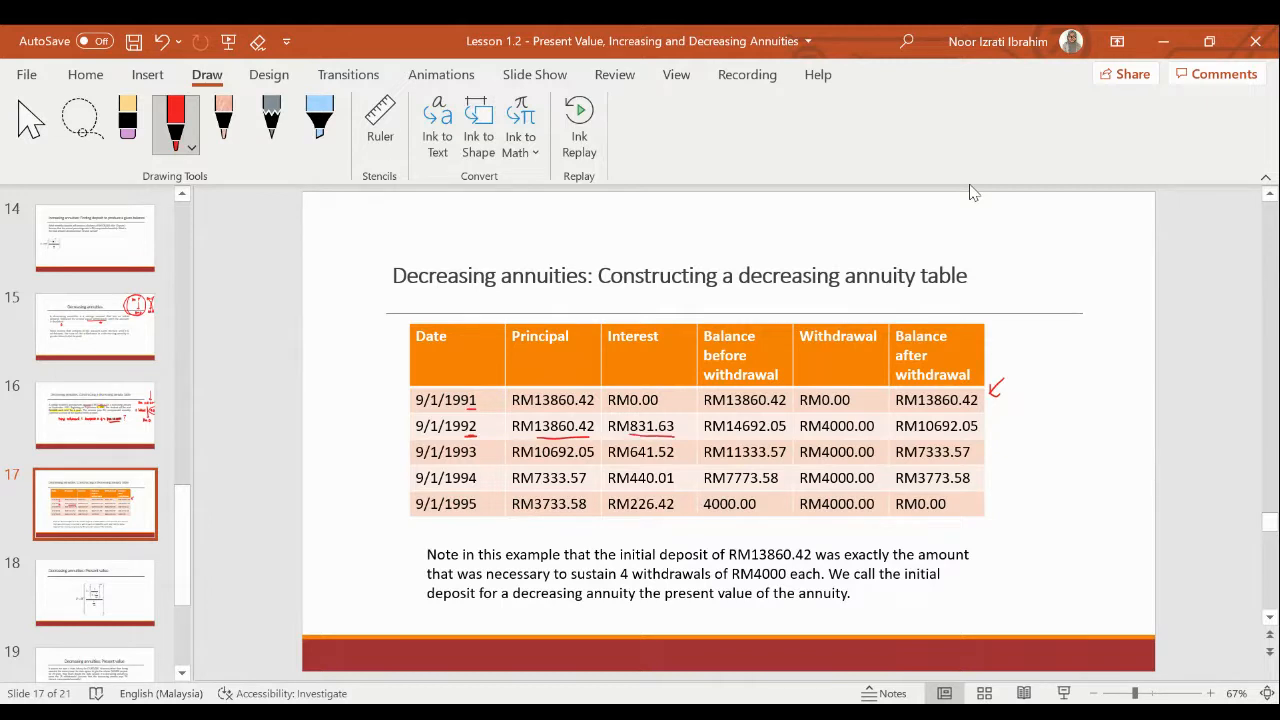
drag(610, 440, 675, 438)
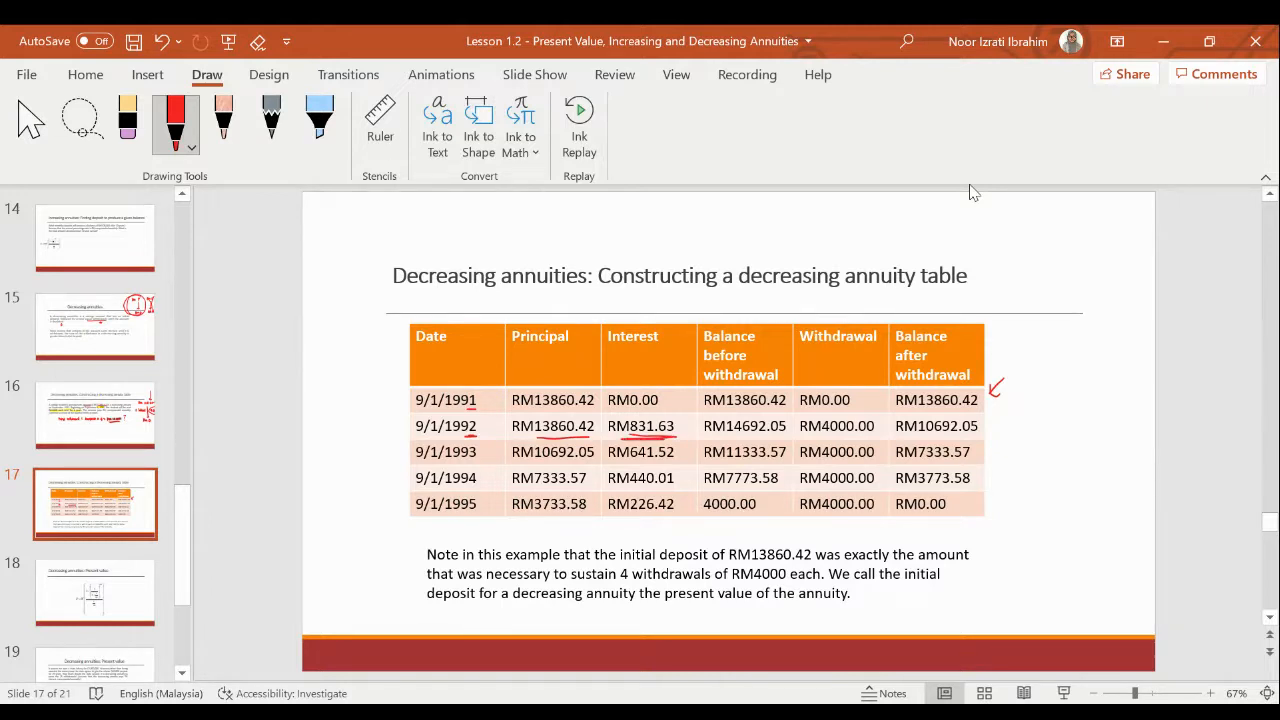
mouse_move(920, 192)
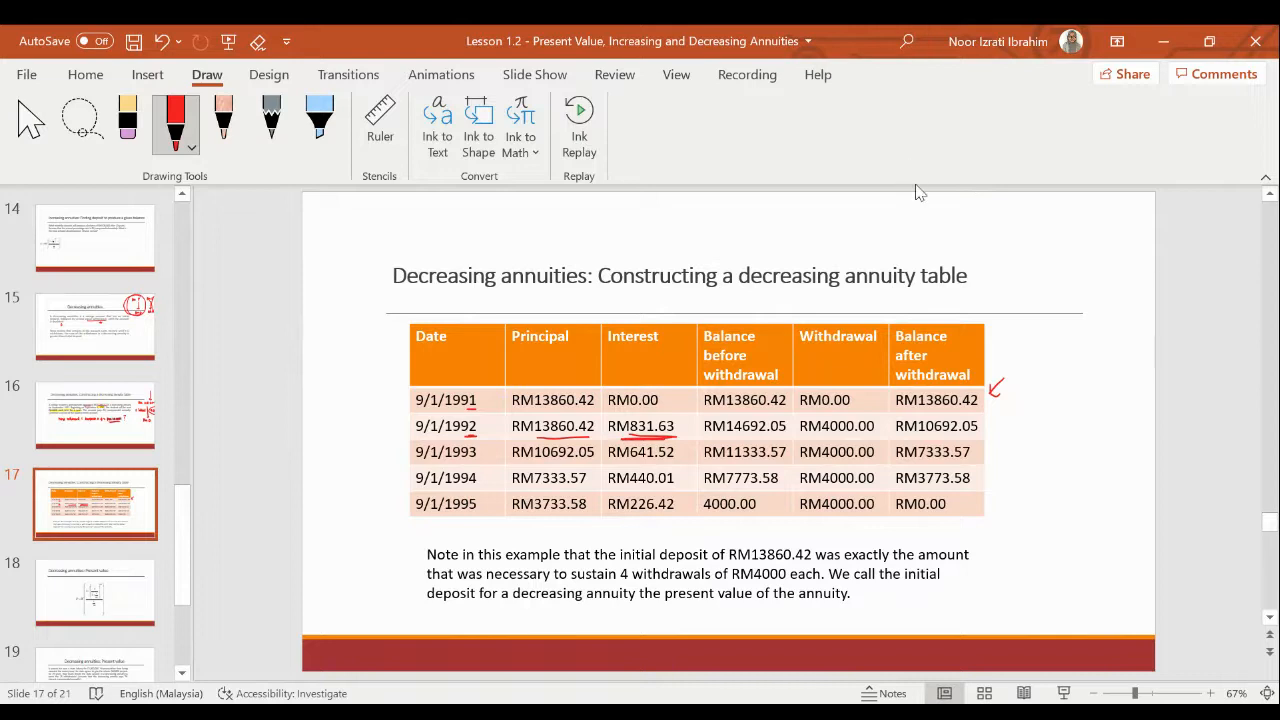
drag(918, 205, 913, 228)
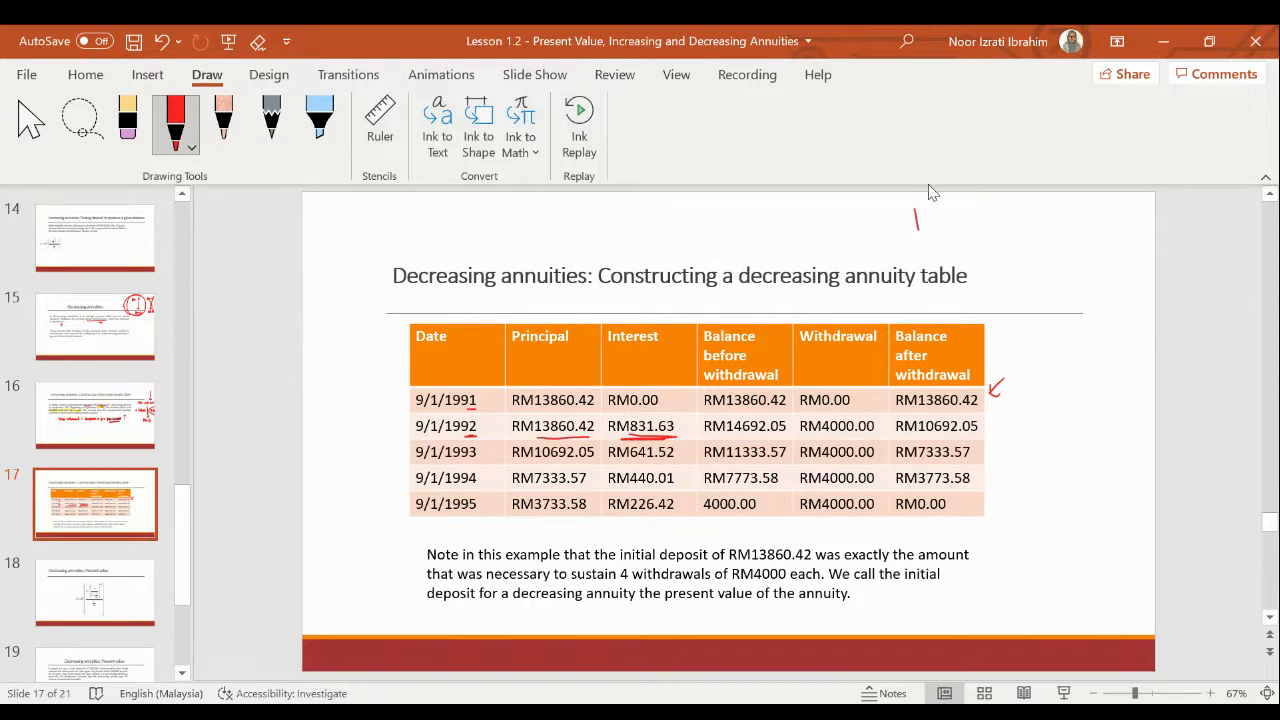
drag(915, 225, 970, 225)
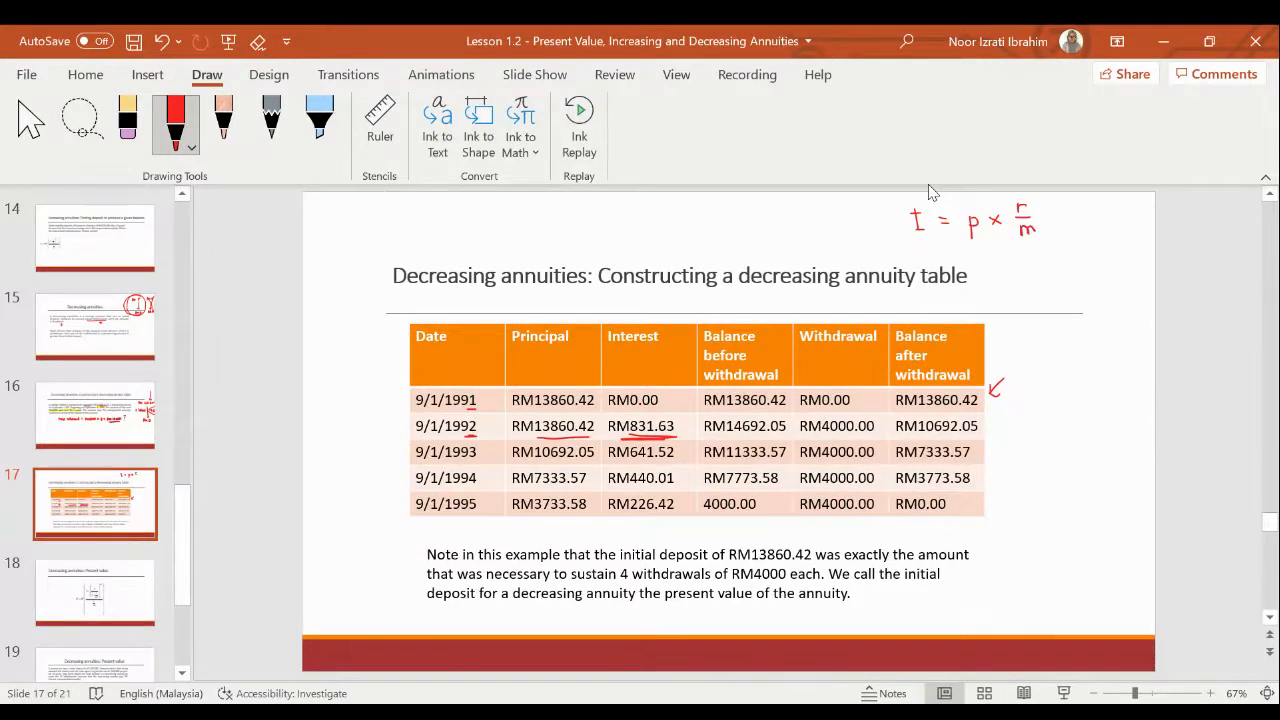
mouse_move(1078, 190)
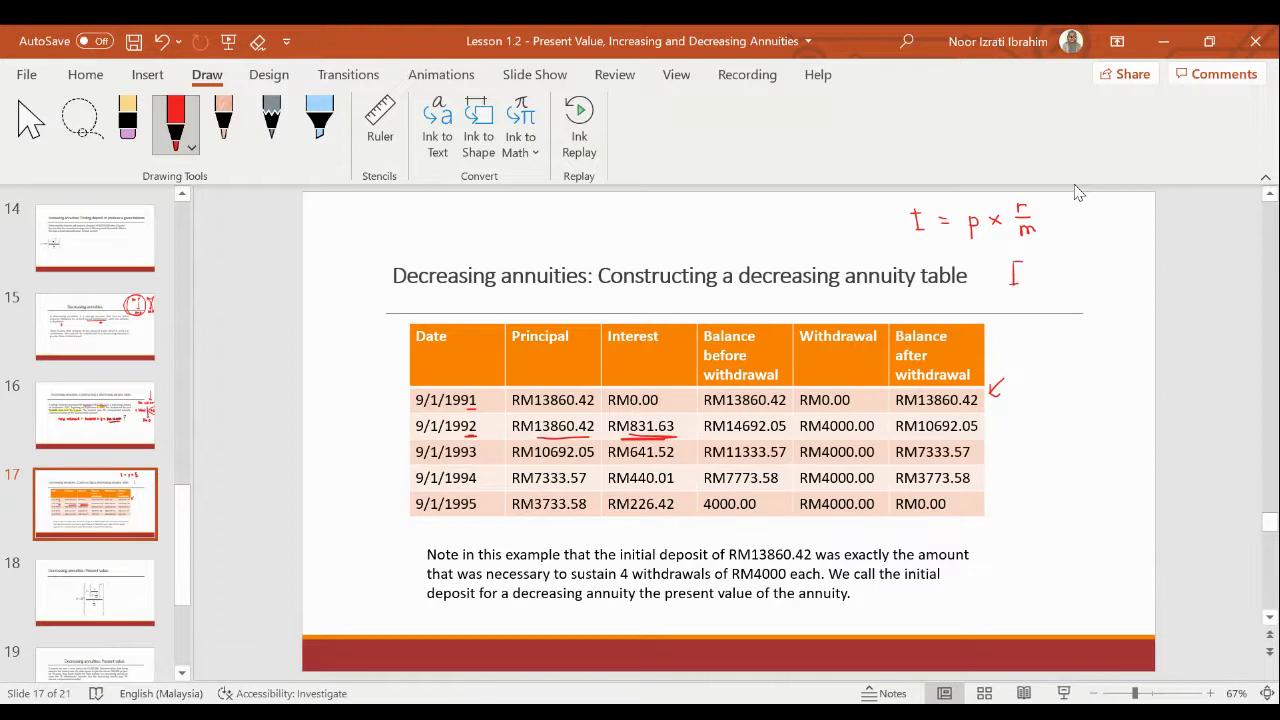
Step: Write I = p × r/1 beside the title and circle the final RM0.00 balance
drag(1030, 275, 1078, 278)
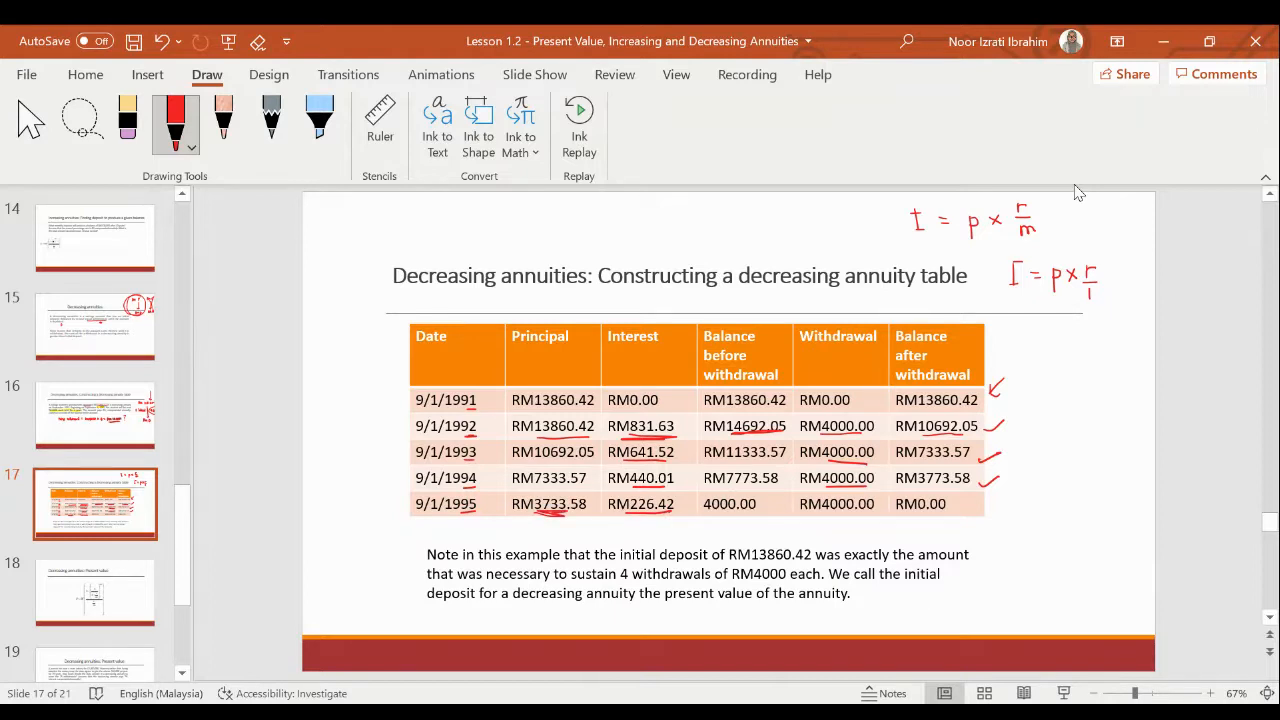
drag(880, 515, 895, 505)
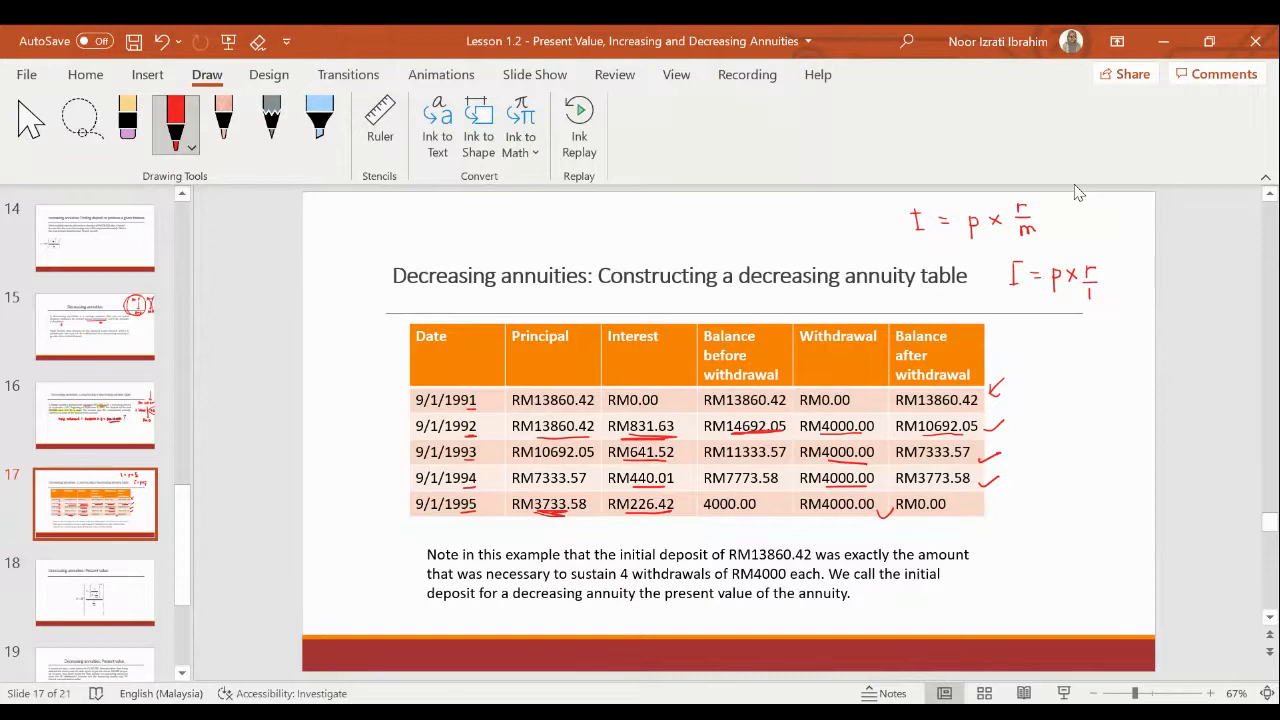
drag(880, 505, 965, 515)
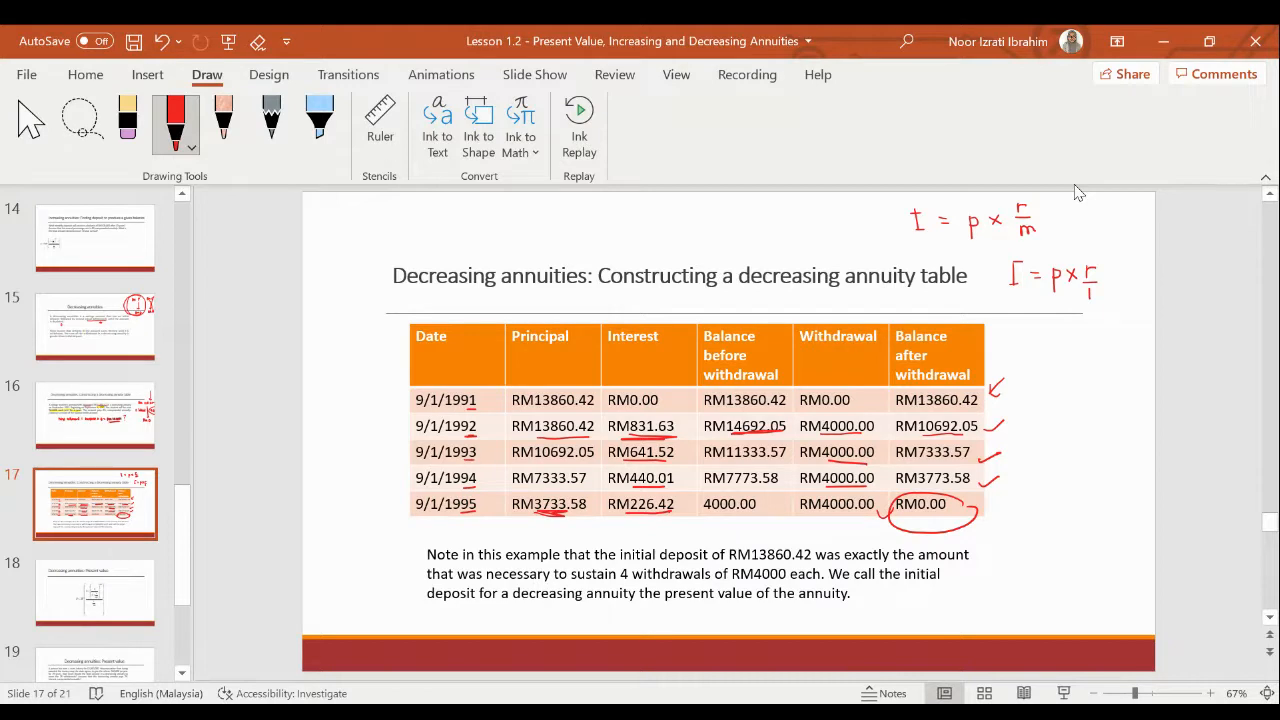
mouse_move(1098, 410)
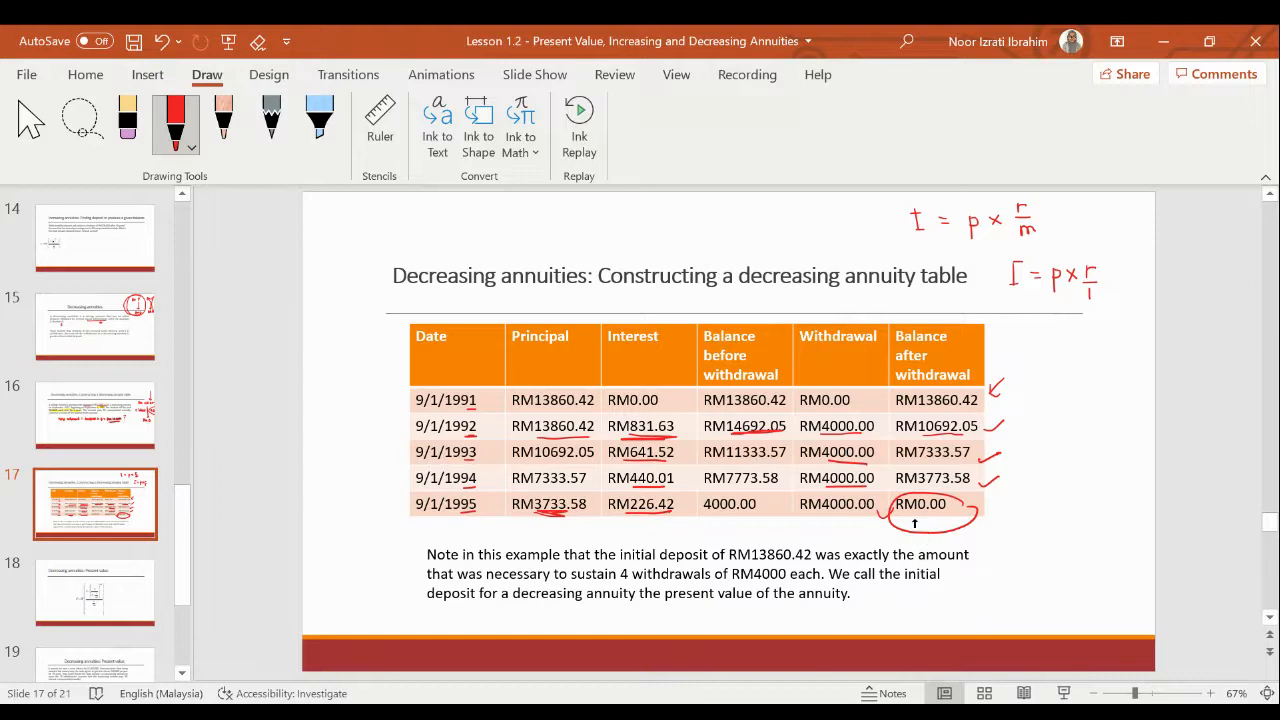
mouse_move(1028, 443)
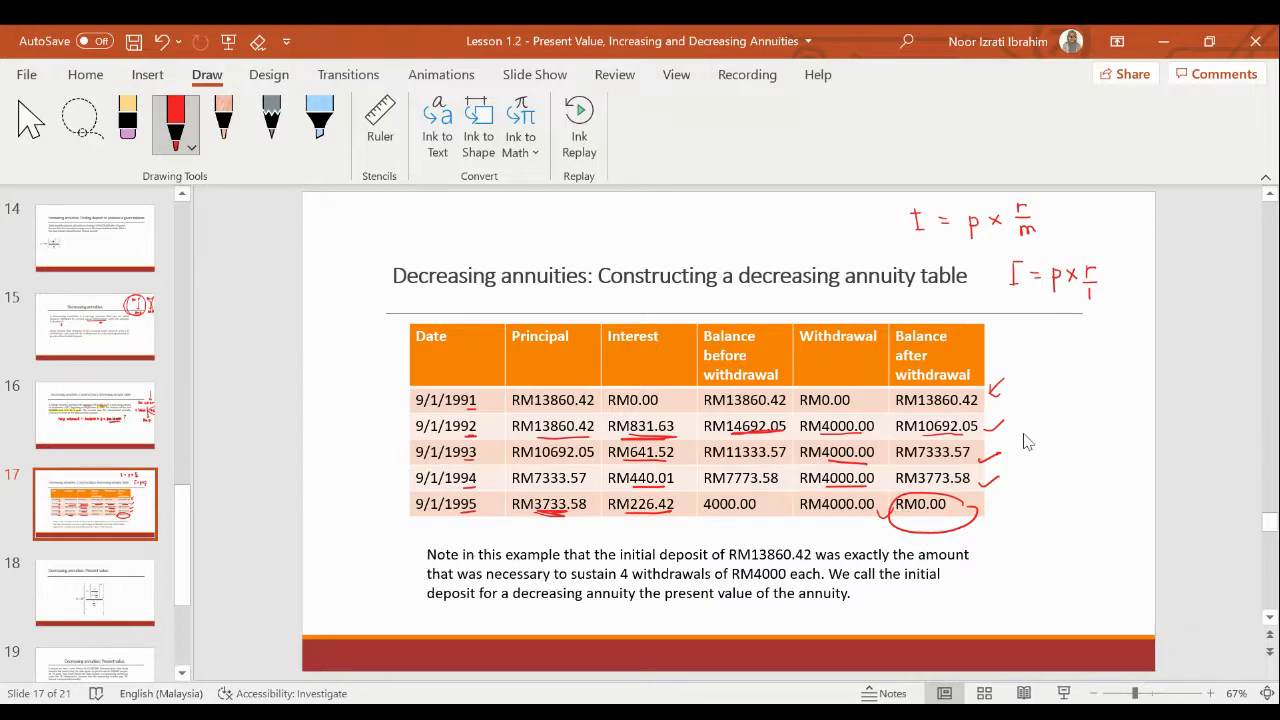
mouse_move(818, 192)
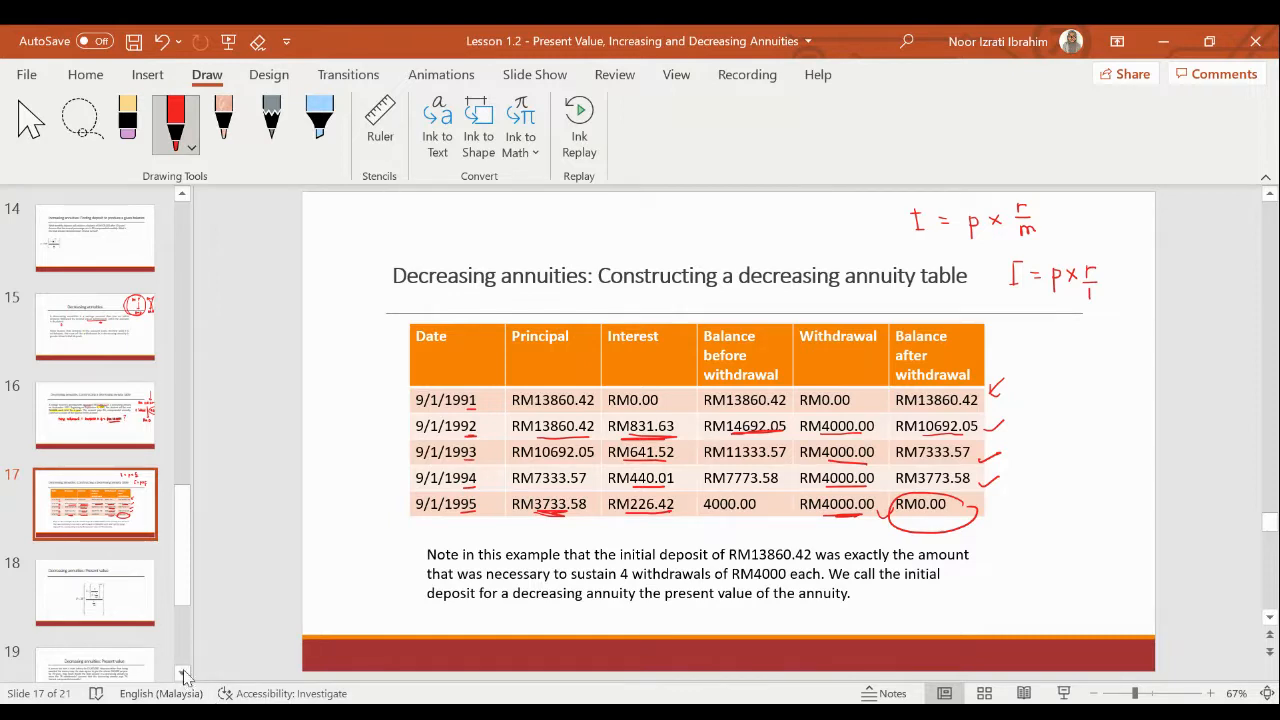
Step: Scroll the slide thumbnail pane down
scroll(down, 3)
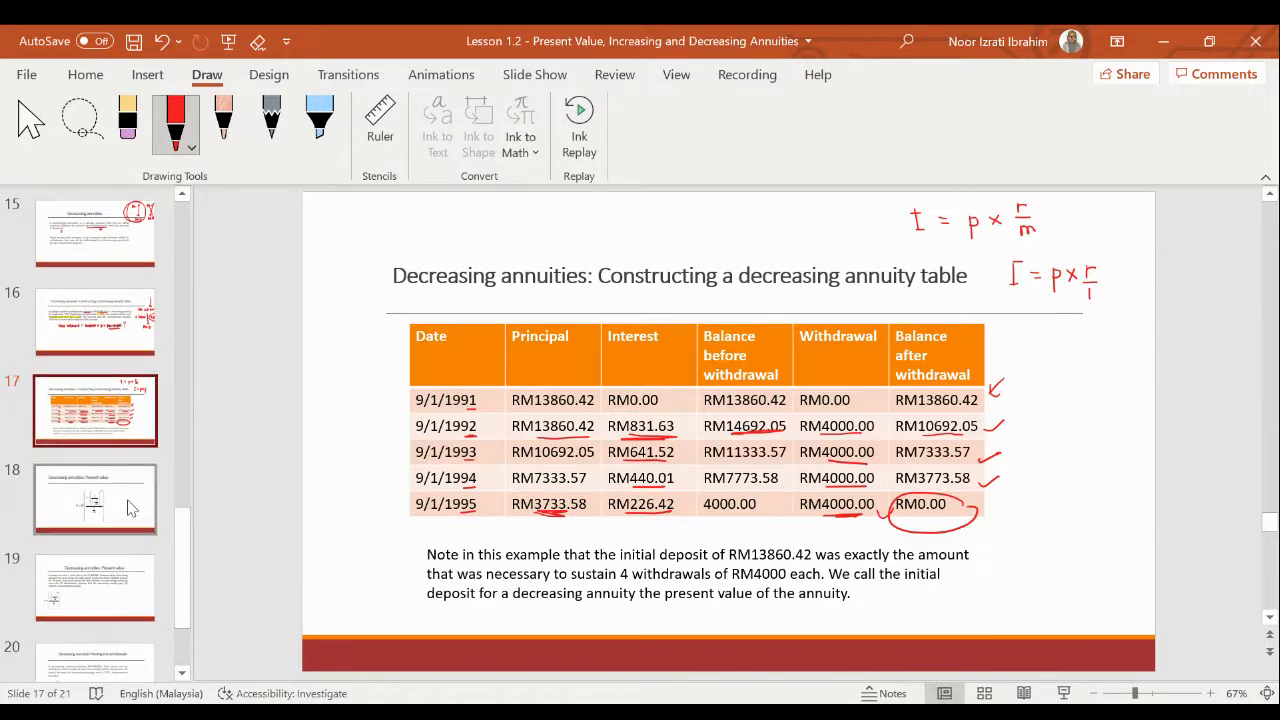
Step: On slide 18, circle P and W in red and label W 'regular withdrawal'
click(95, 499)
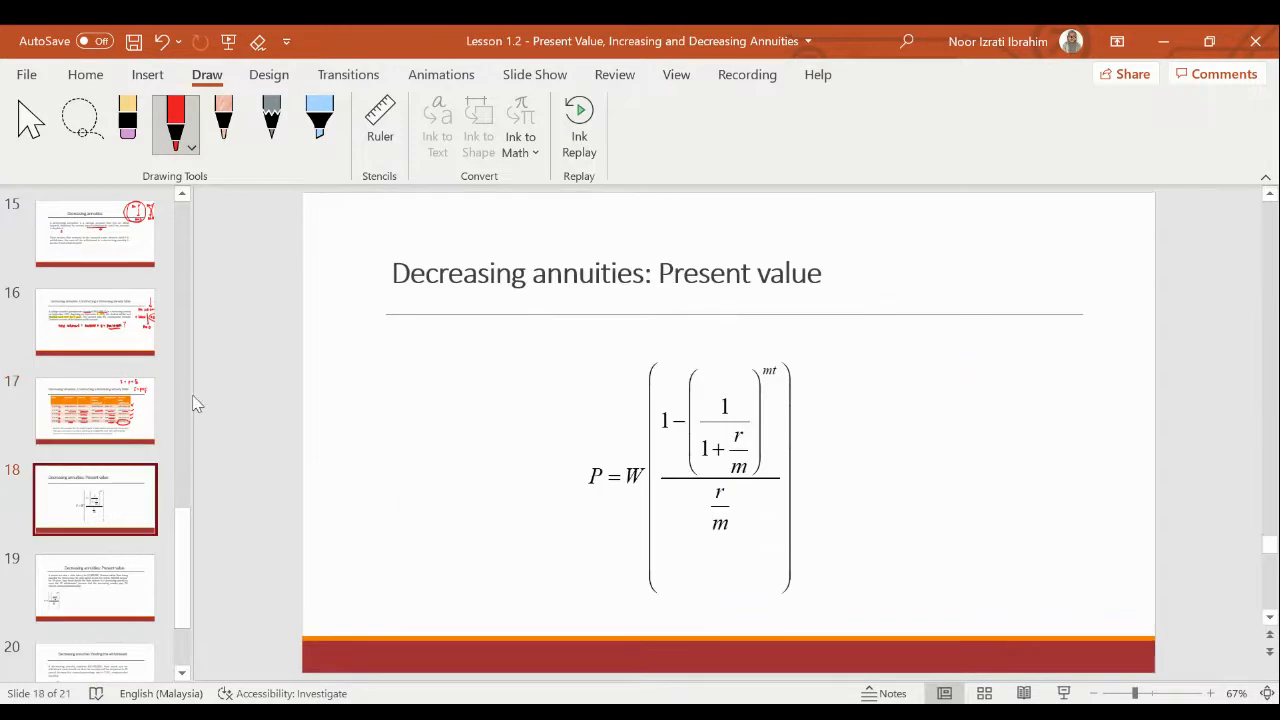
drag(600, 460, 590, 490)
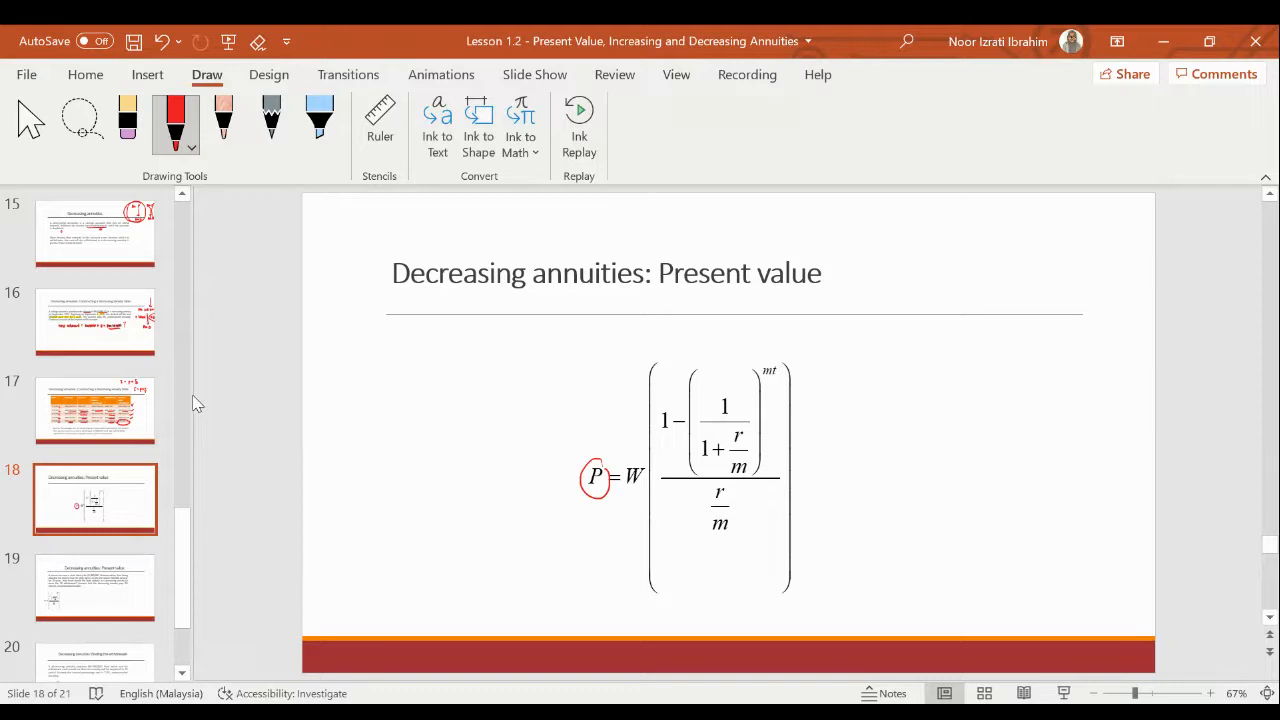
drag(625, 410, 635, 490)
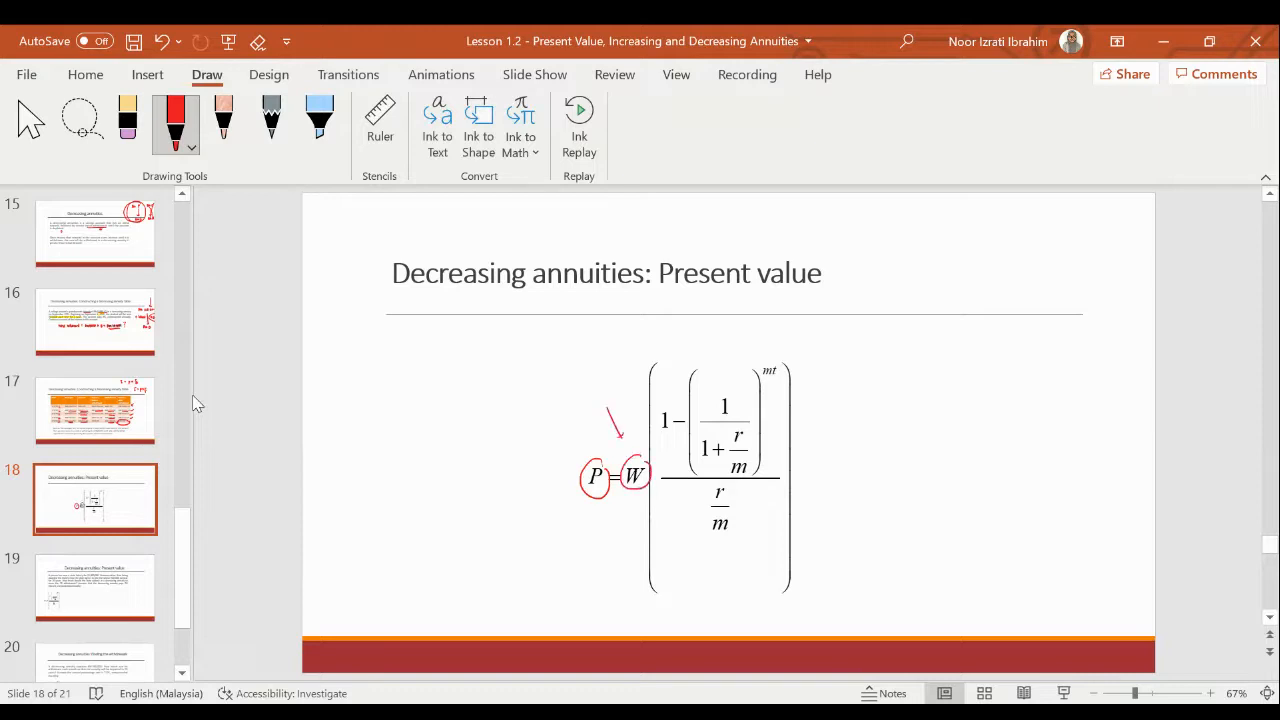
text(rec)
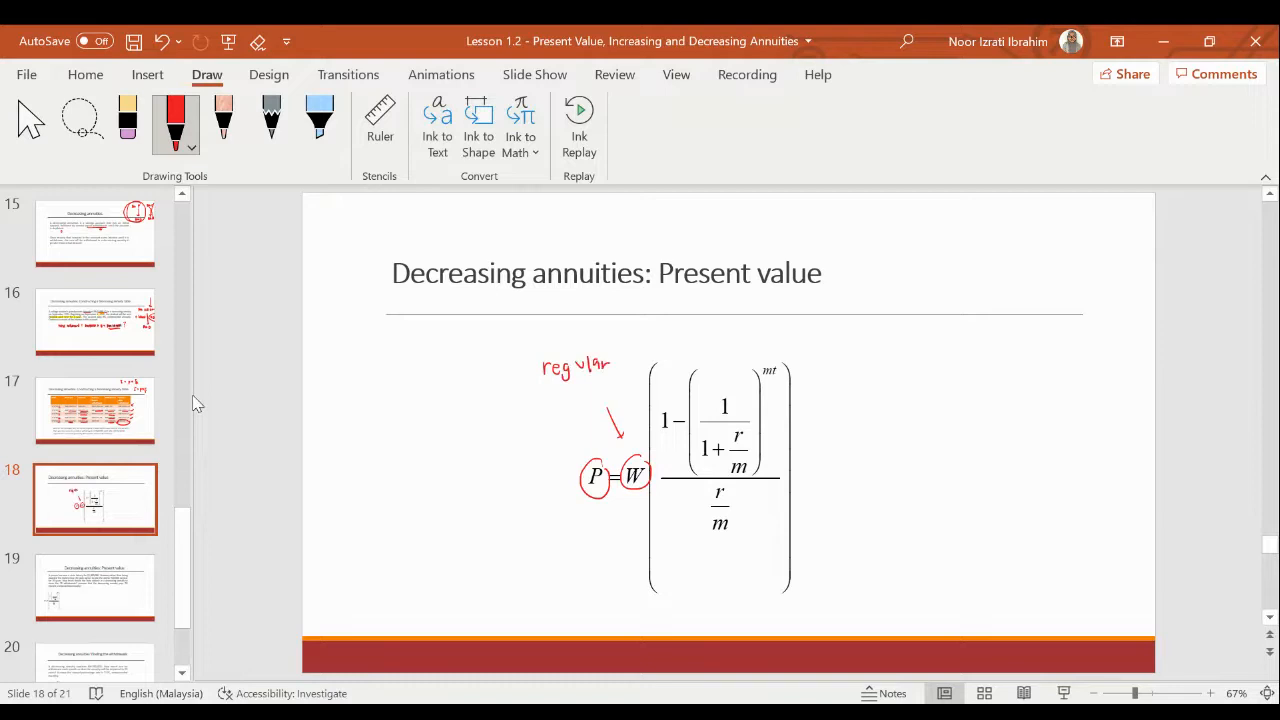
drag(525, 388, 565, 398)
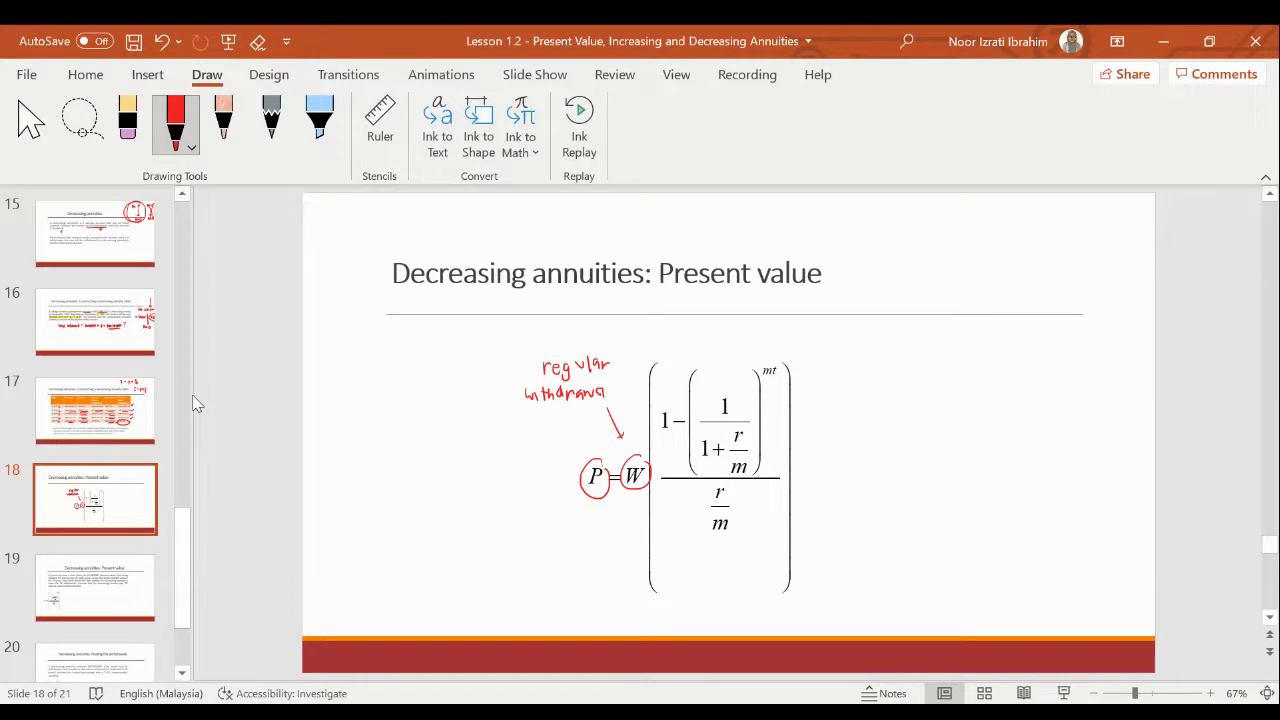
mouse_move(128, 578)
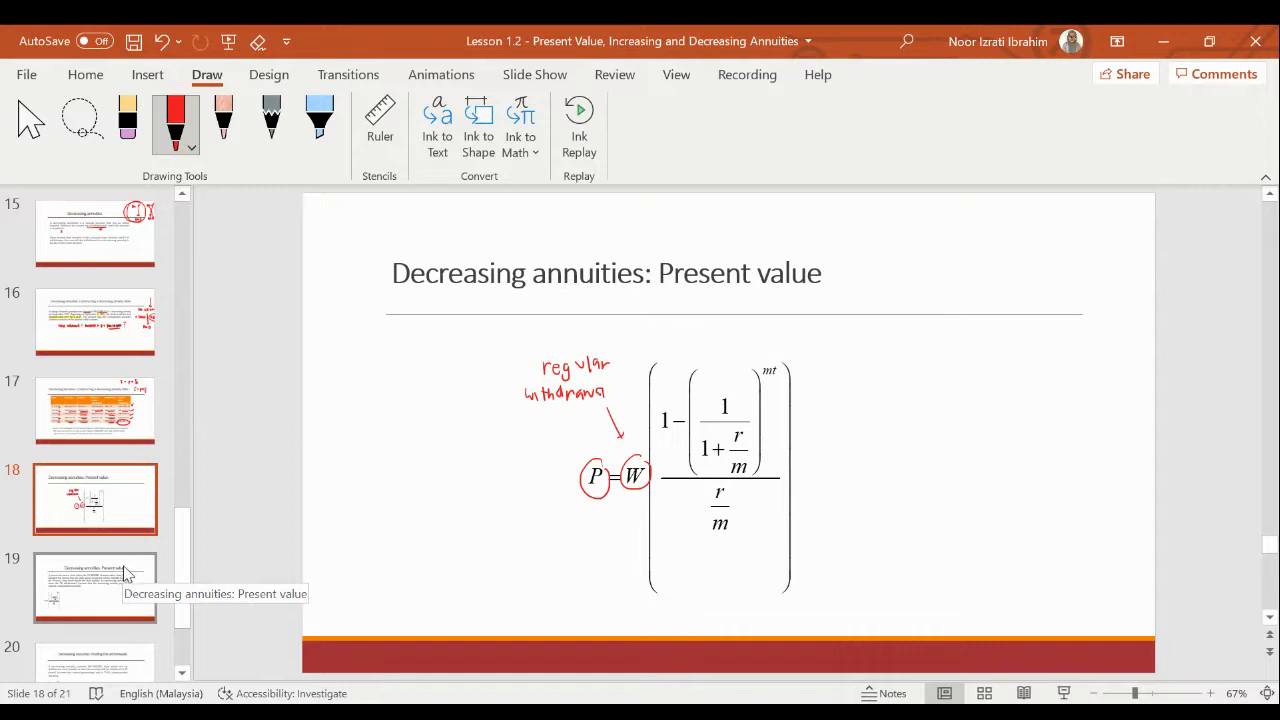
Step: Go to slide 19, the $1,000,000 lottery problem paying $40,000 yearly for 25 years at 7%
click(95, 587)
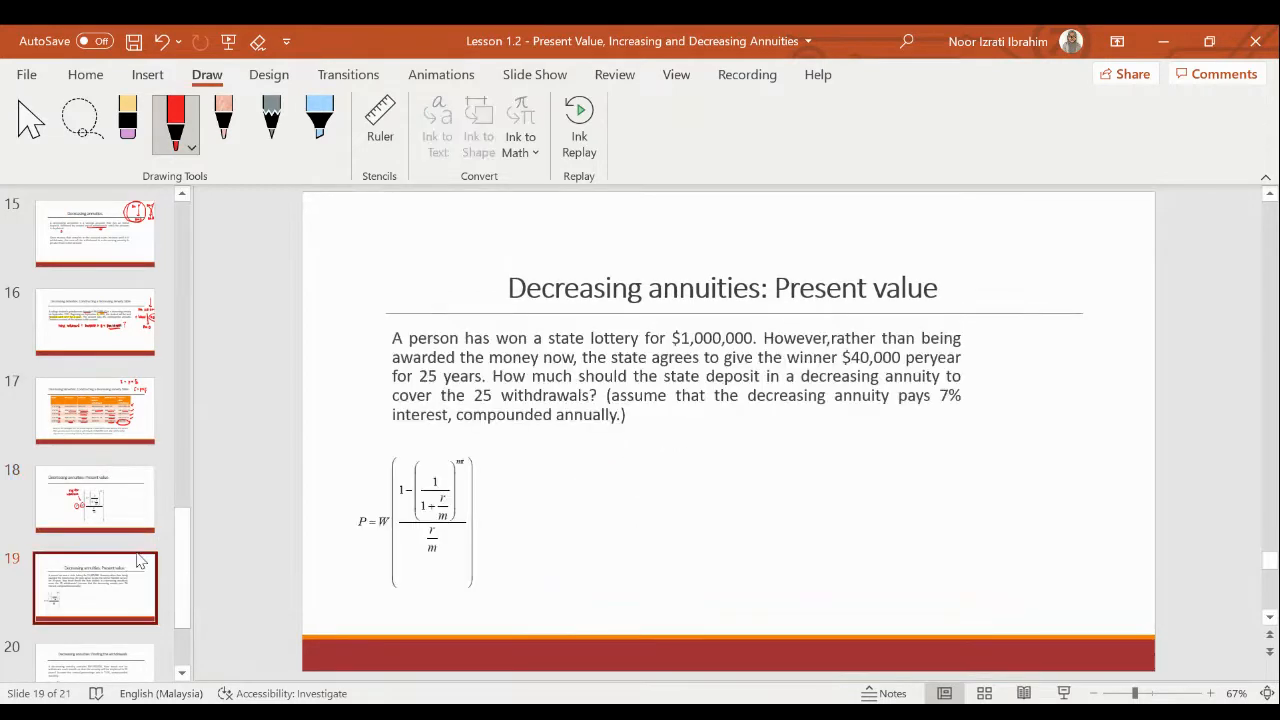
mouse_move(628, 188)
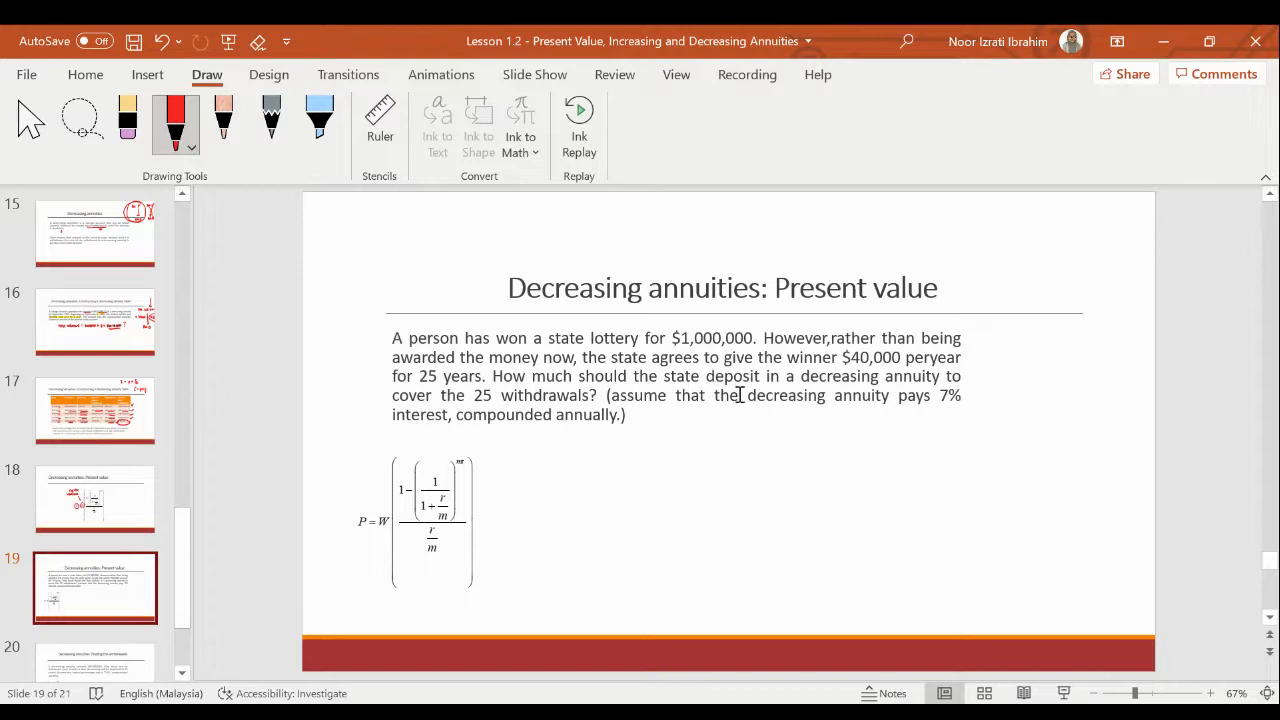
mouse_move(1004, 434)
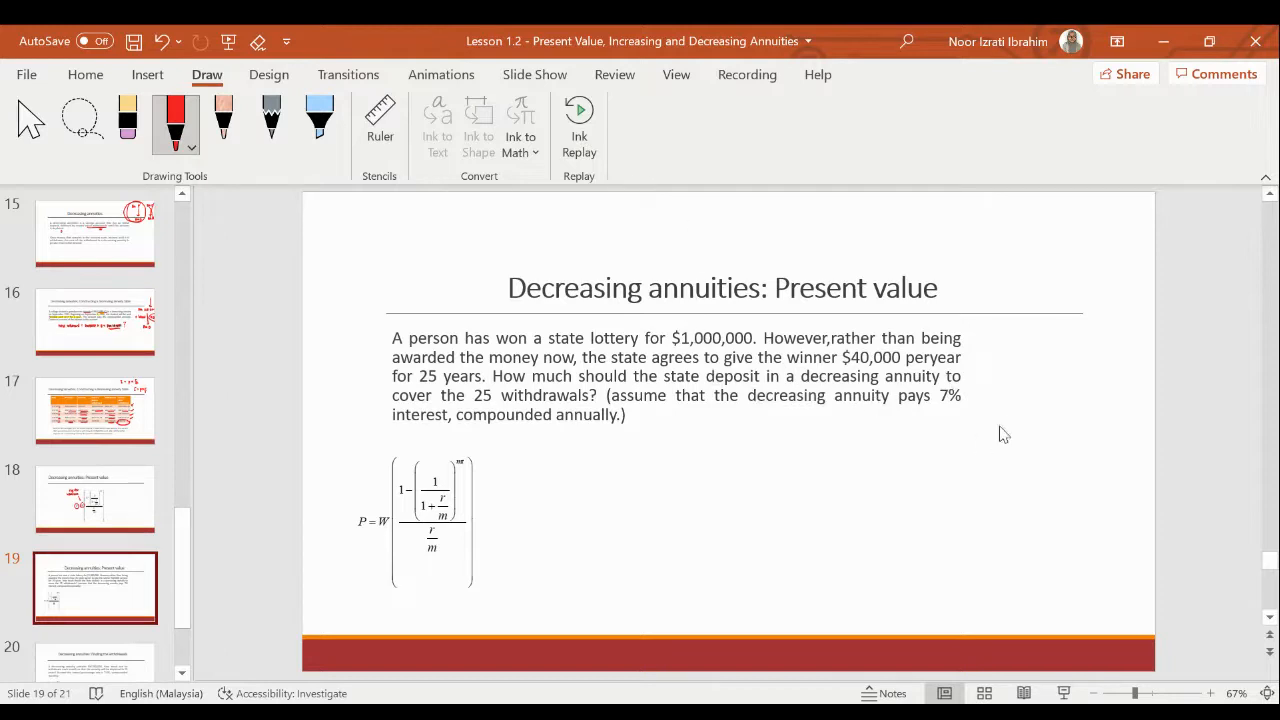
mouse_move(820, 338)
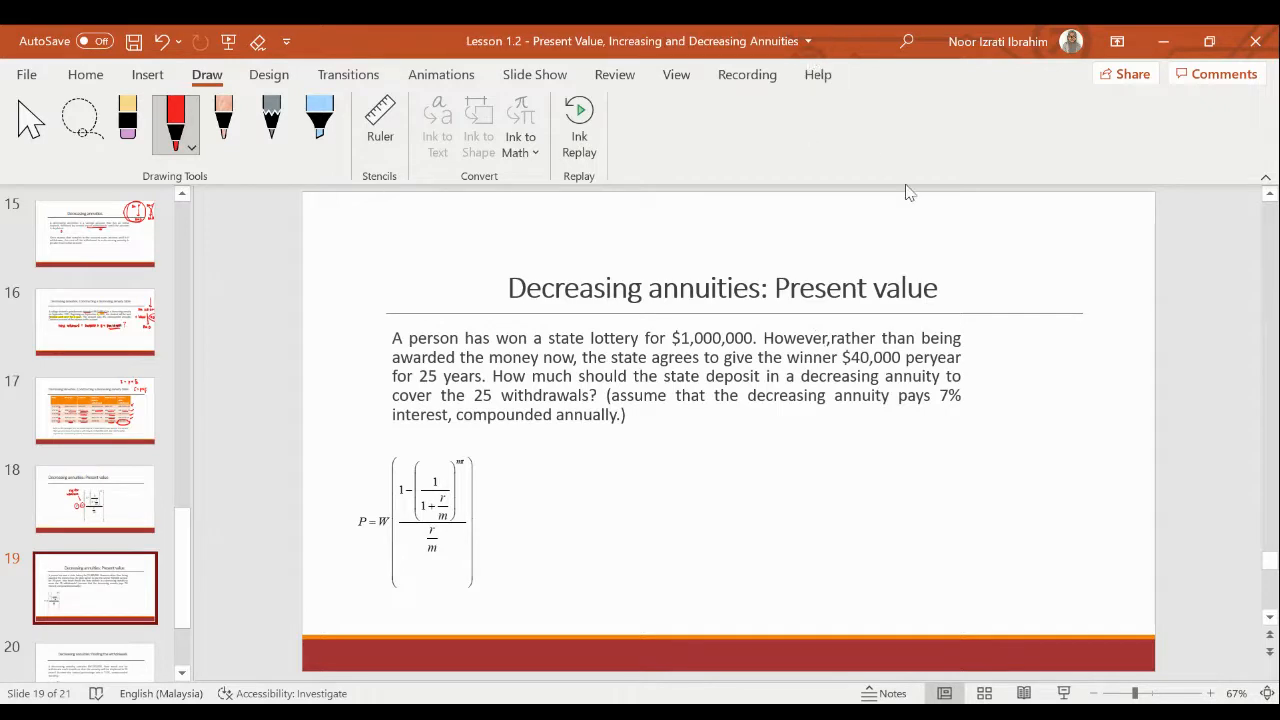
mouse_move(765, 184)
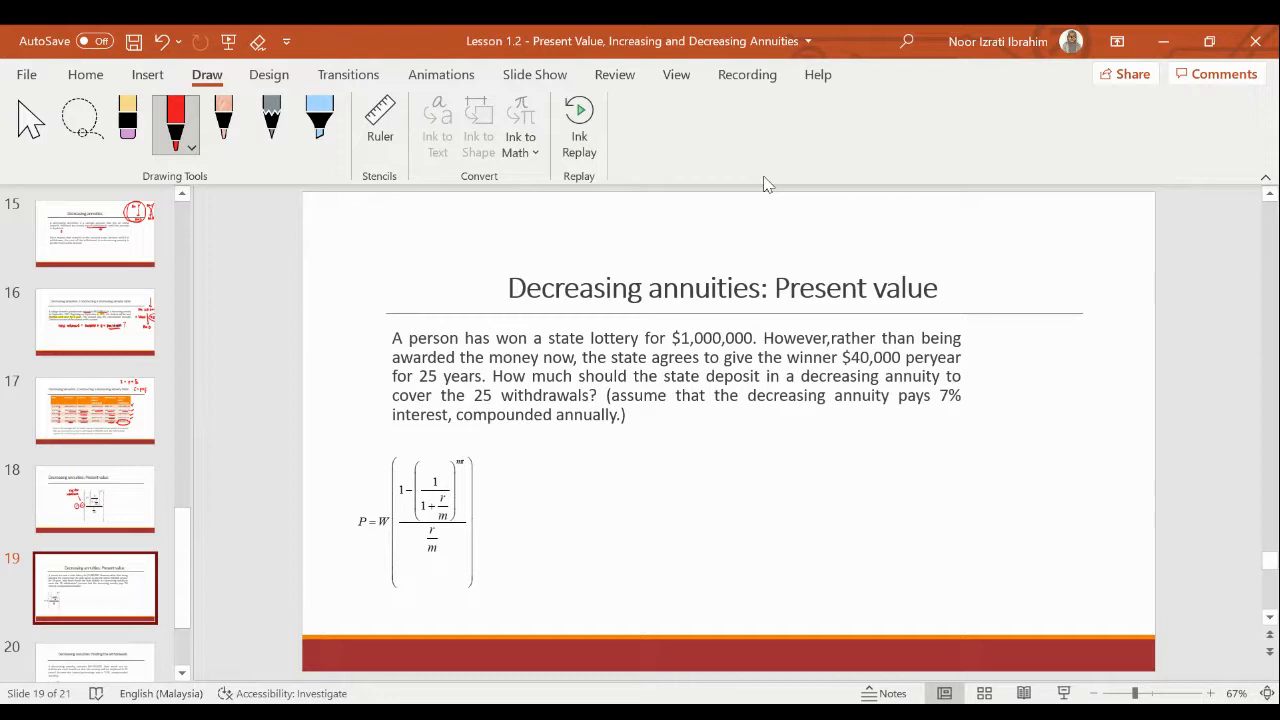
mouse_move(1025, 190)
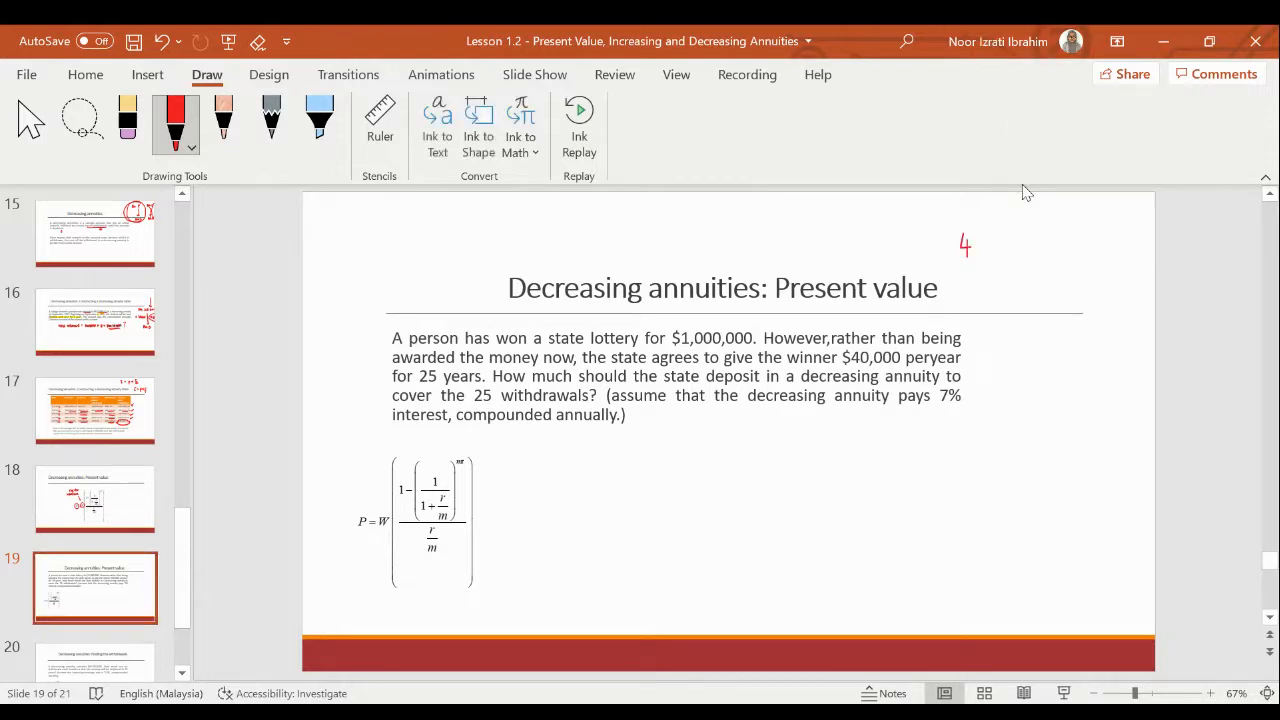
Step: Note in red the total 40 000 × 25 = 1 m, plus W = 40 000, t = 25, r = 0.07
drag(960, 245, 1055, 245)
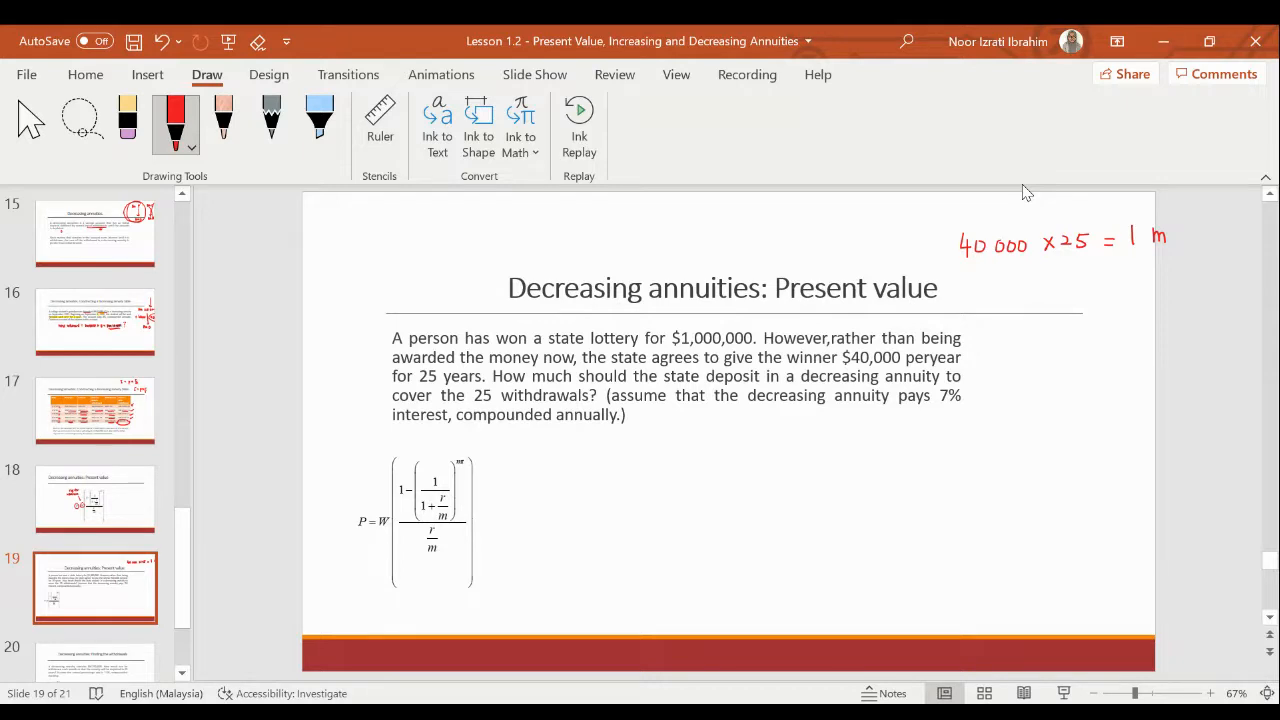
mouse_move(649, 186)
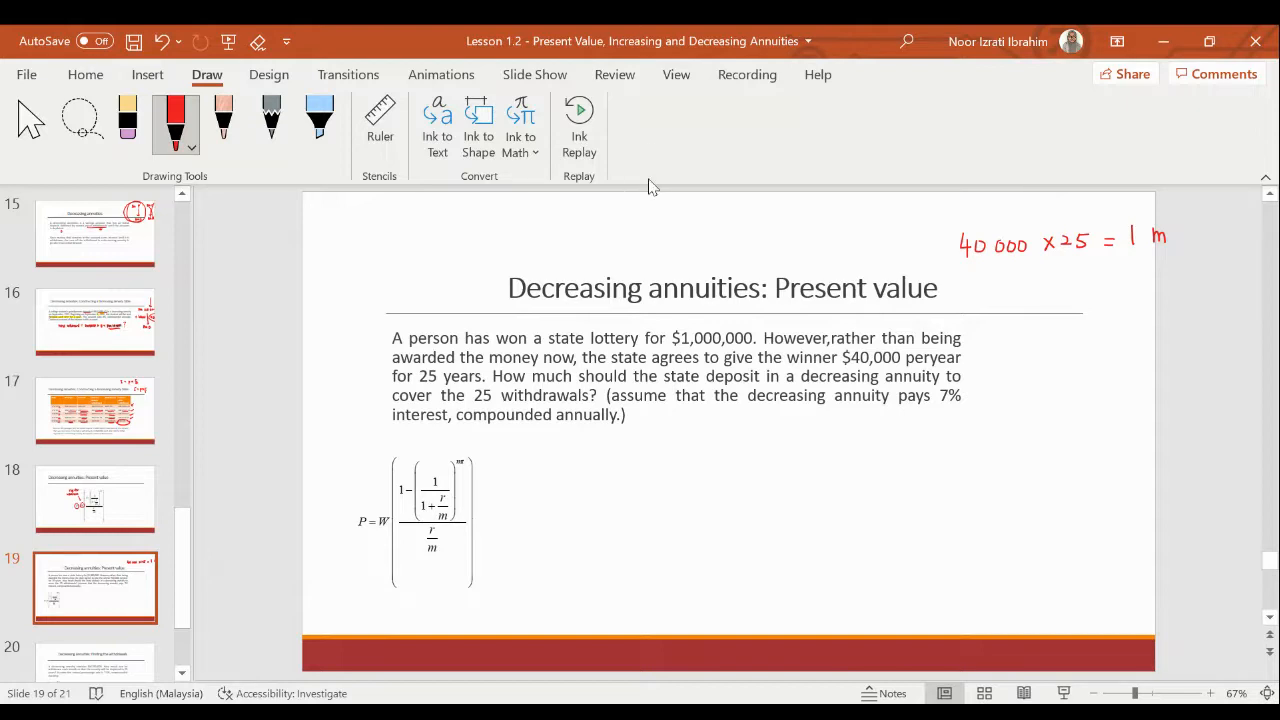
mouse_move(547, 187)
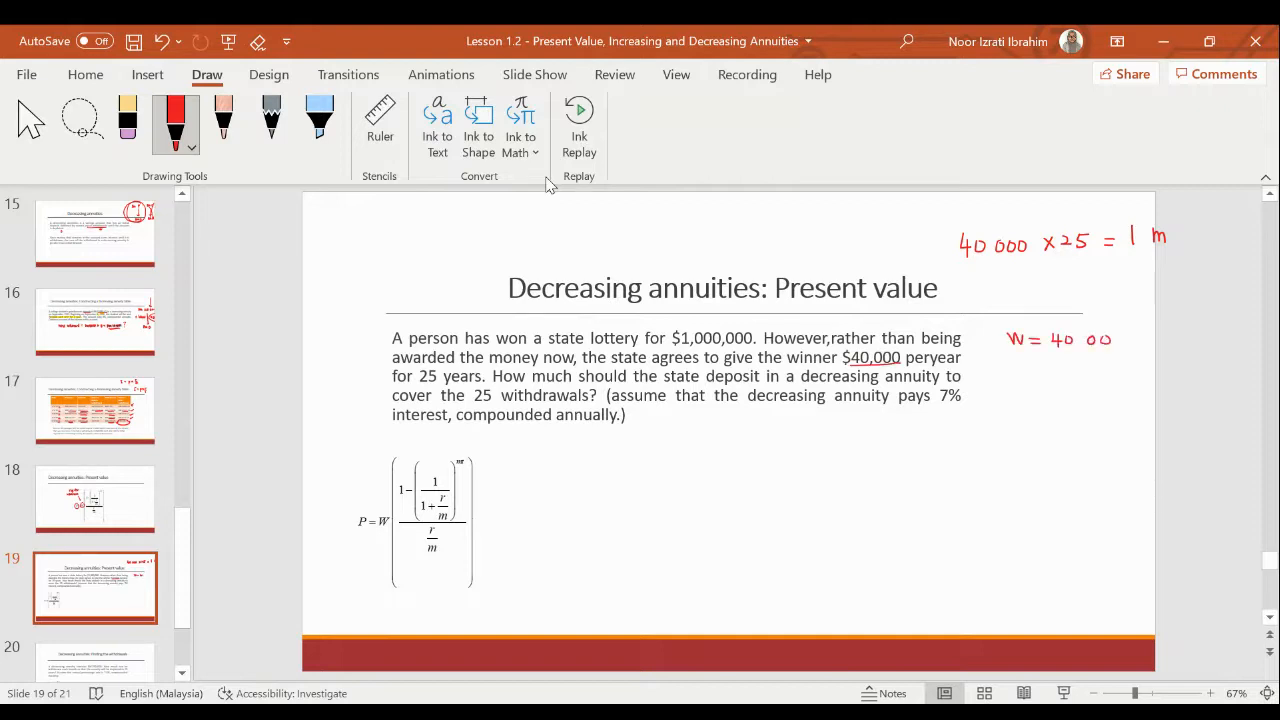
drag(420, 378, 478, 380)
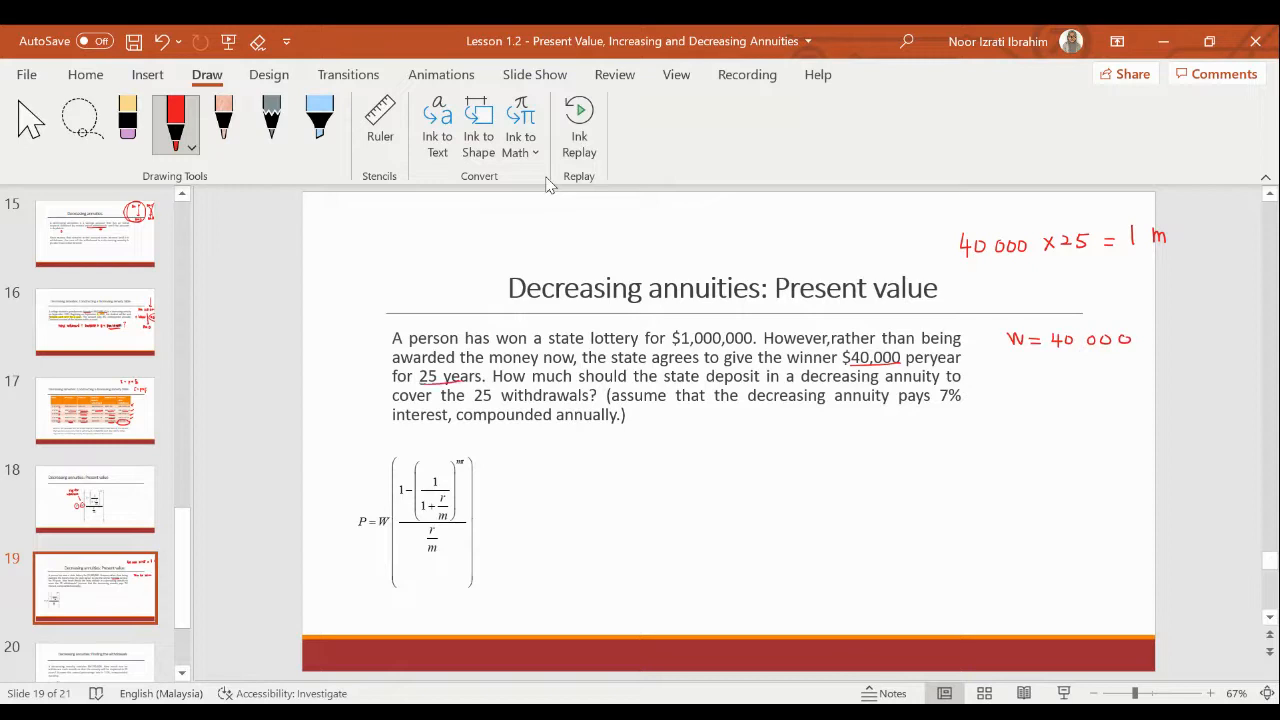
drag(1022, 355, 1028, 378)
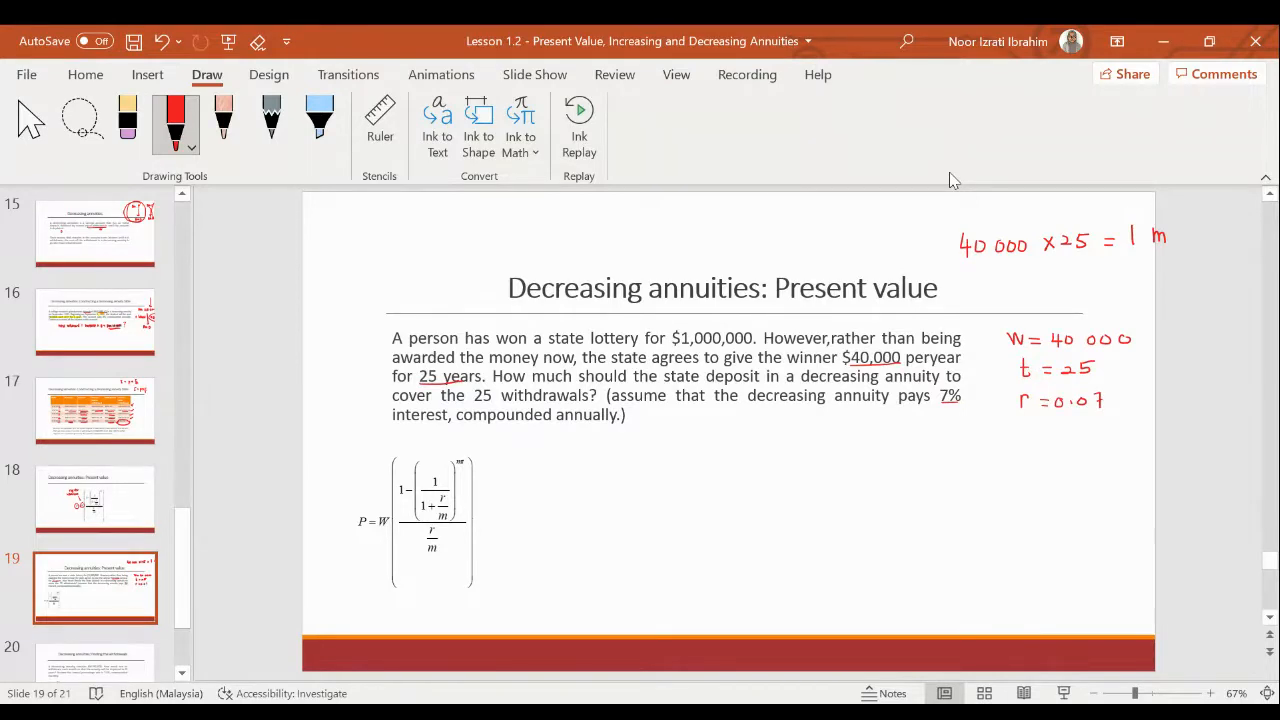
mouse_move(940, 187)
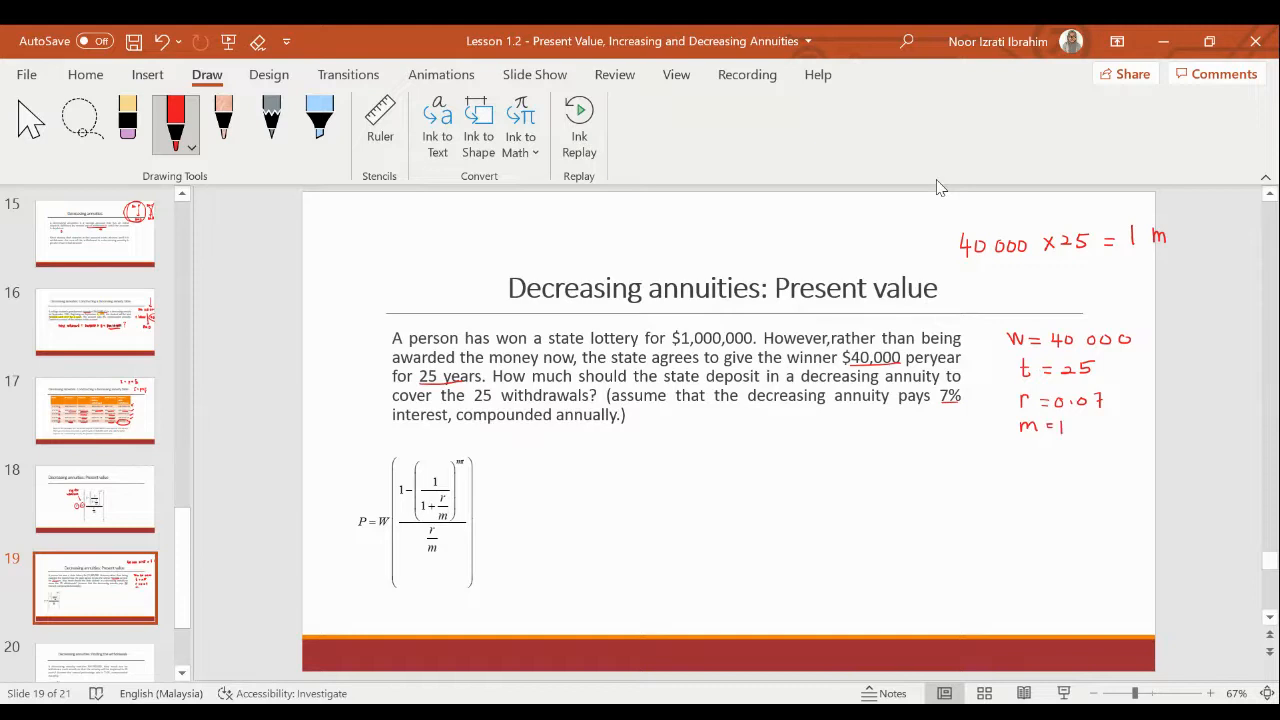
Step: Write P = 40 000(1 − (1/(1 + 0.07/1))^25)/(0.07/1) = $466143.33 in red, underlined
drag(573, 485, 578, 510)
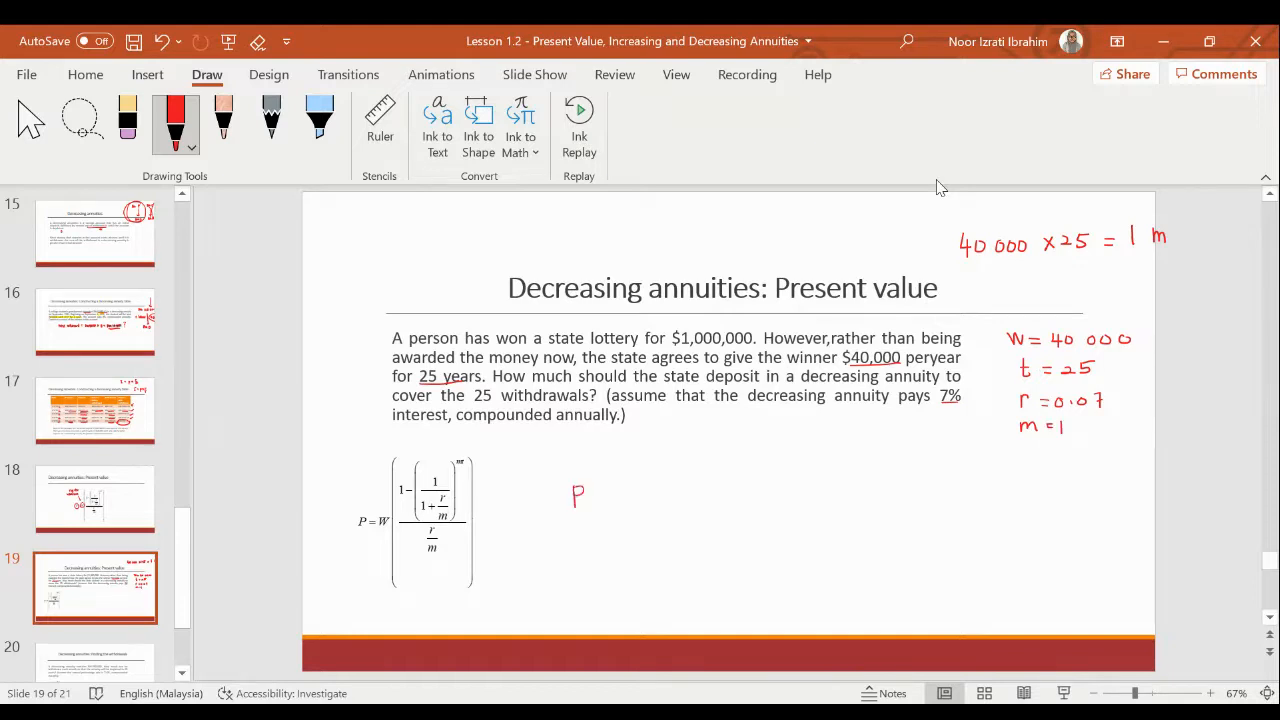
drag(595, 490, 625, 490)
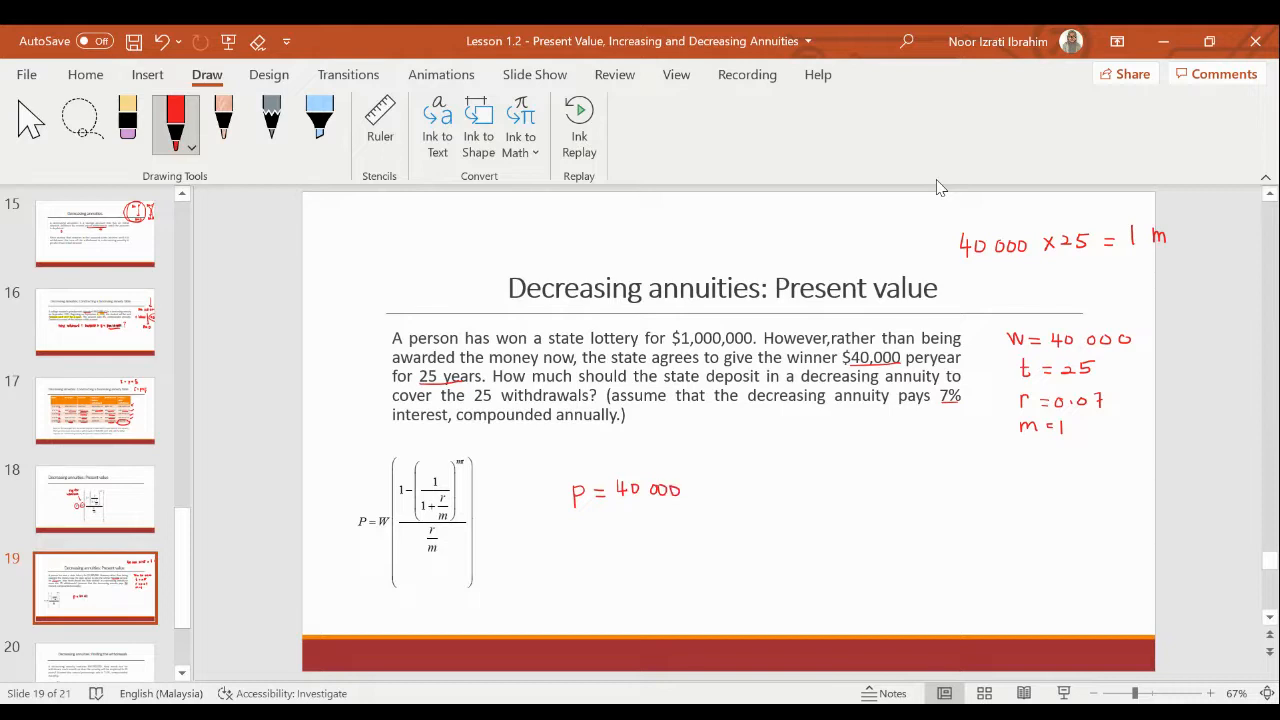
drag(725, 440, 710, 575)
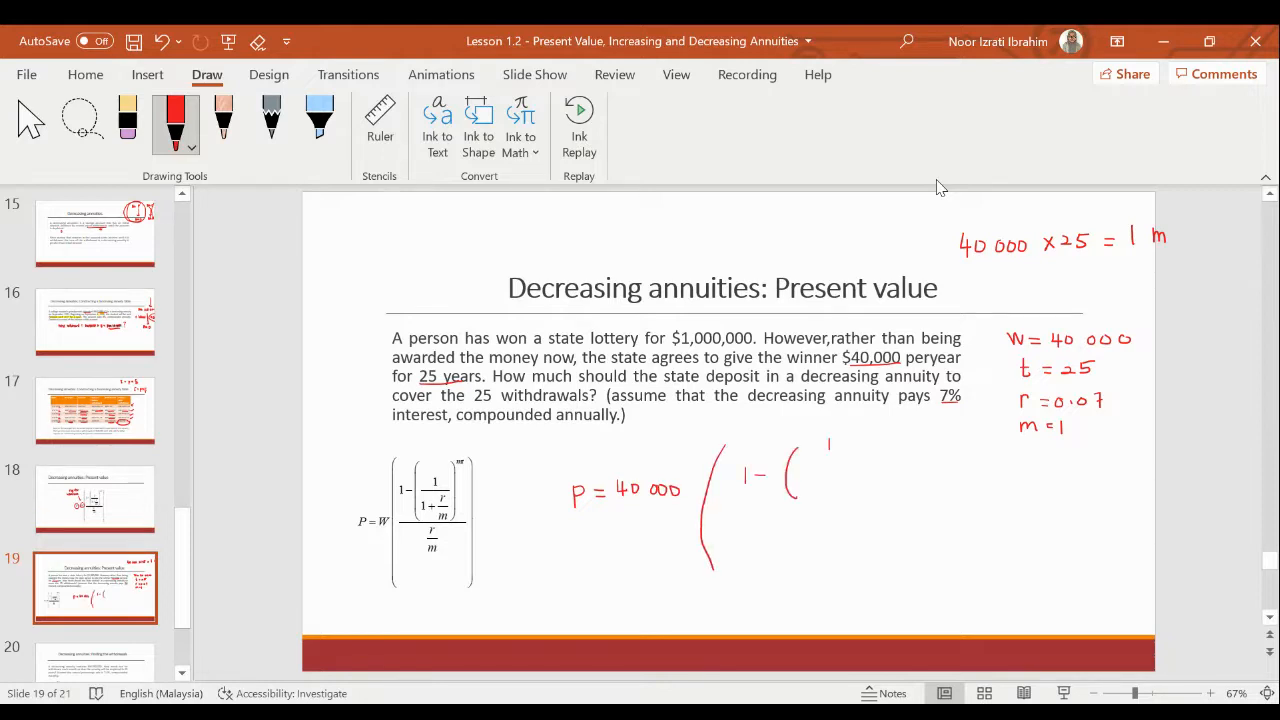
drag(810, 465, 870, 490)
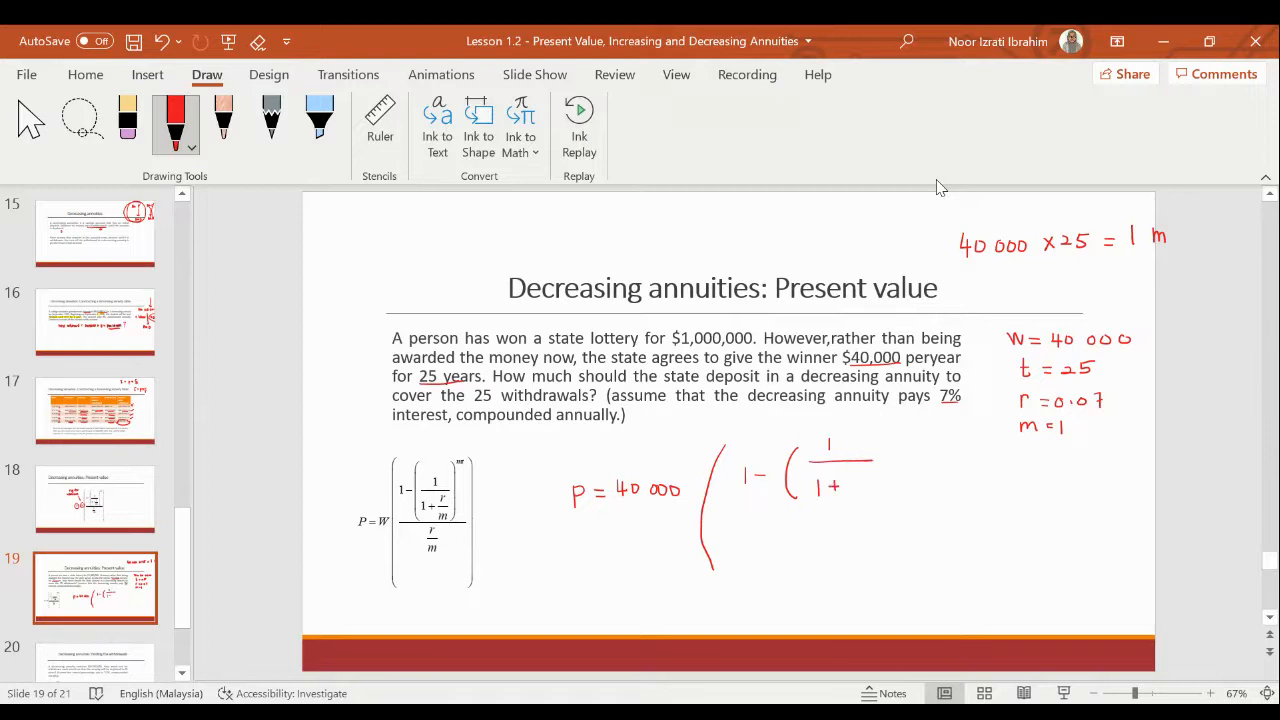
drag(848, 477, 880, 477)
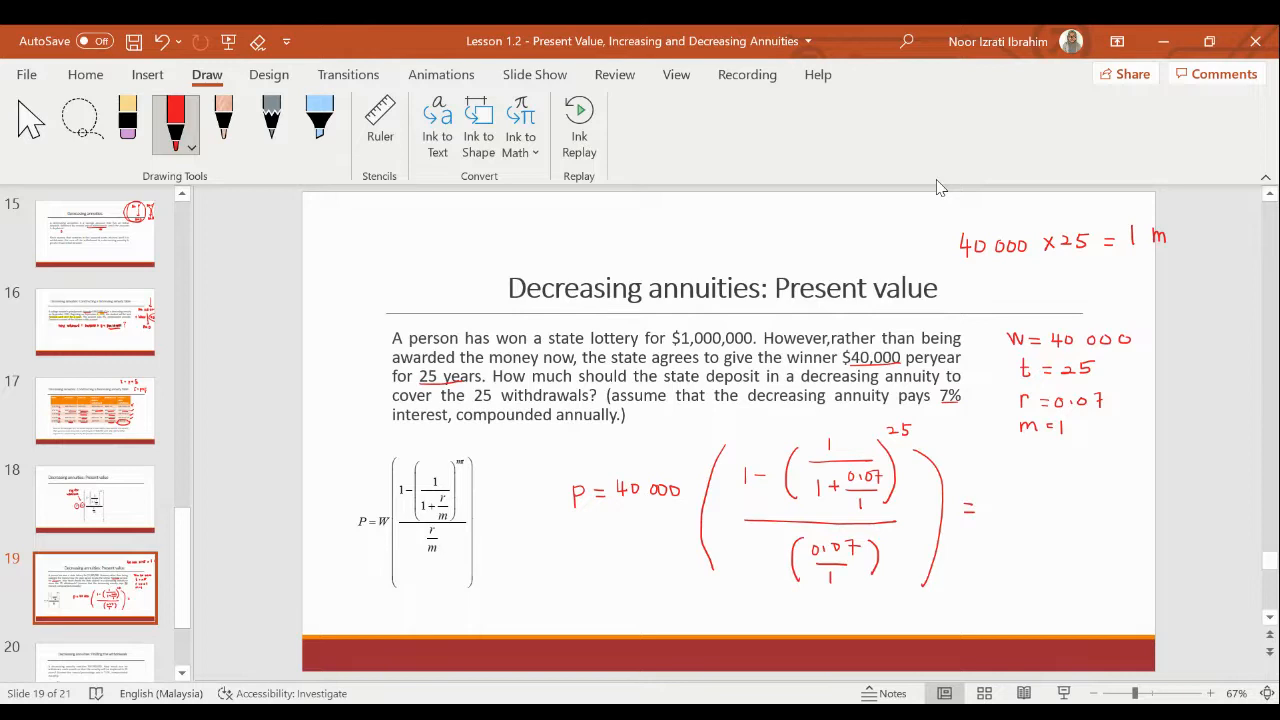
mouse_move(1001, 190)
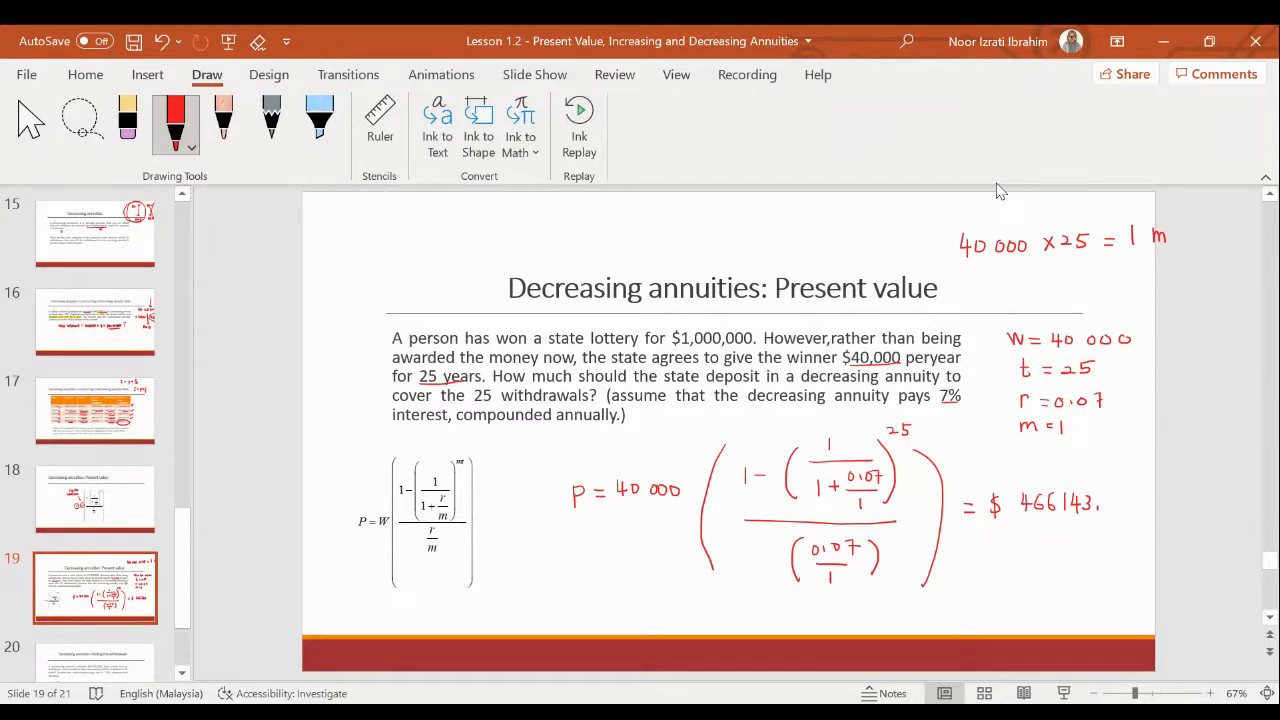
text(33)
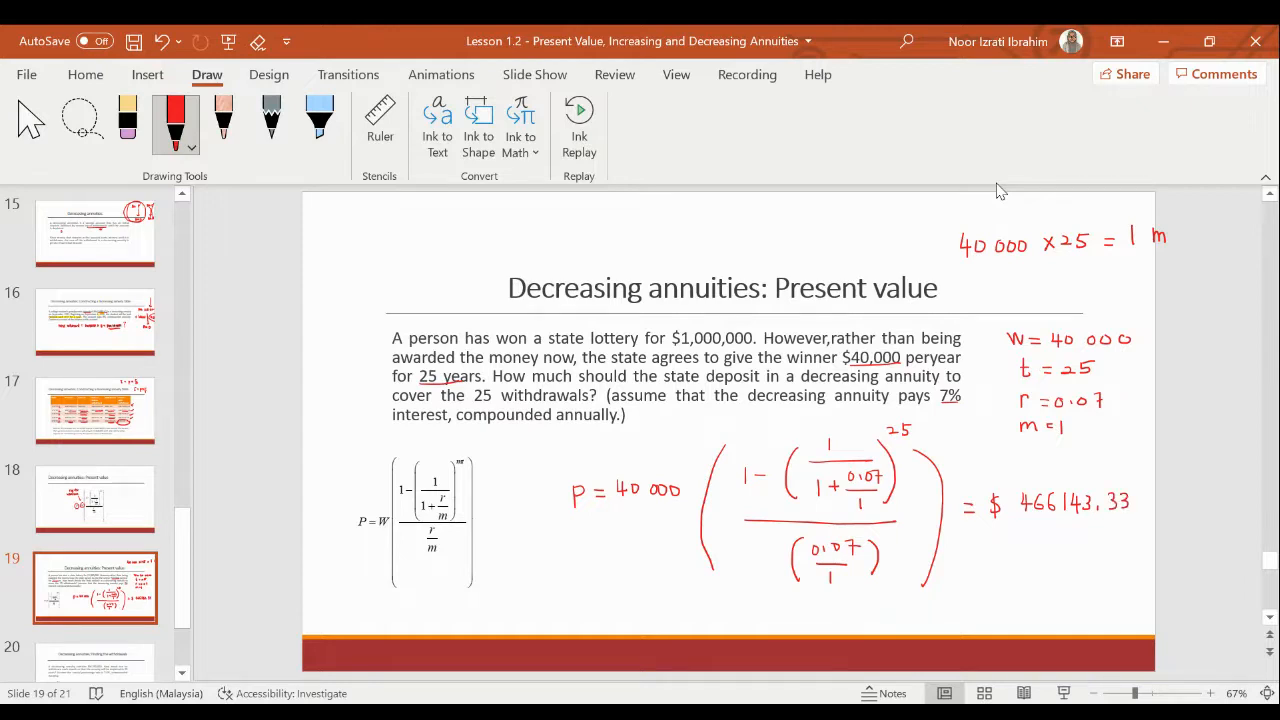
drag(1020, 545, 1110, 543)
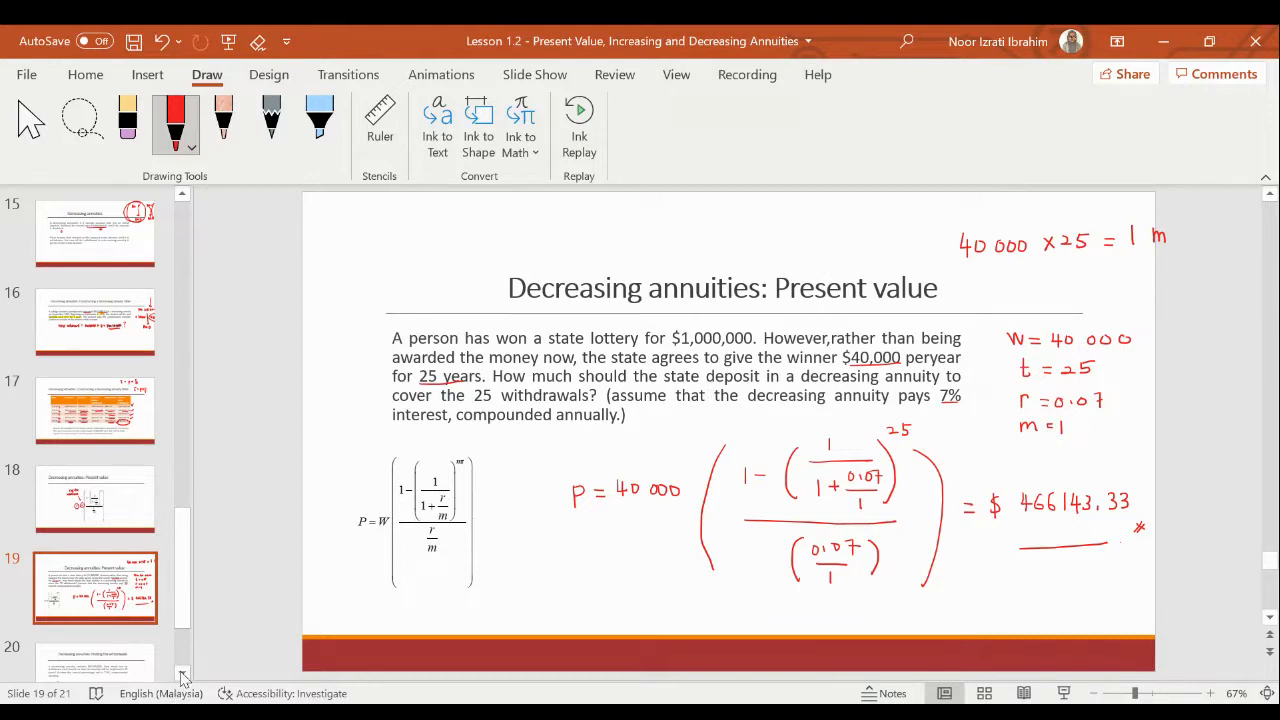
Step: Move to slide 20, the RM250,000 withdrawal problem at 7.5% monthly, leaving a 20-slide deck
scroll(down, 3)
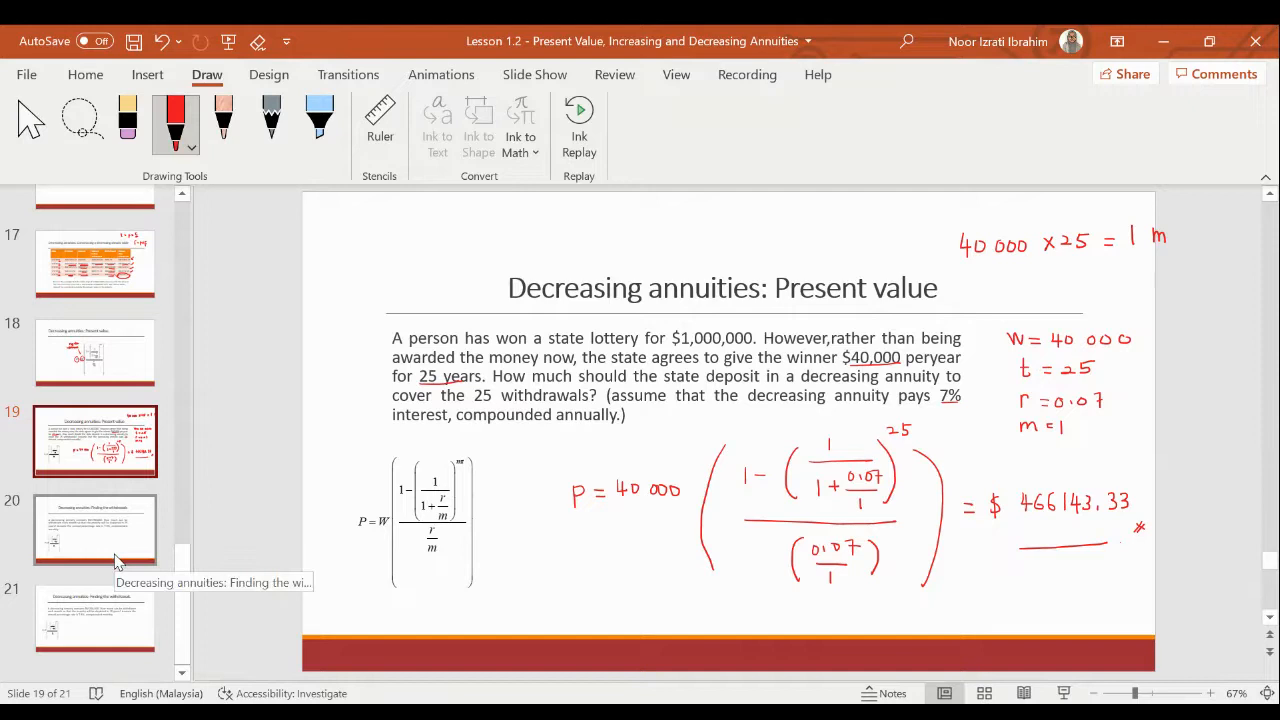
click(95, 530)
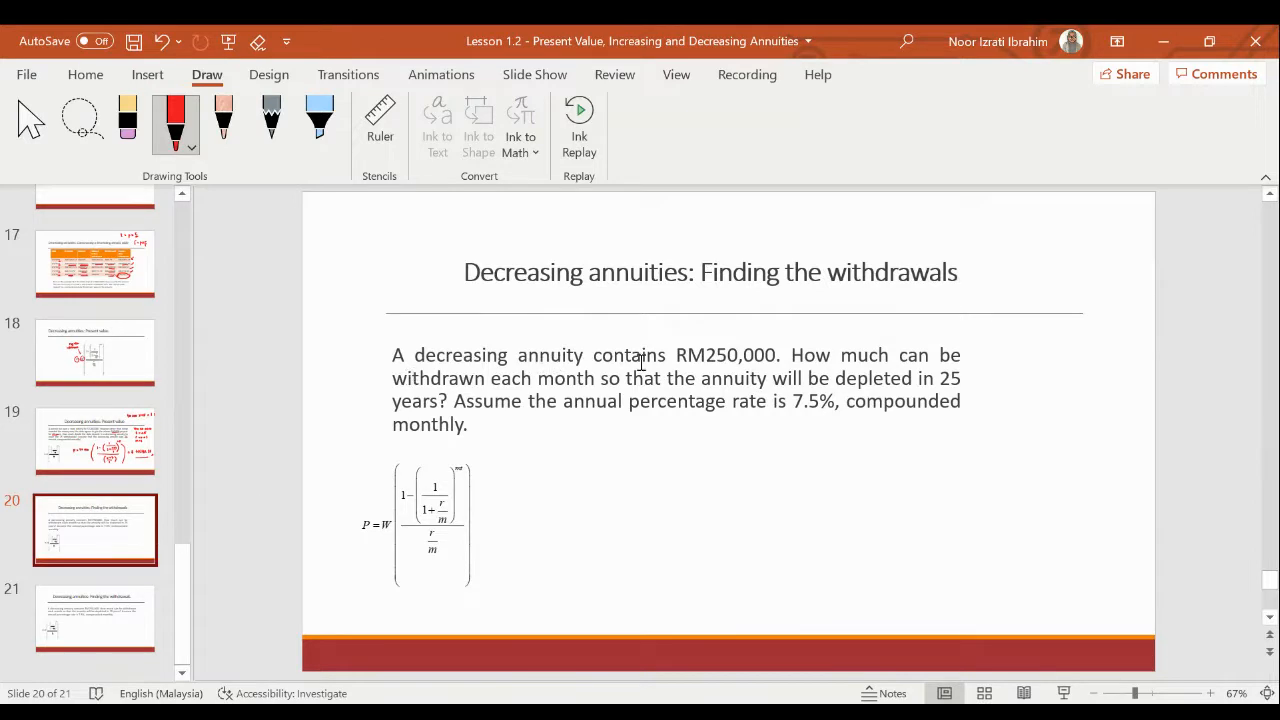
mouse_move(780, 373)
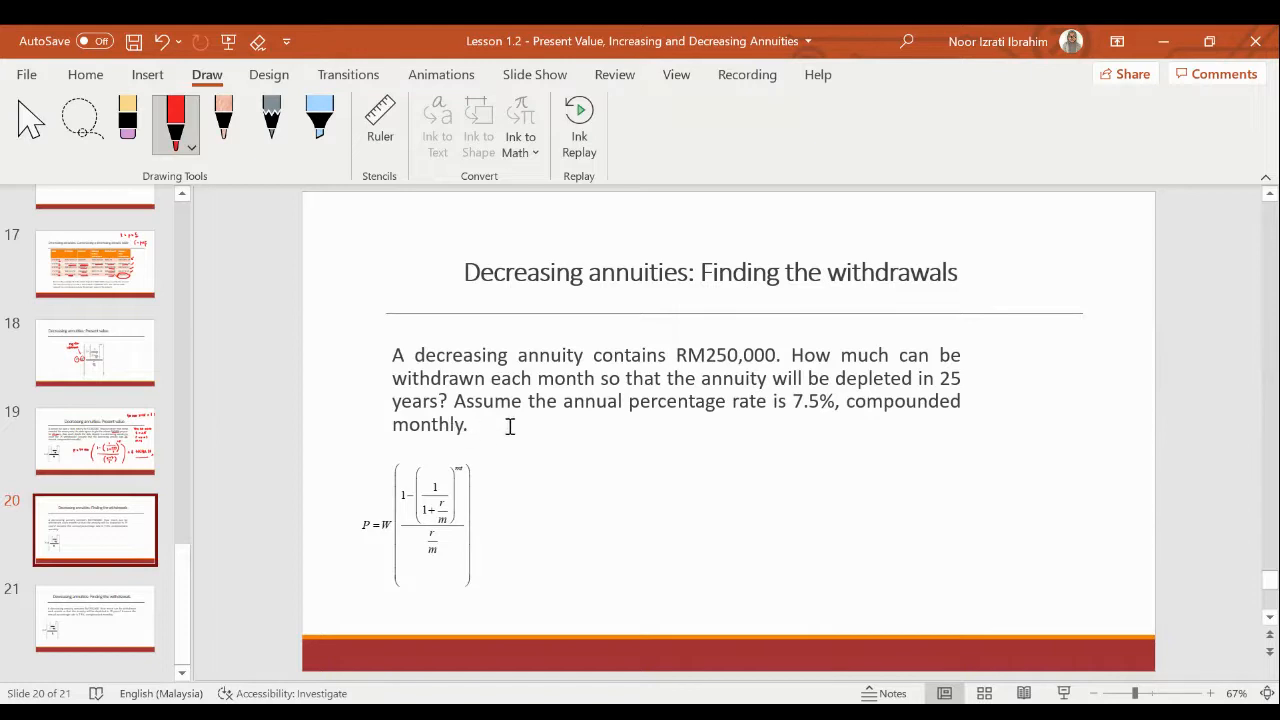
mouse_move(817, 399)
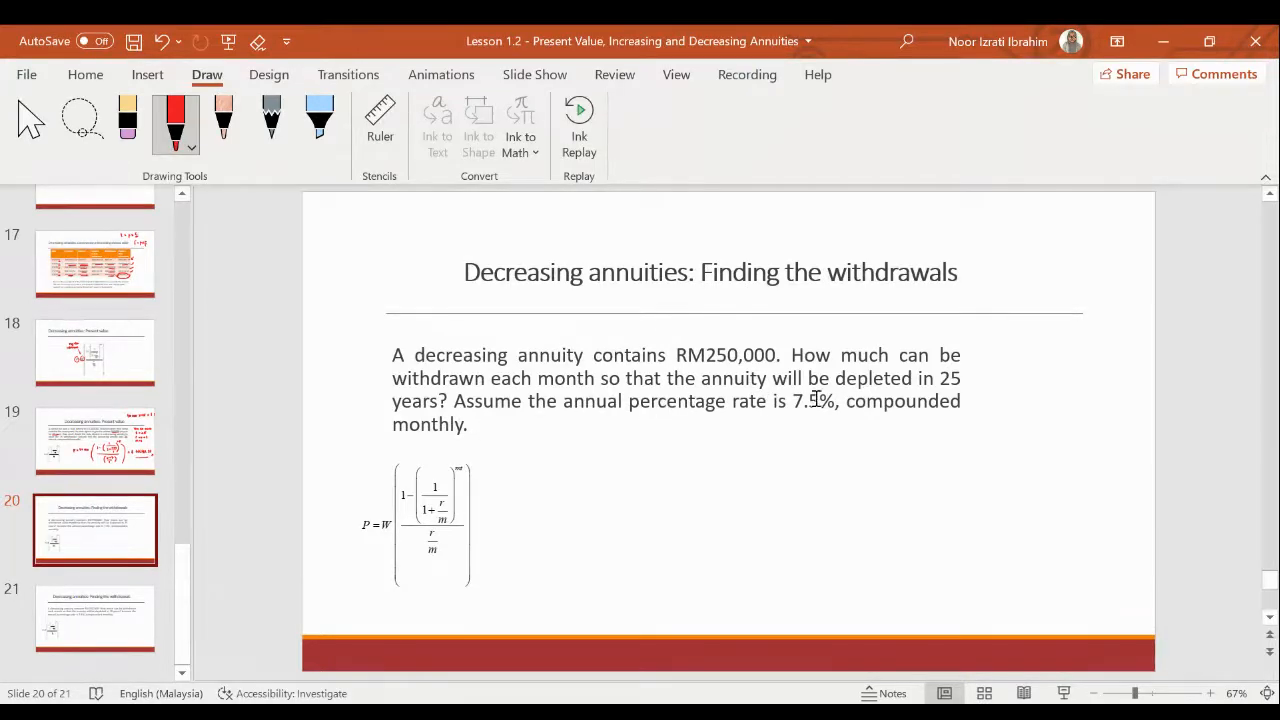
click(95, 618)
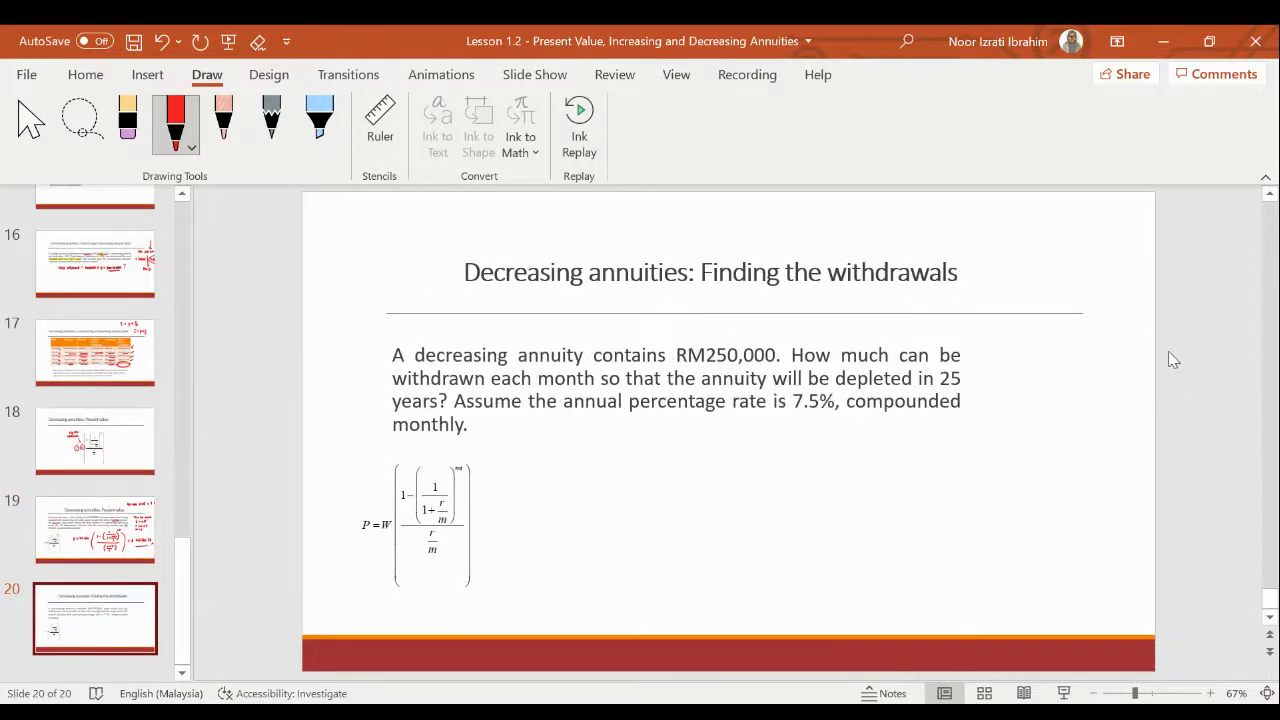
mouse_move(836, 187)
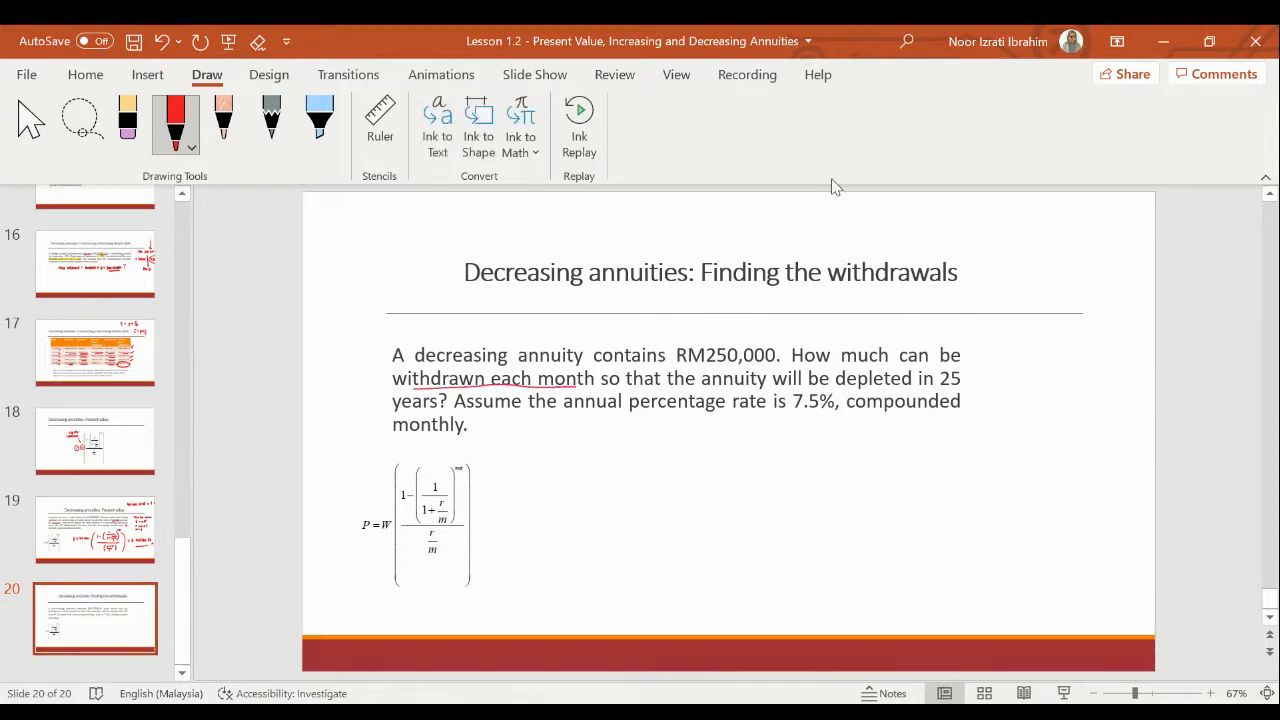
Step: Mark W by the title and in the formula, then write W = 250 000 over the annuity factor
drag(1050, 255, 1065, 278)
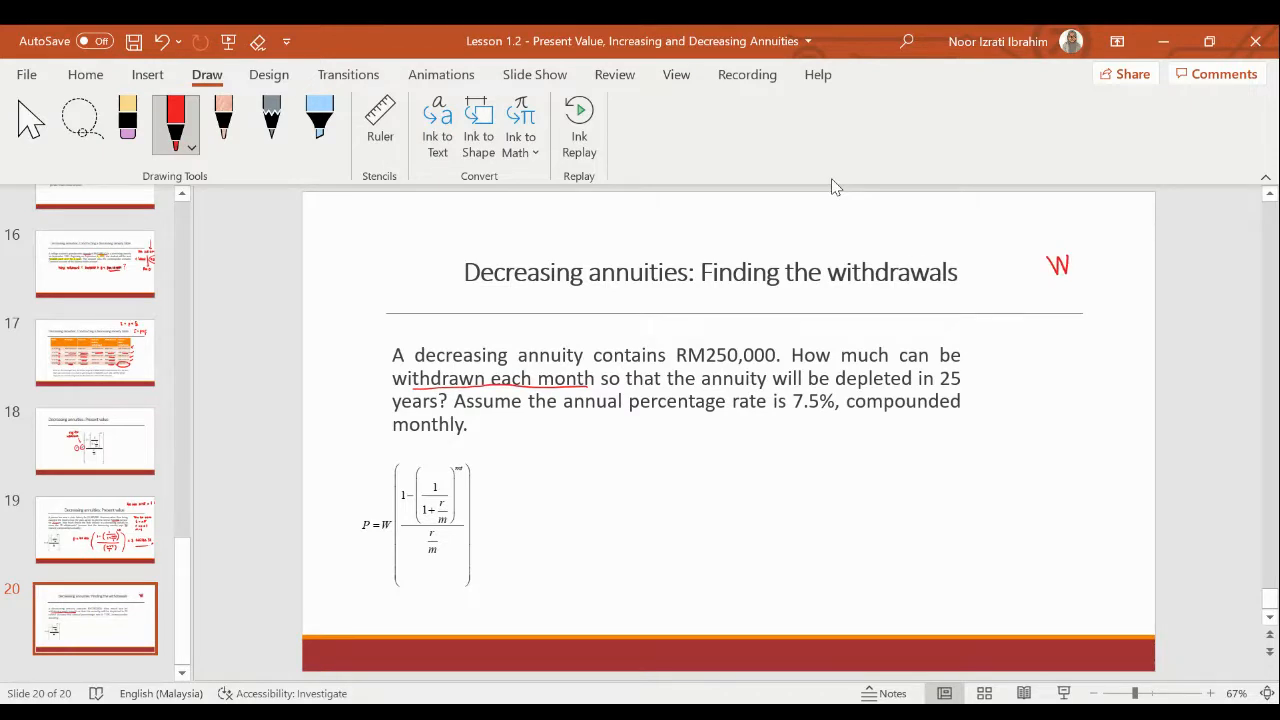
drag(385, 540, 388, 565)
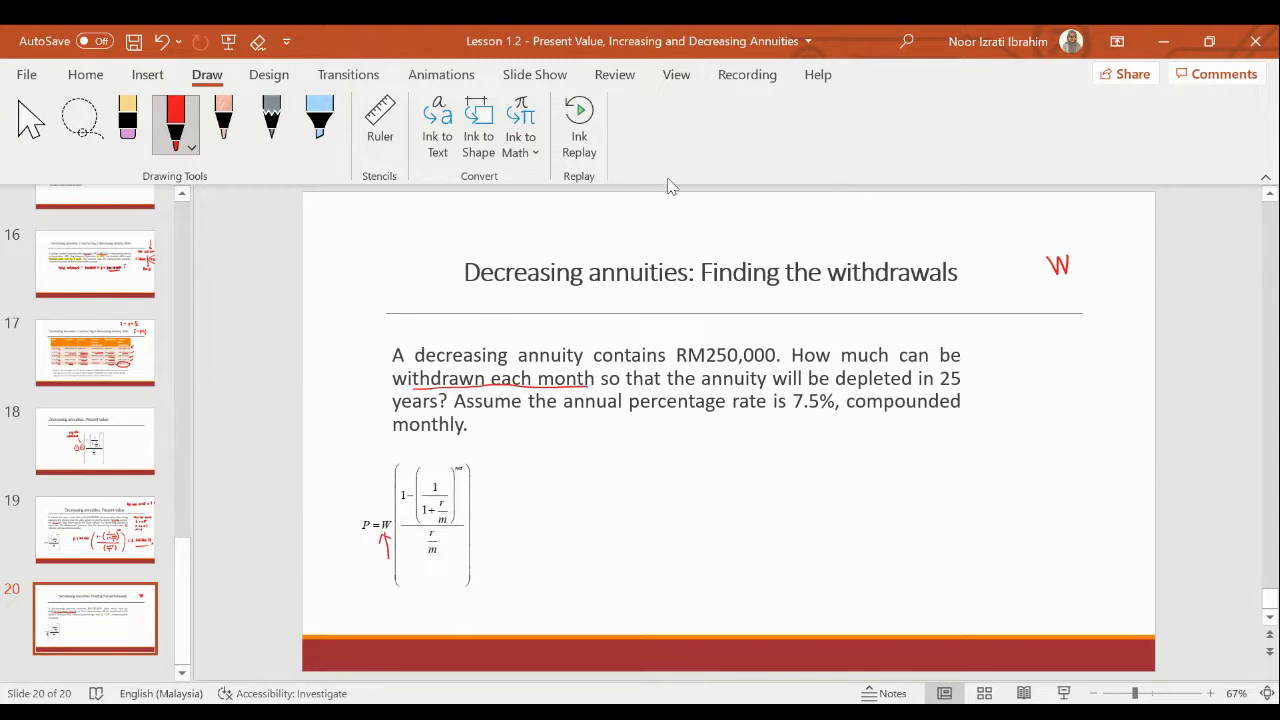
drag(625, 480, 668, 478)
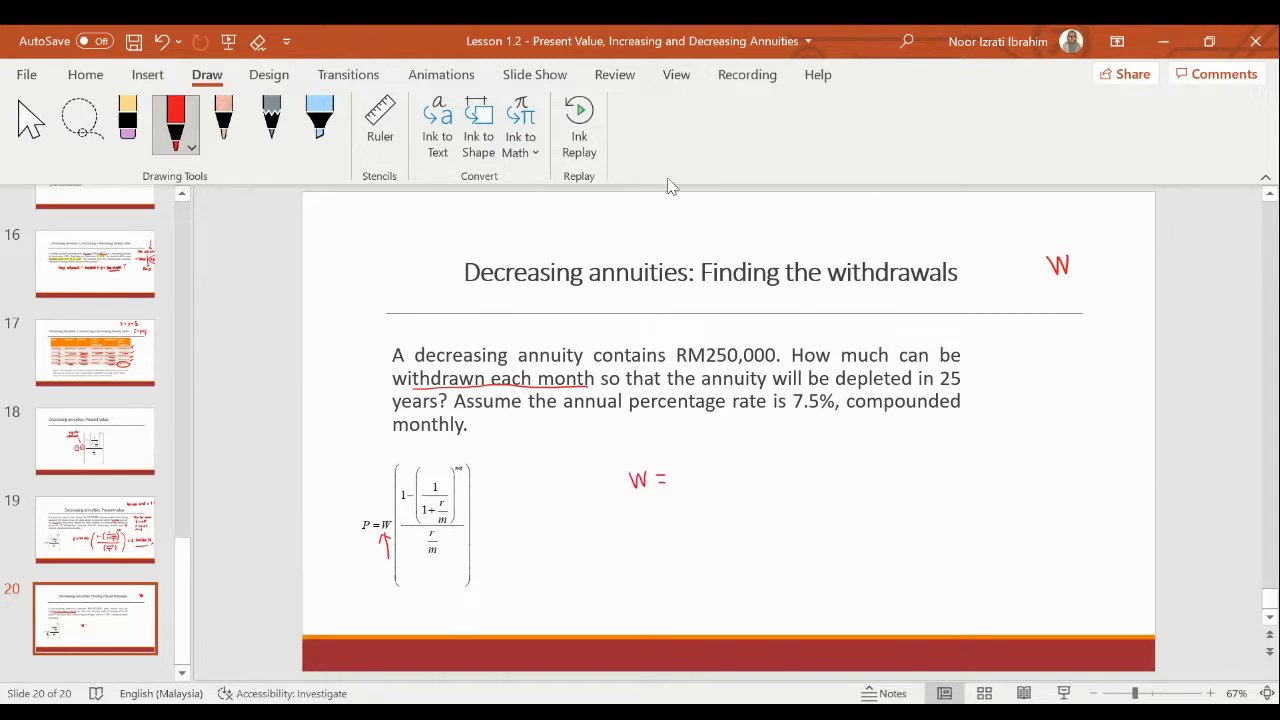
click(725, 440)
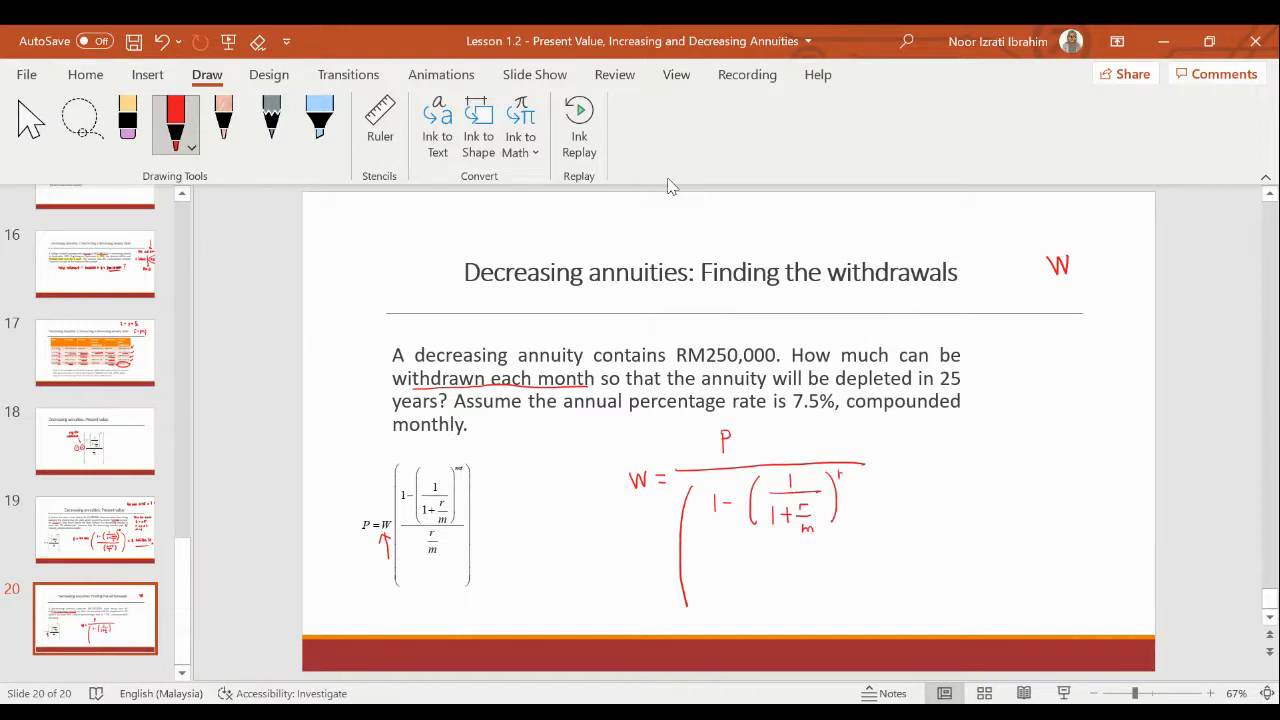
drag(745, 540, 845, 540)
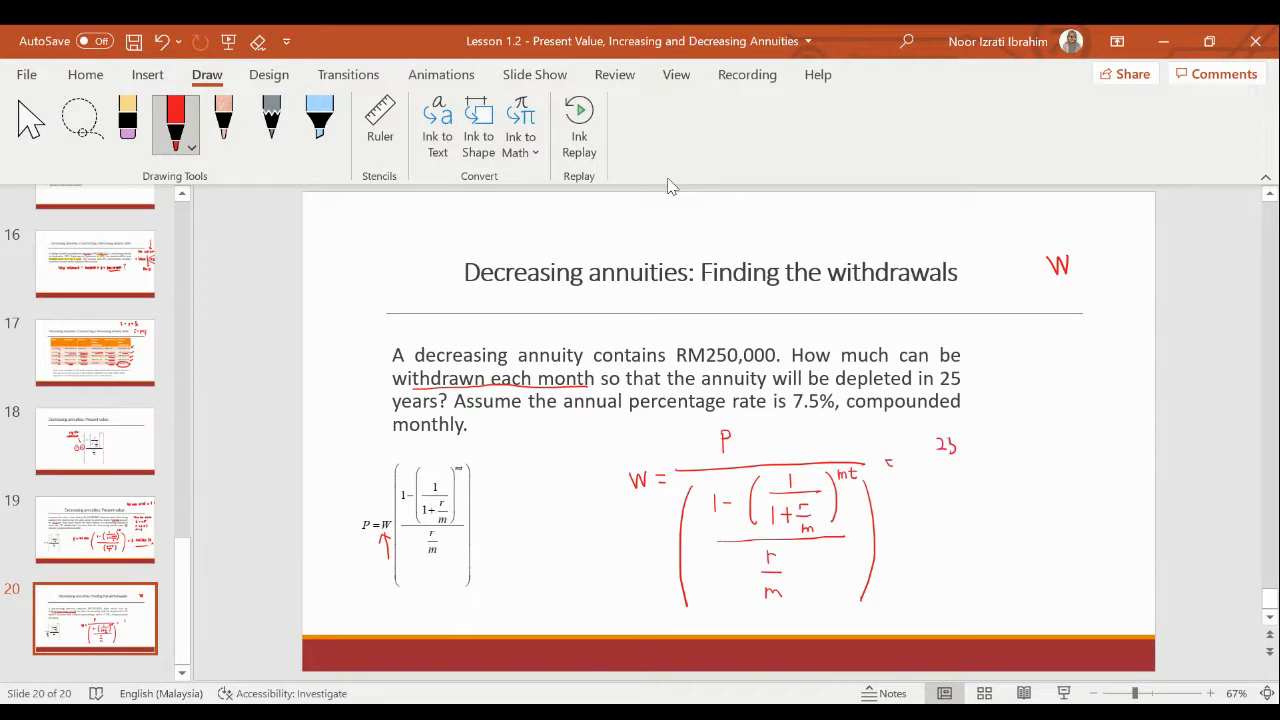
text(250 000)
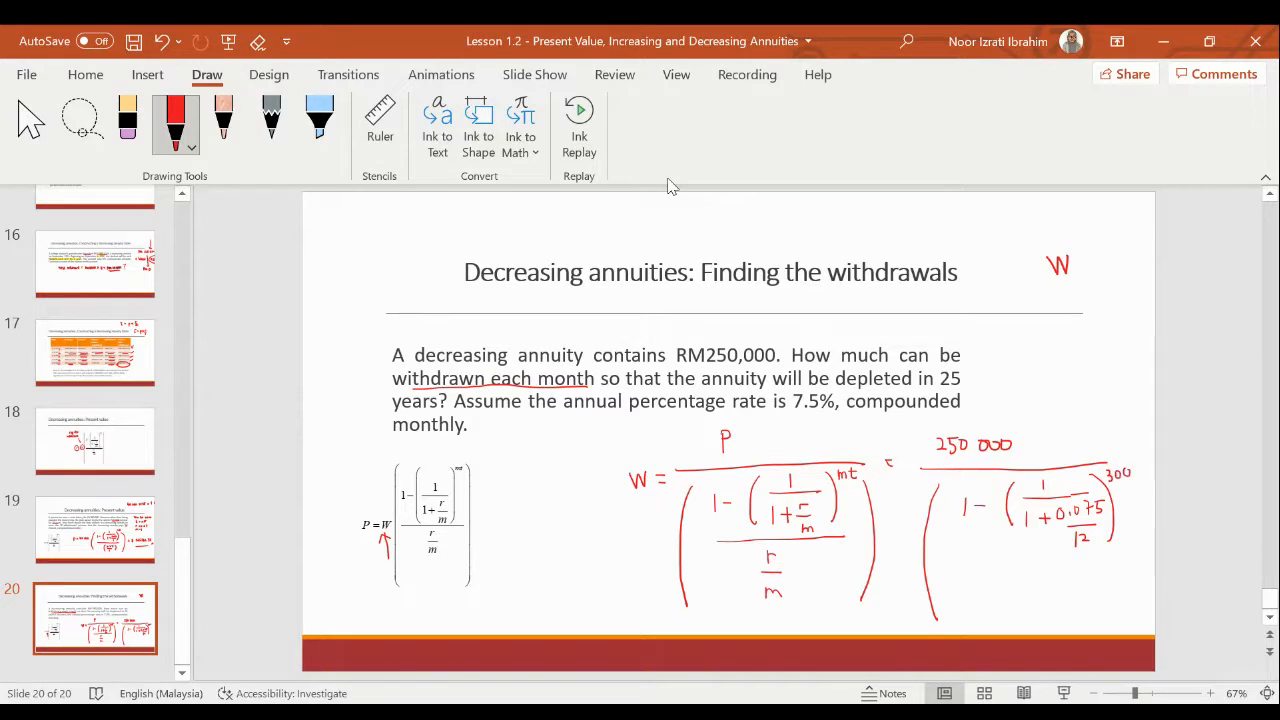
Step: Add the 0.075/12 denominator and write = RM1847.48 with a double underline
drag(970, 552, 1010, 610)
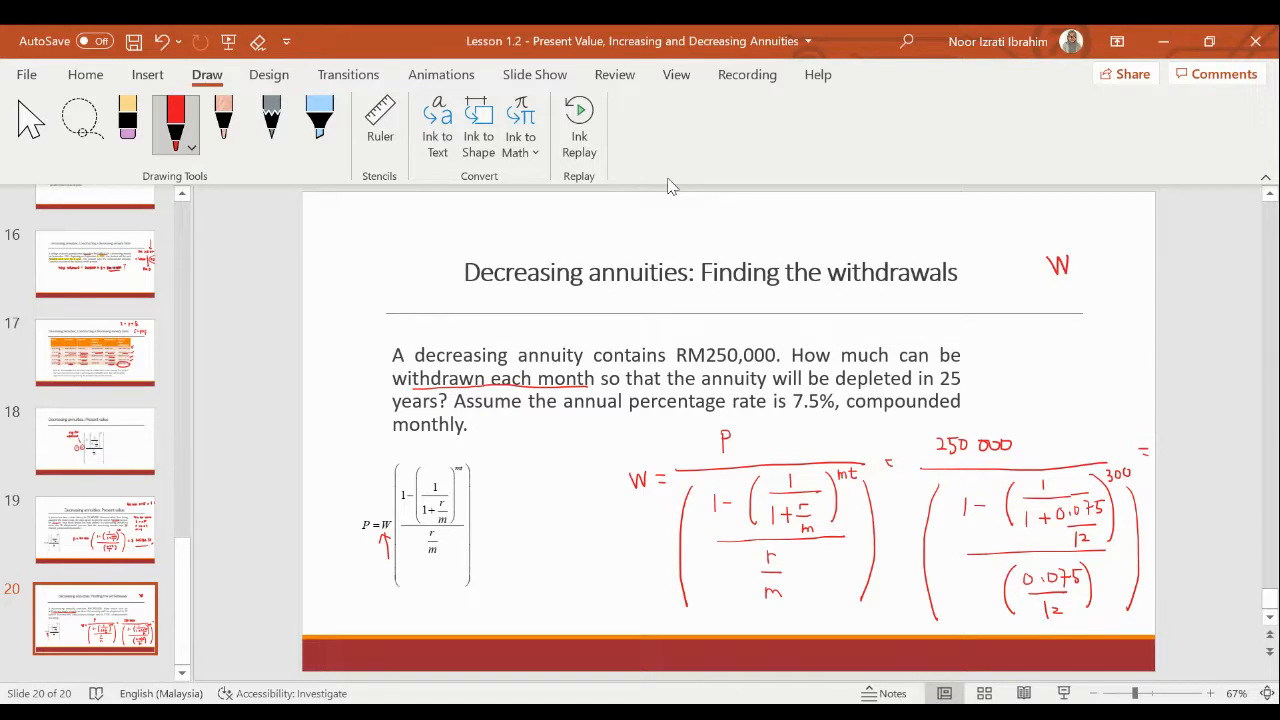
mouse_move(908, 190)
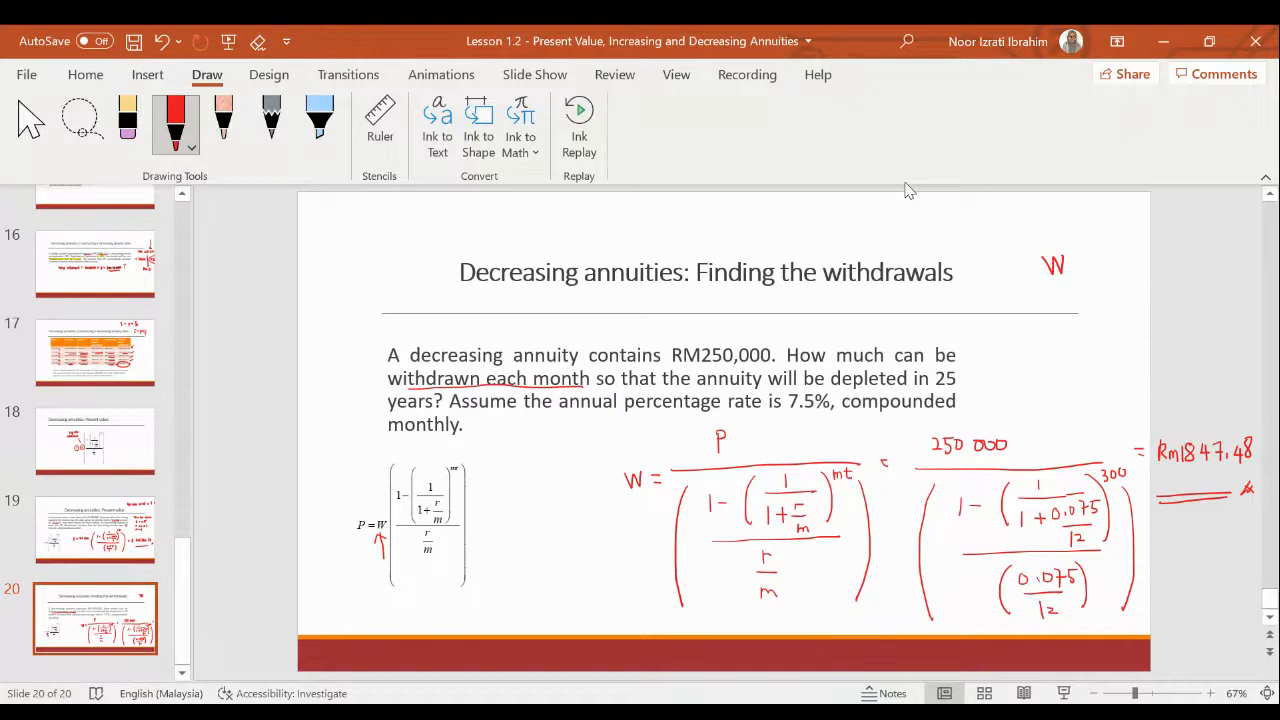
mouse_move(551, 333)
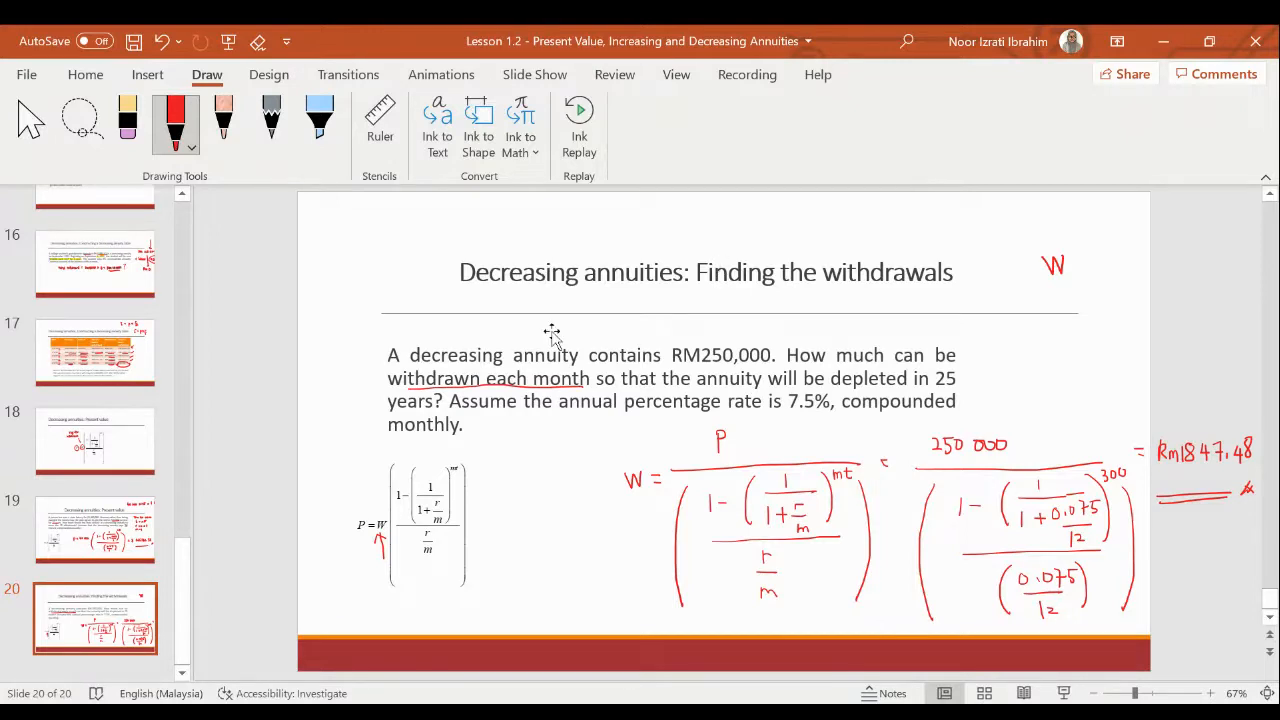
mouse_move(555, 335)
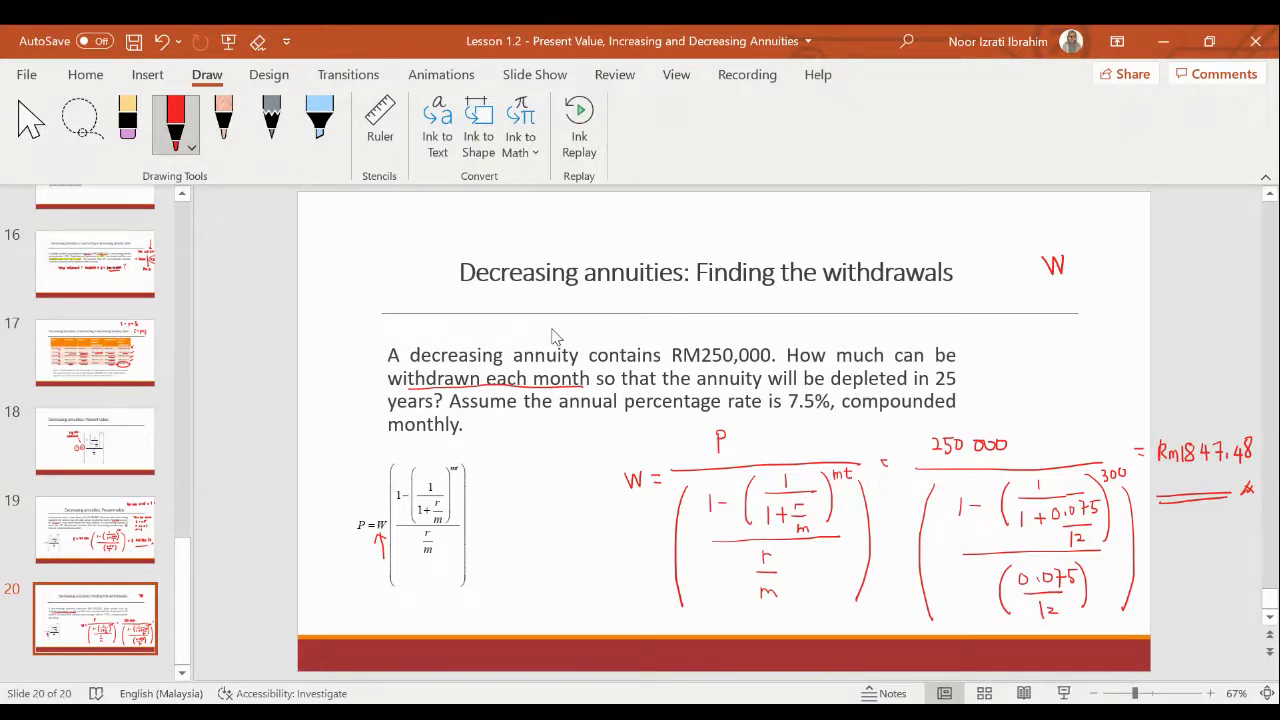
mouse_move(647, 493)
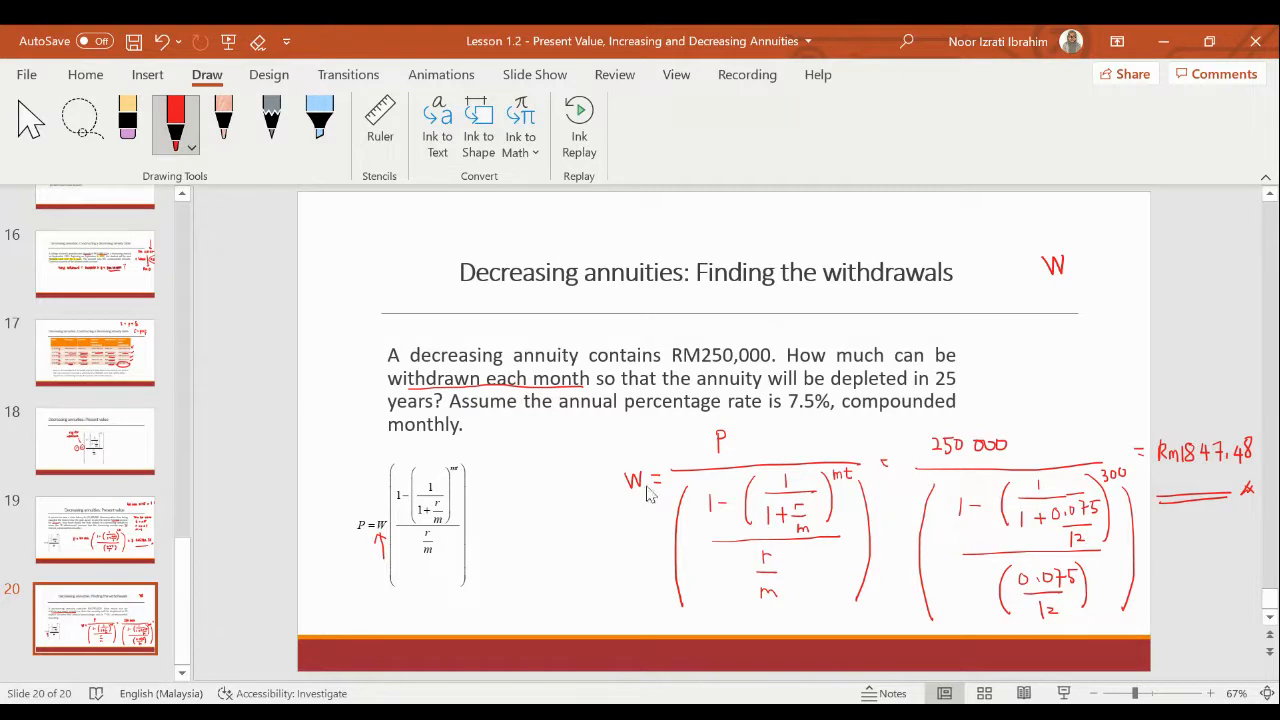